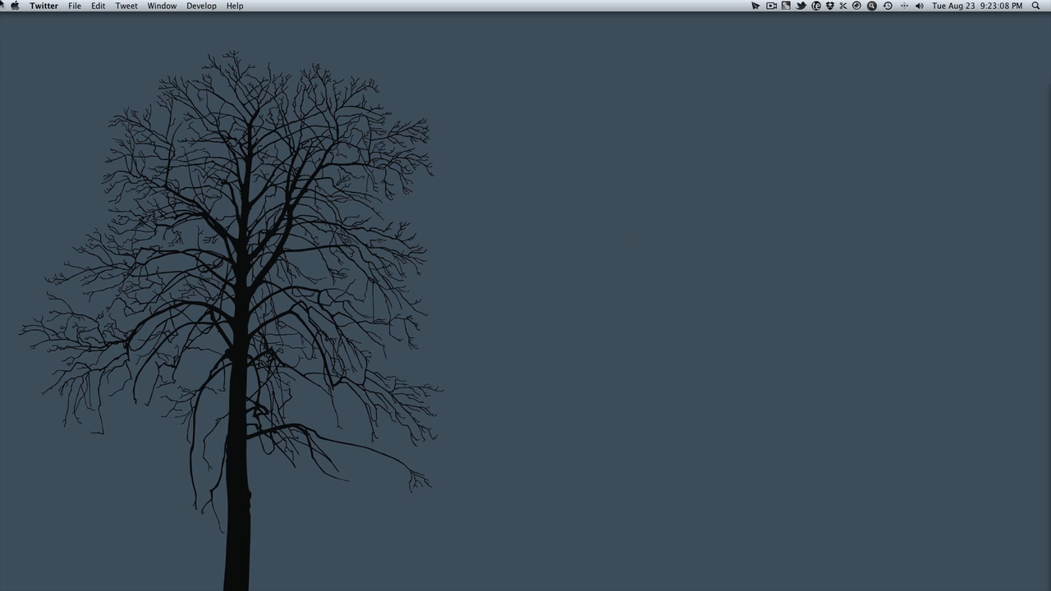
mouse_move(12, 298)
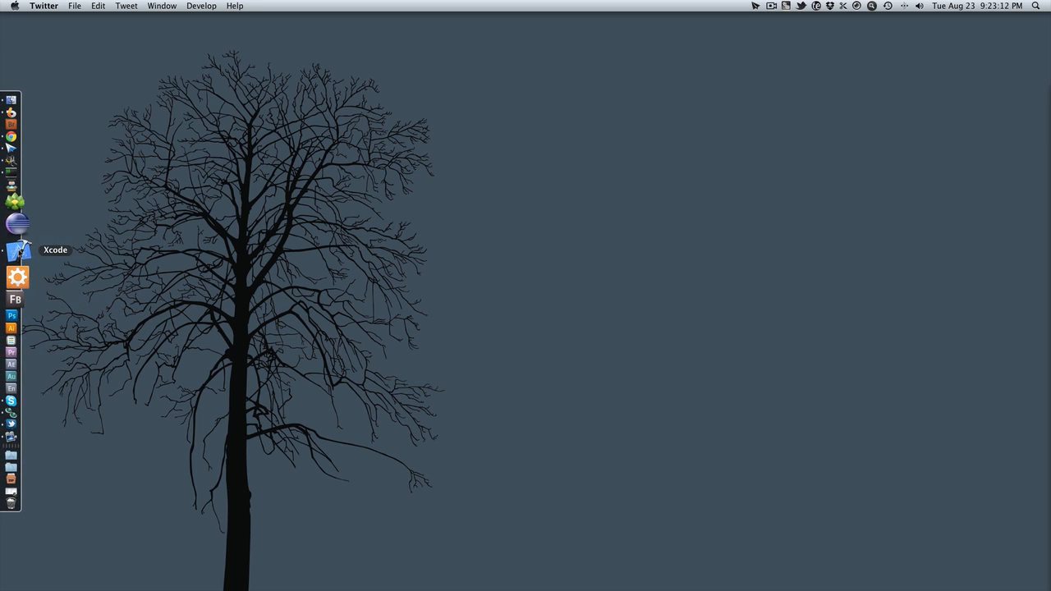
Launch Xcode from its Dock icon
left_click(43, 7)
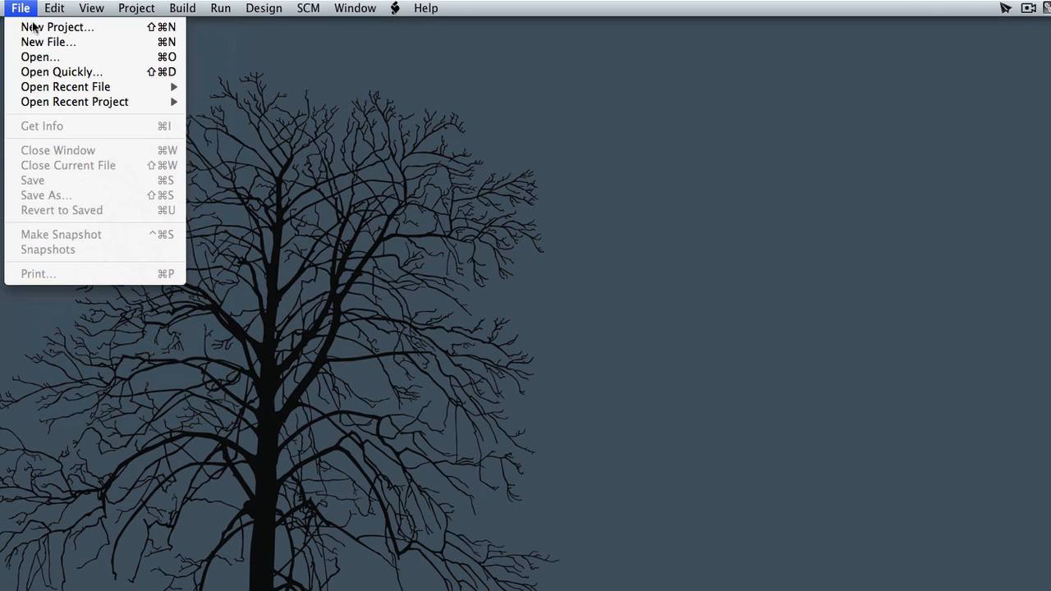
Create a new project from the Cocoa Application template and save it as 'Tutorial'
left_click(57, 27)
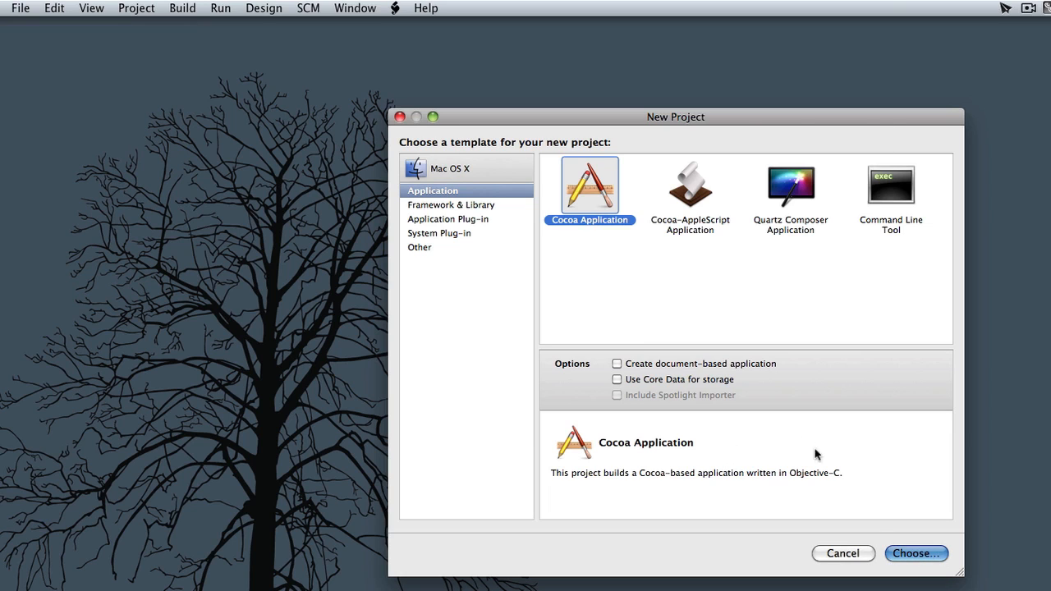
left_click(916, 553)
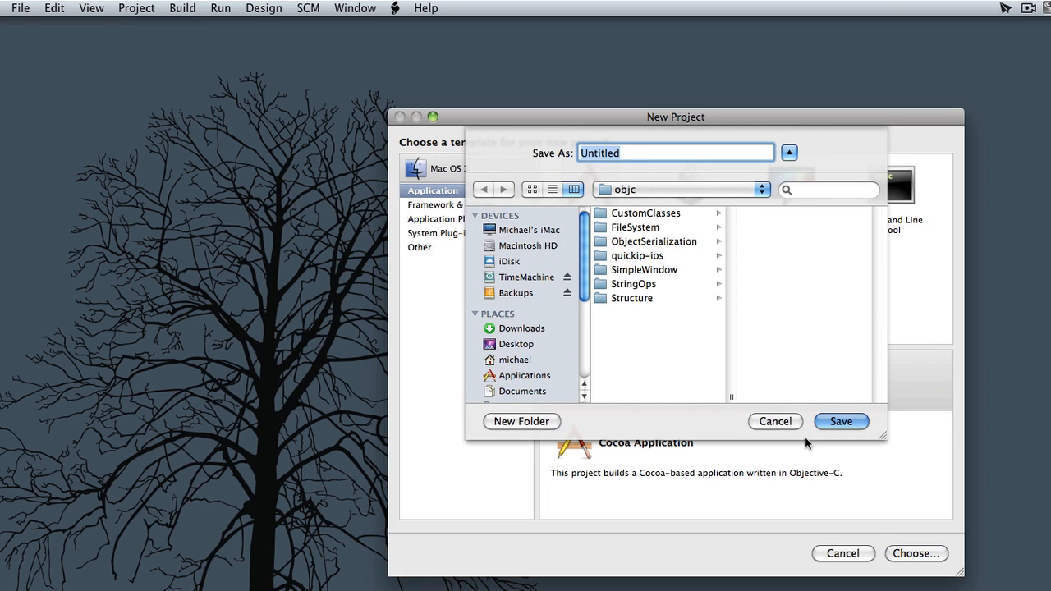
type("Tutor")
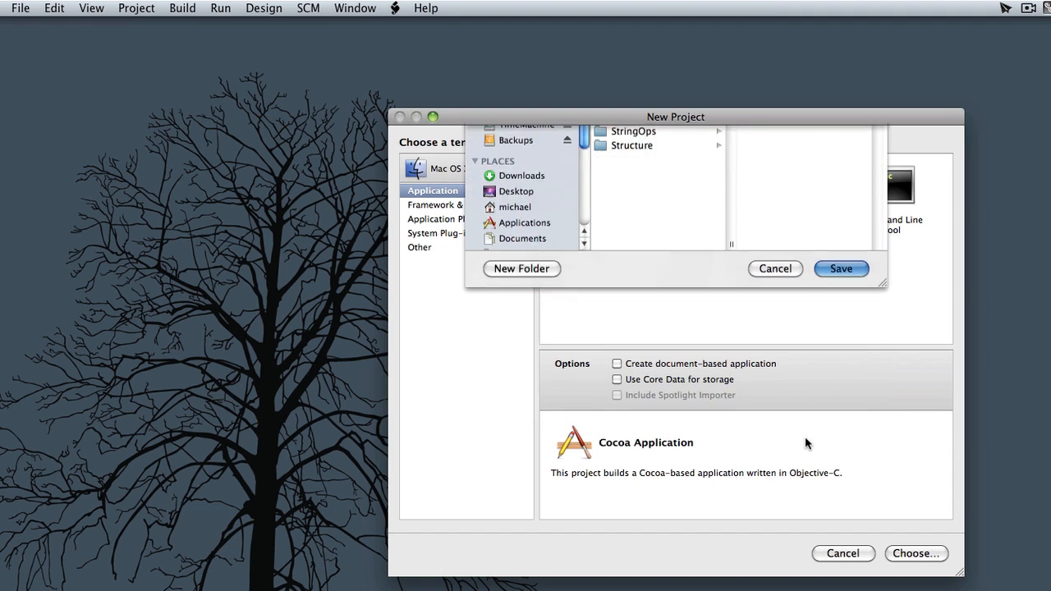
left_click(841, 269)
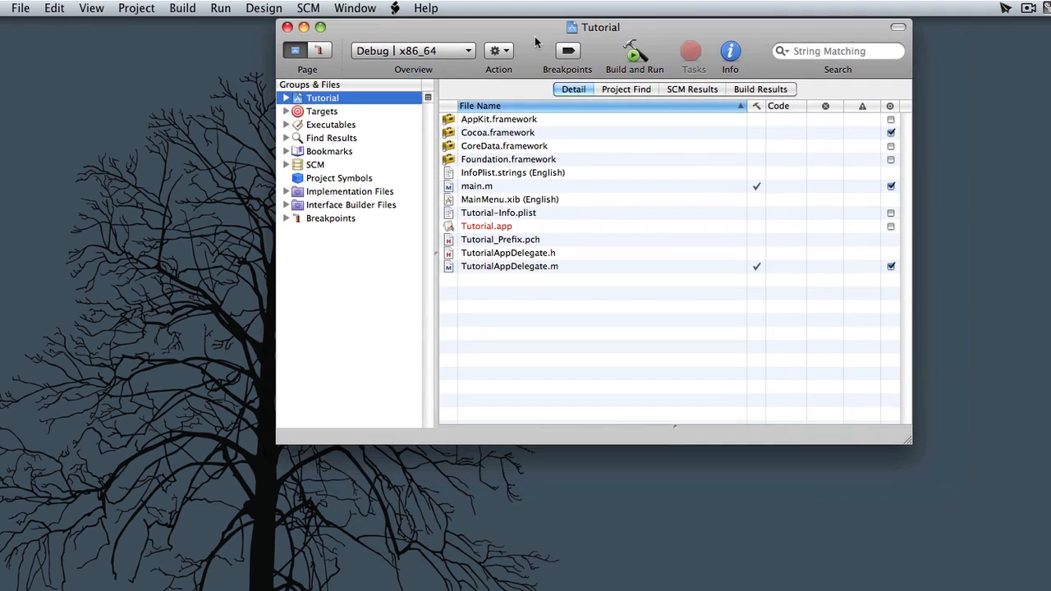
mouse_move(905, 443)
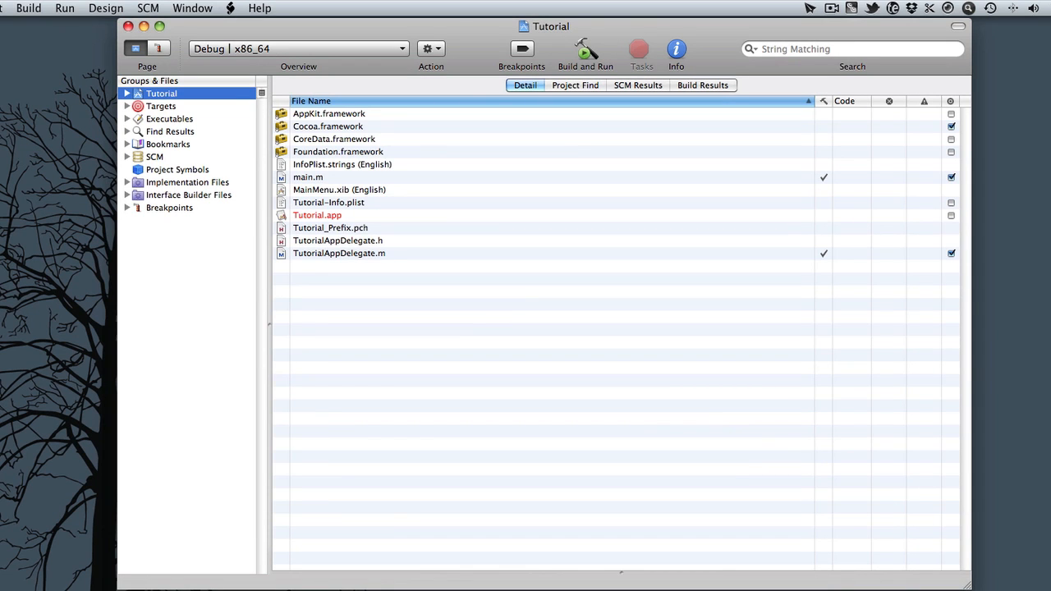
Switch Xcode's layout preference to All-In-One and reopen Tutorial.xcodeproj from recent projects
left_click(129, 27)
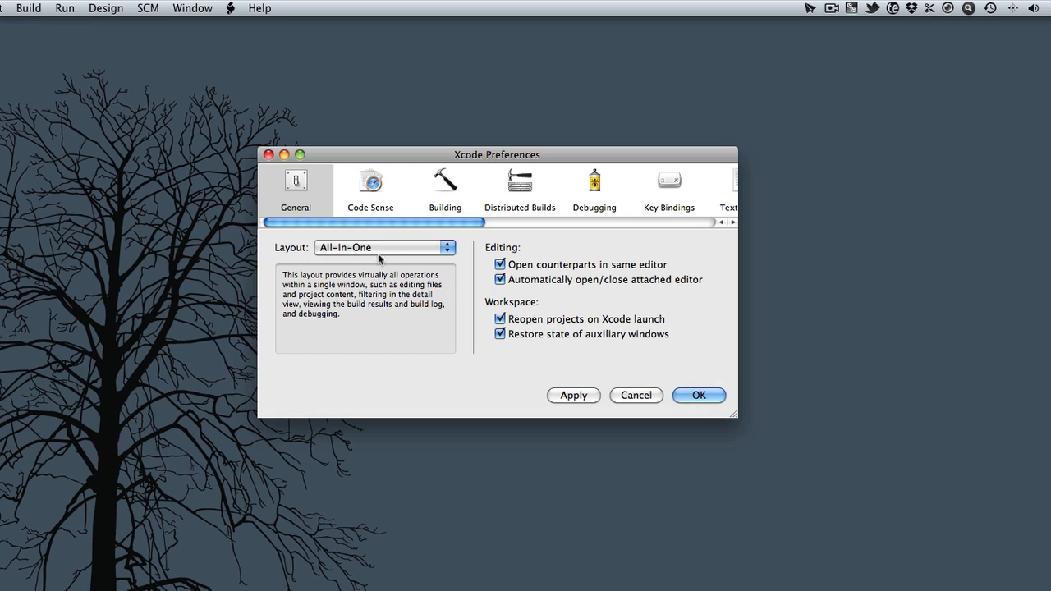
left_click(698, 395)
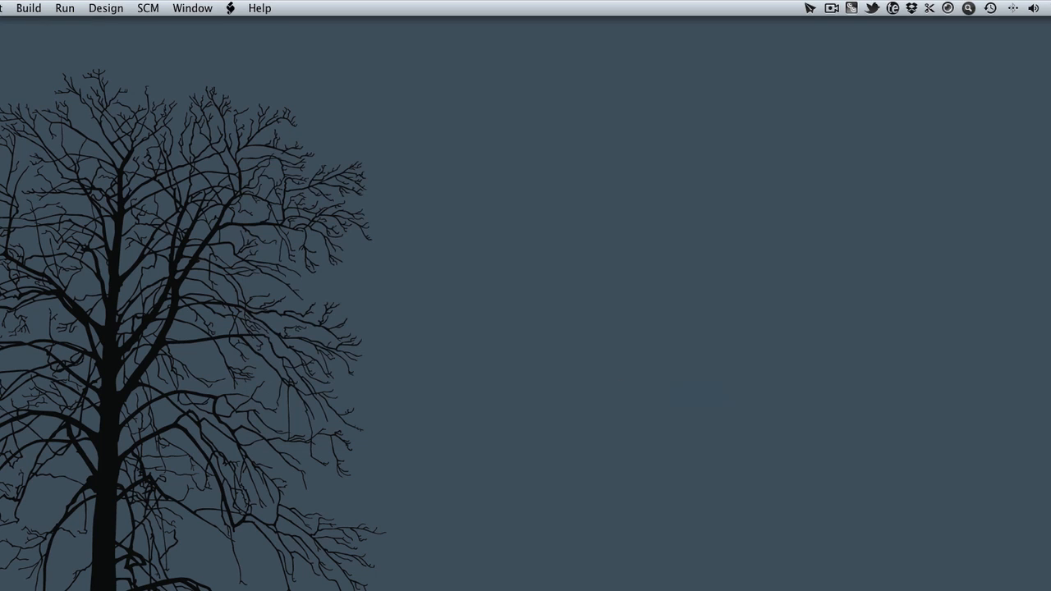
left_click(16, 98)
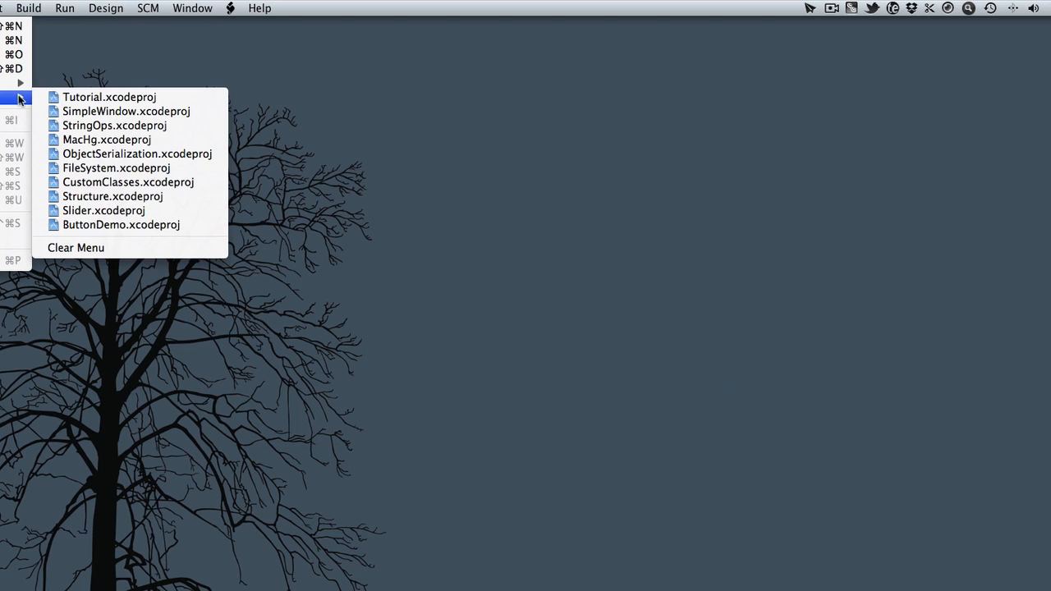
left_click(109, 97)
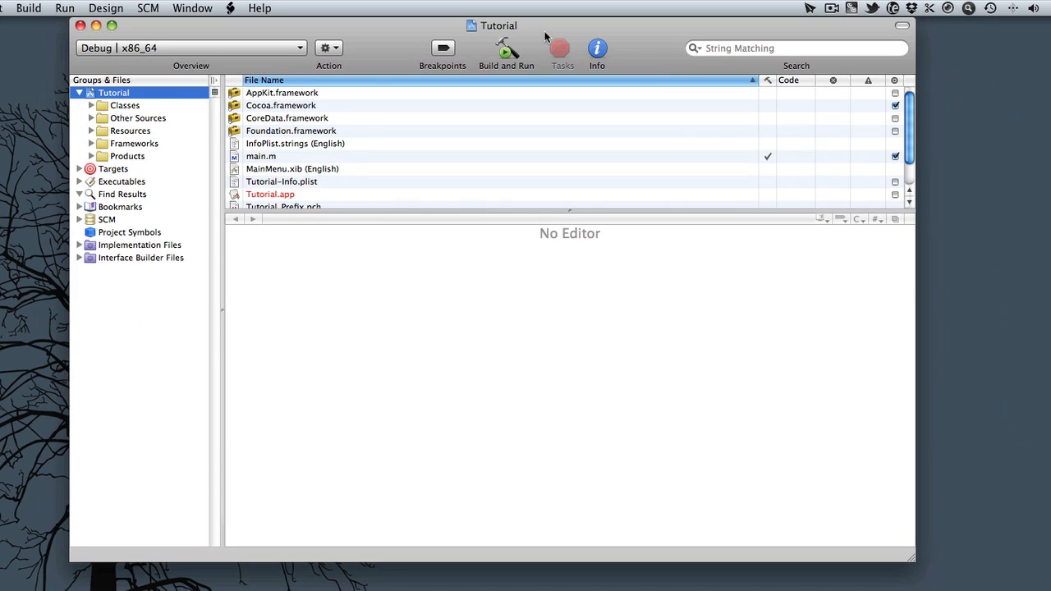
Expand the Classes and Resources groups and open MainMenu.xib in Interface Builder
left_click(91, 105)
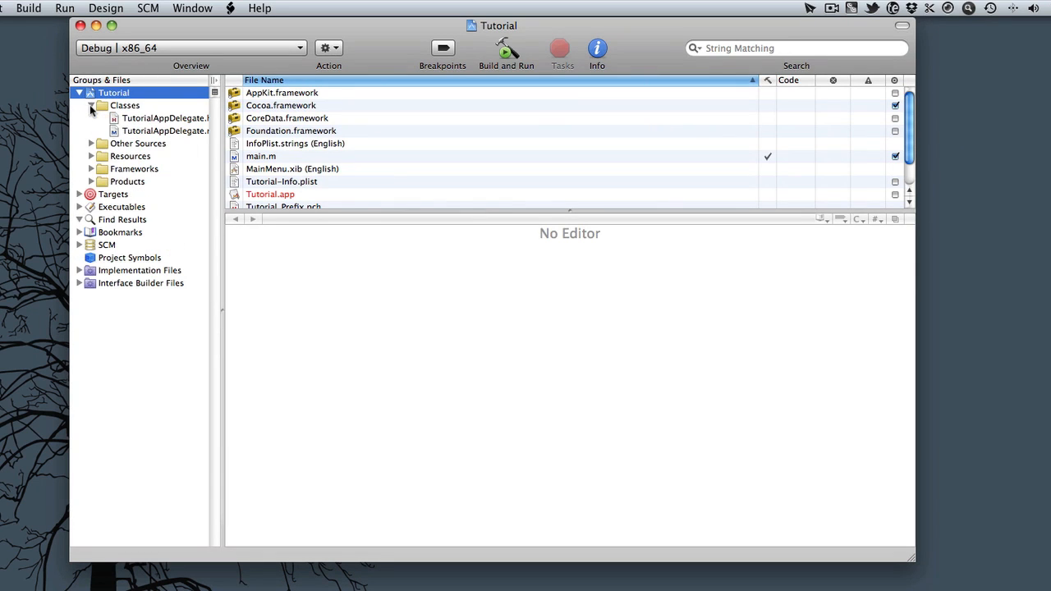
left_click(91, 156)
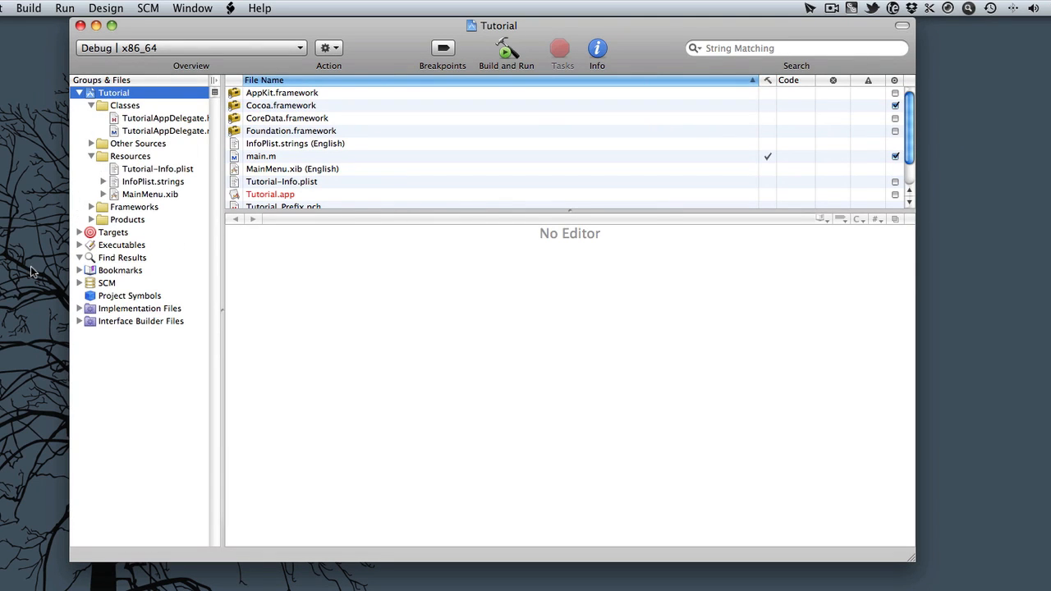
mouse_move(130, 197)
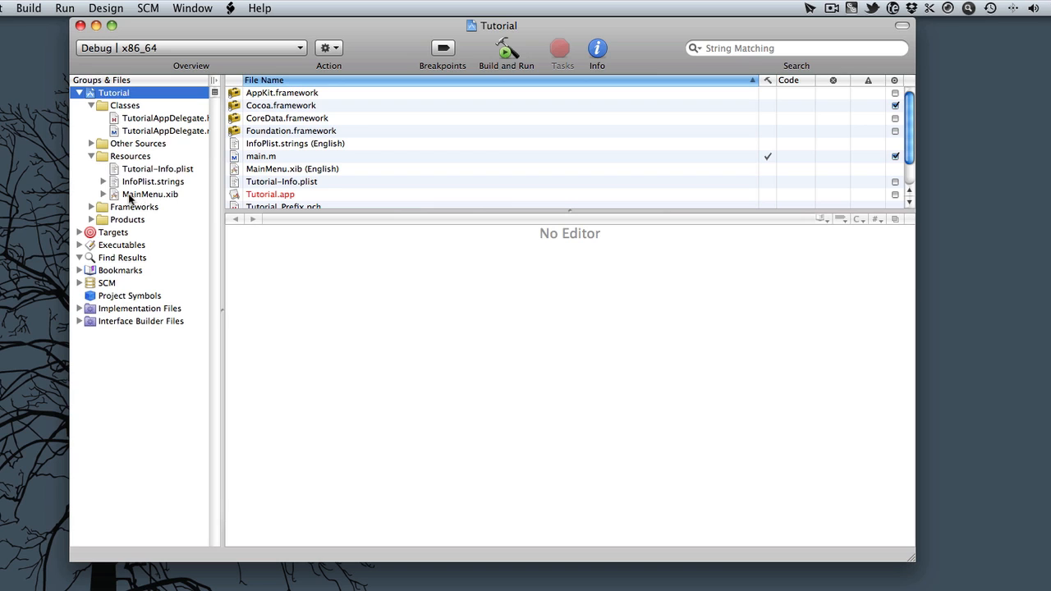
left_click(149, 194)
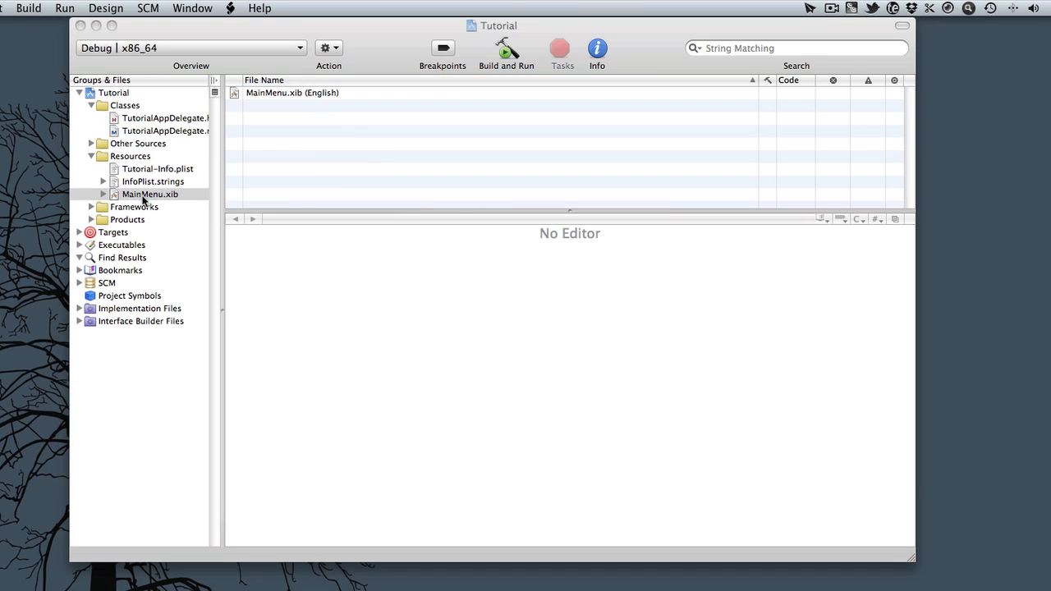
double_click(148, 193)
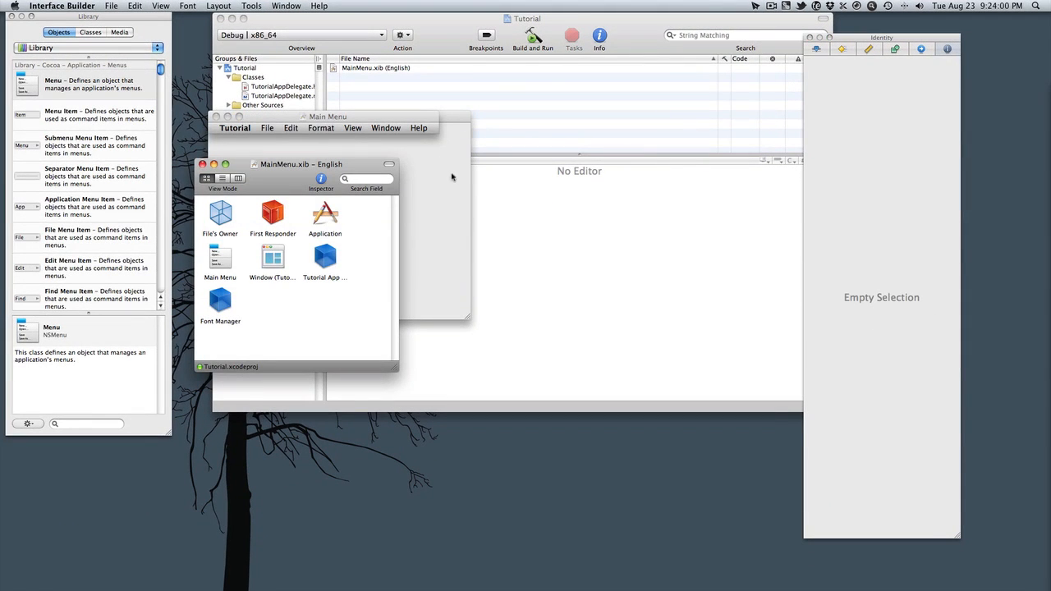
Open the Tutorial window for editing, reposition it, and search the Library for 'butt'
left_click(220, 263)
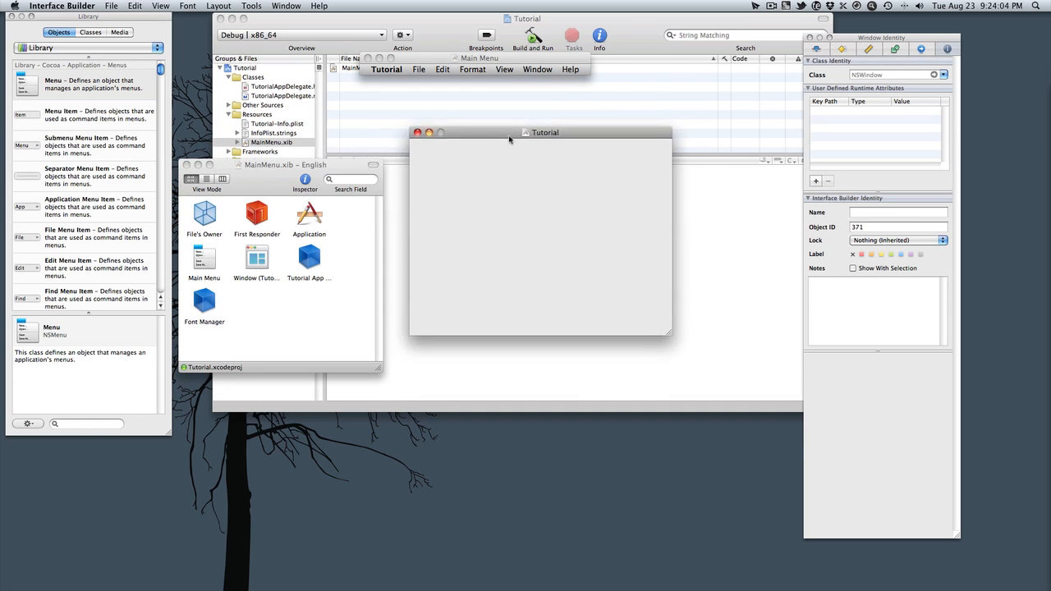
left_click_drag(545, 132, 535, 145)
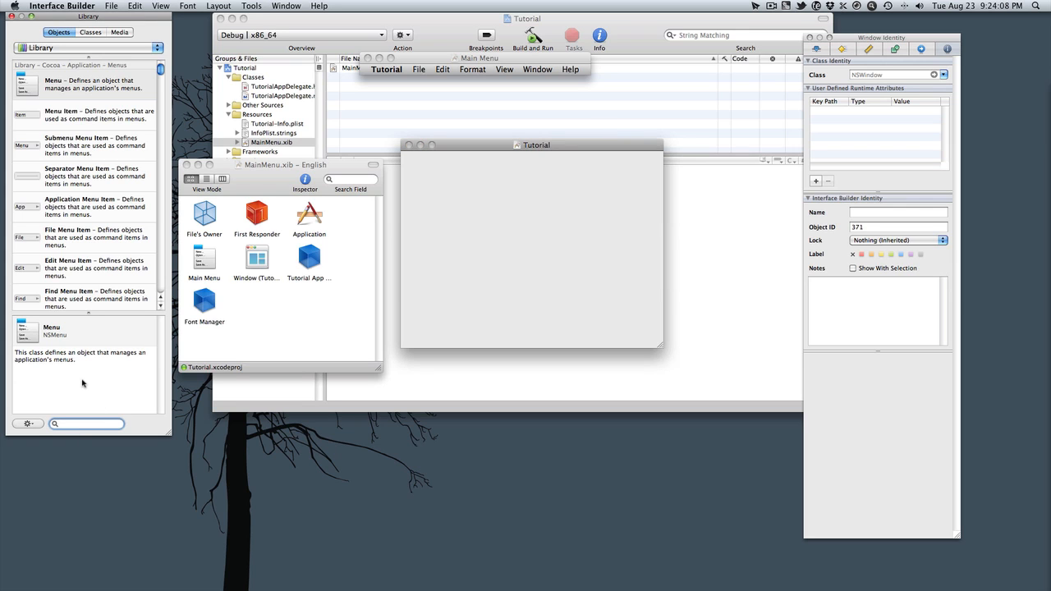
type("butt")
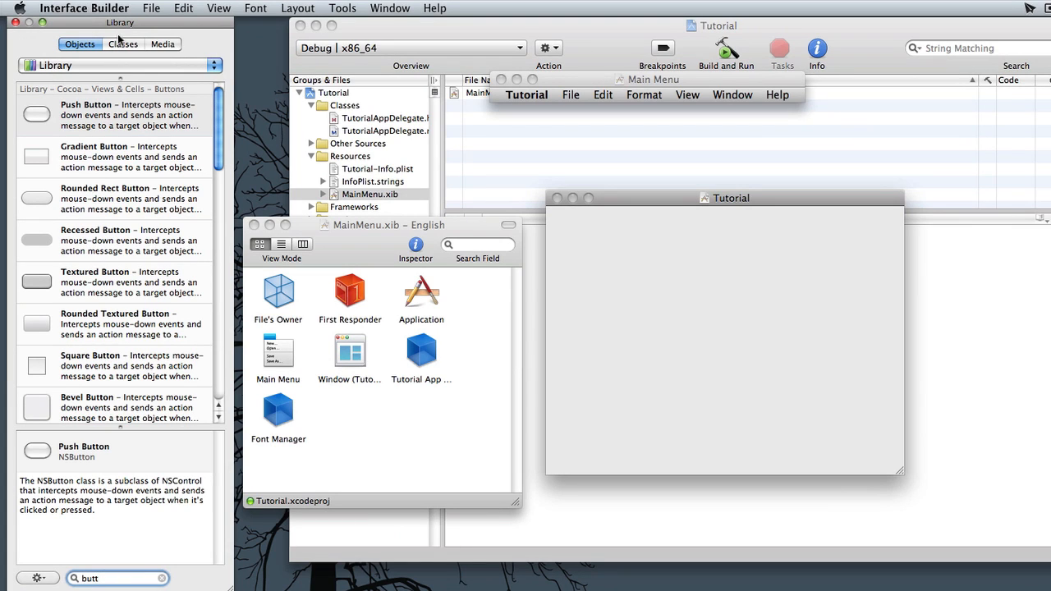
Add a Rounded Textured Button to the window and set its title to 'Change Text'
scroll("down", 3)
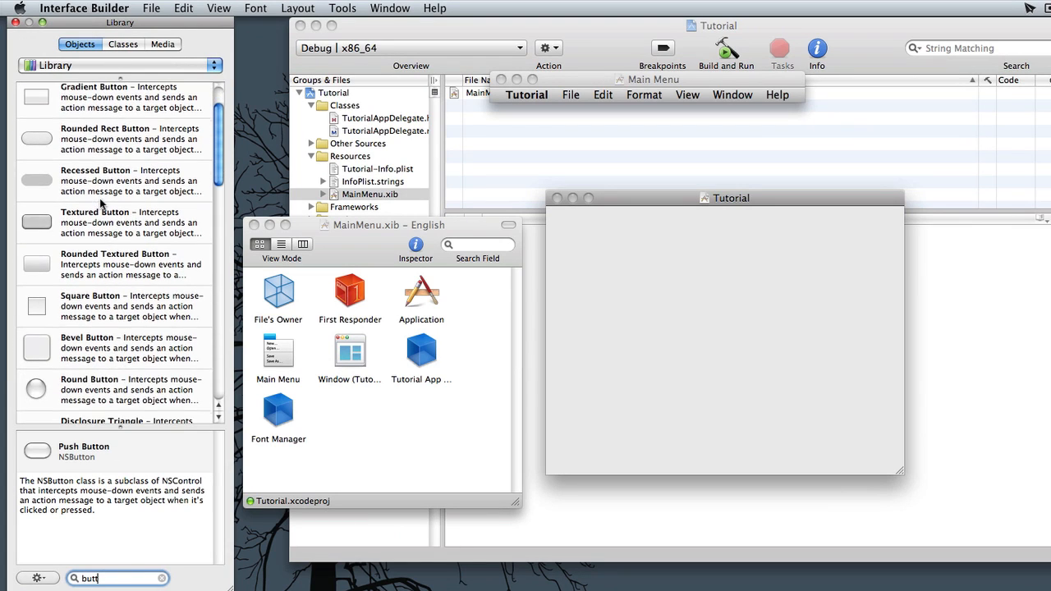
left_click(123, 263)
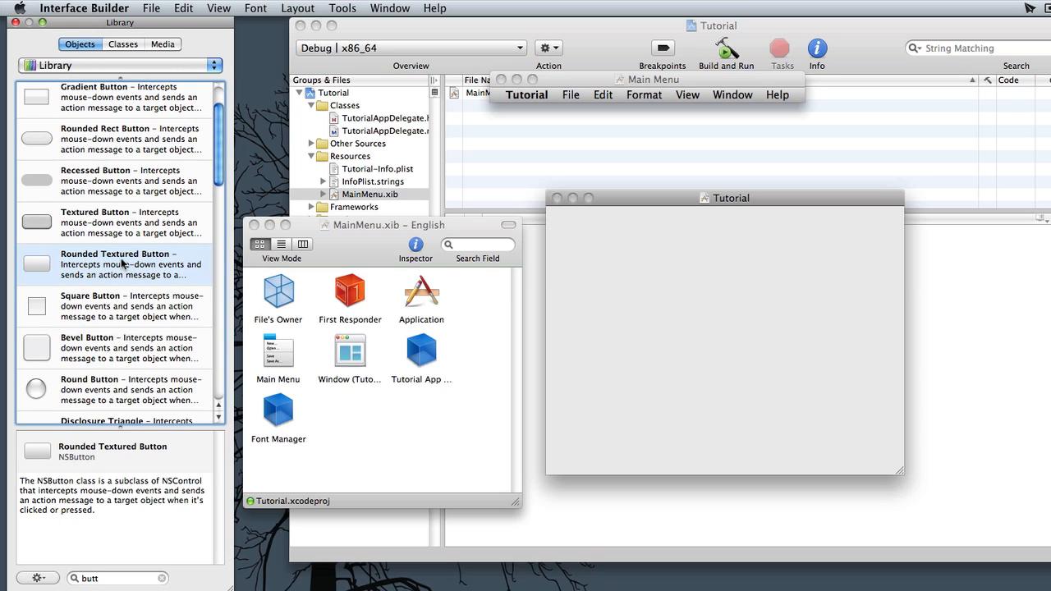
mouse_move(85, 470)
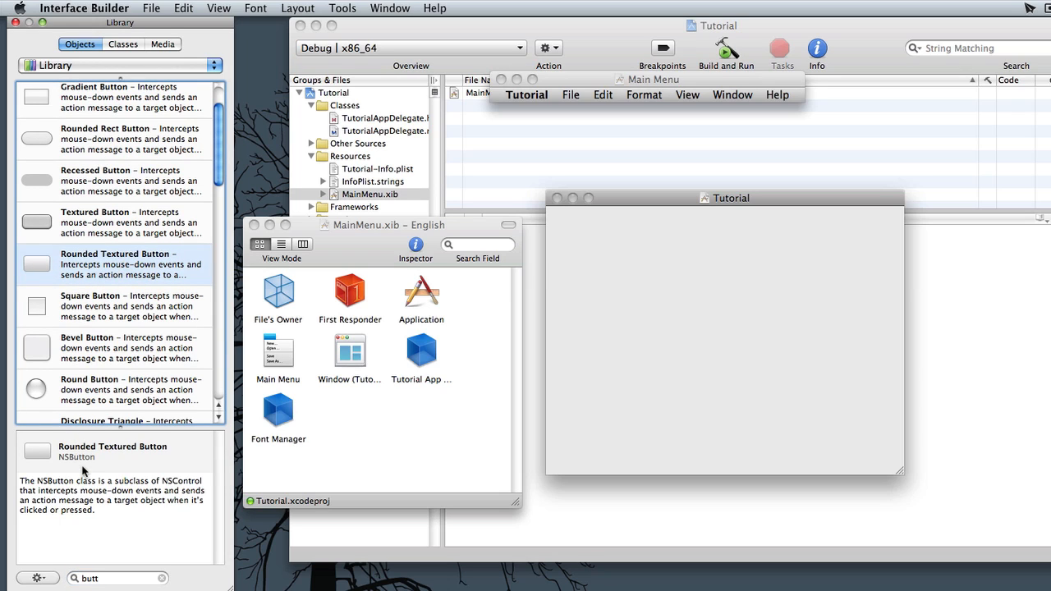
mouse_move(68, 466)
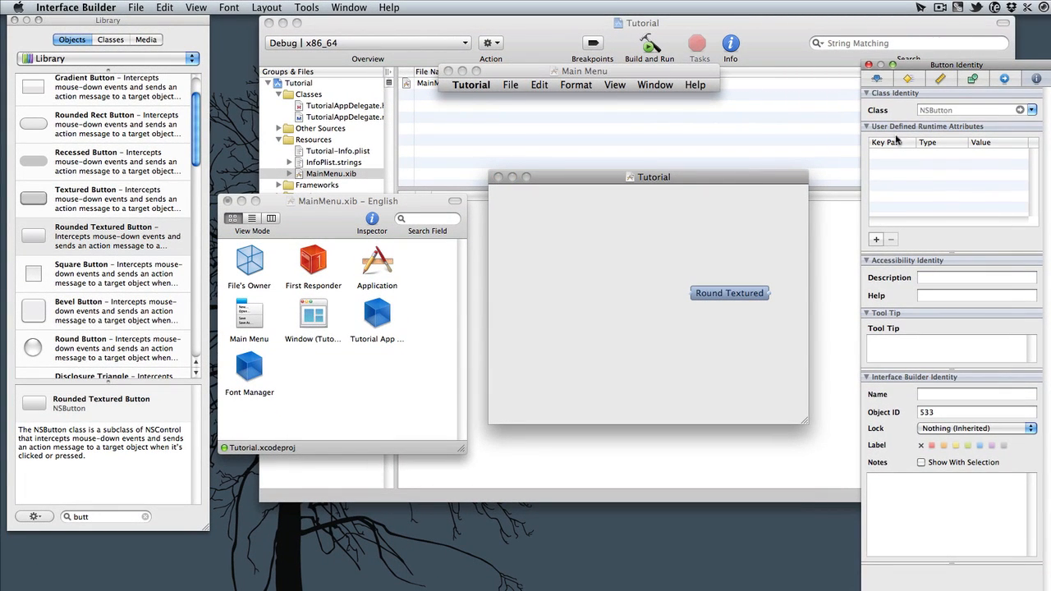
left_click(877, 78)
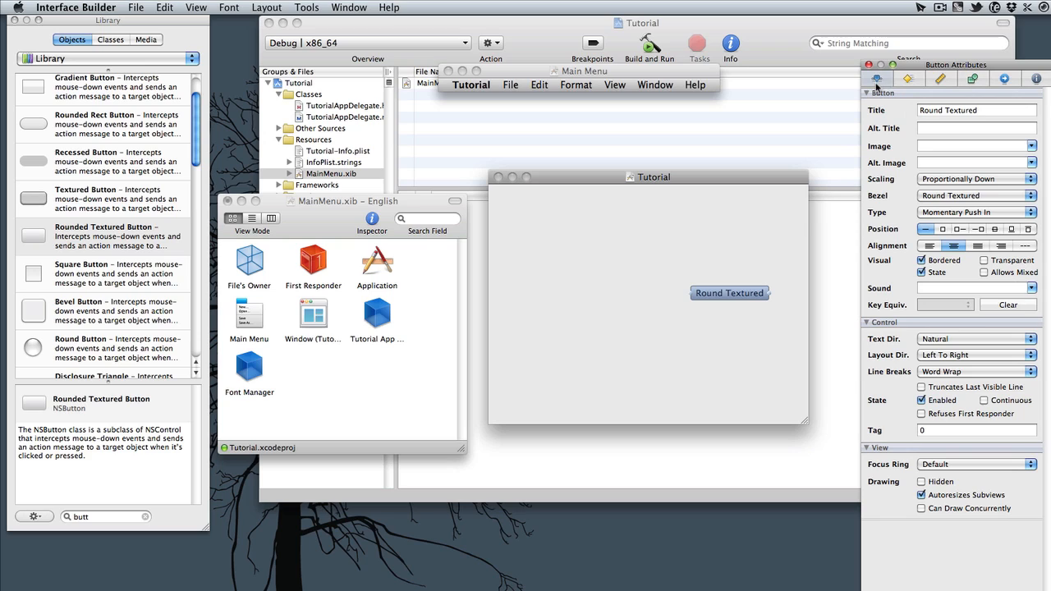
left_click(976, 110)
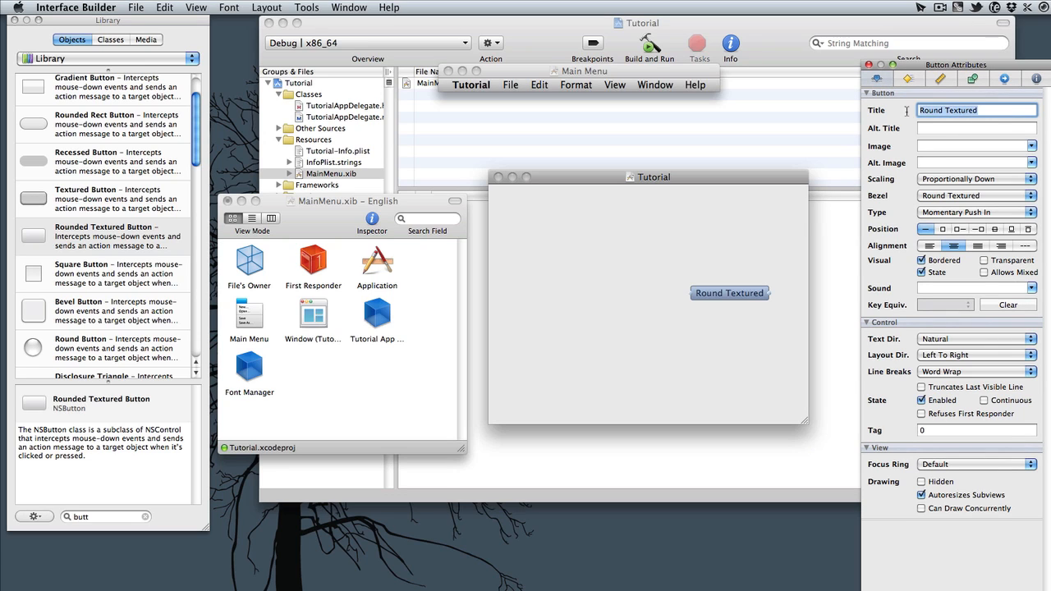
left_click(977, 111)
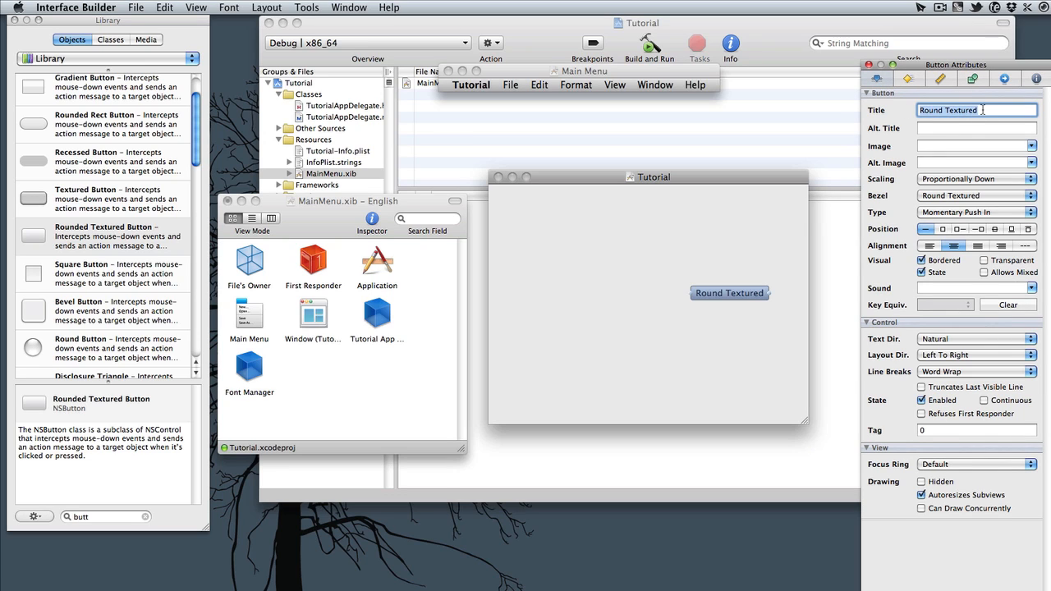
type("Cha")
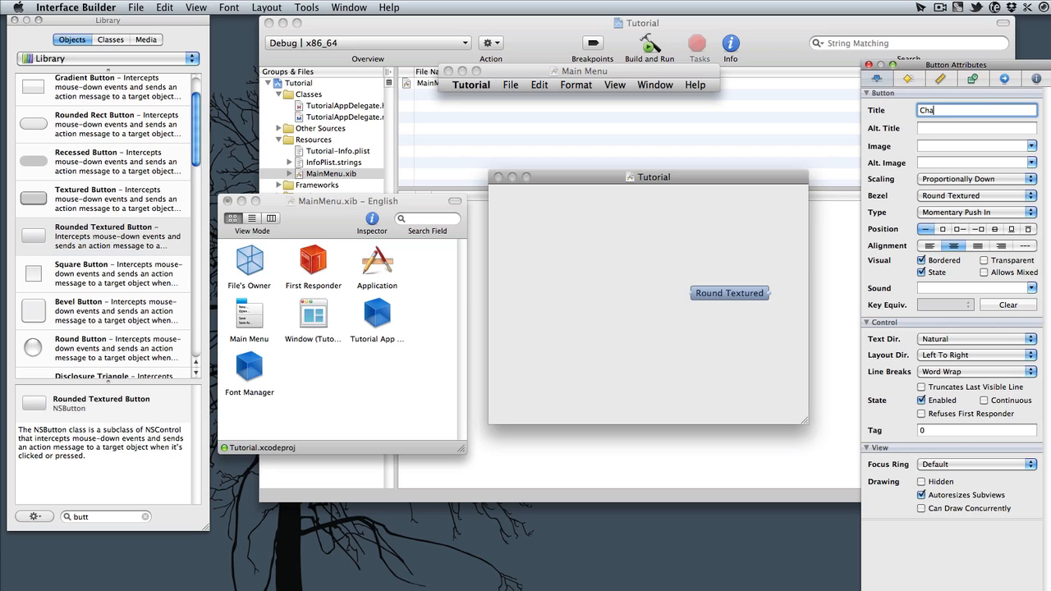
type("nge Text")
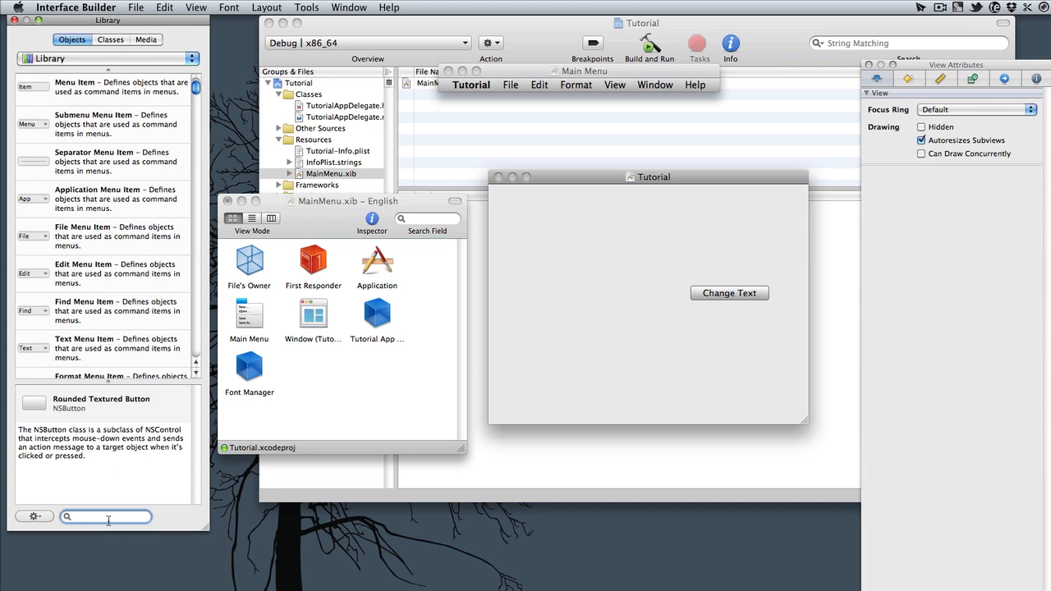
Search the Library for 'label' and change the label's title to 'Before'
type("label")
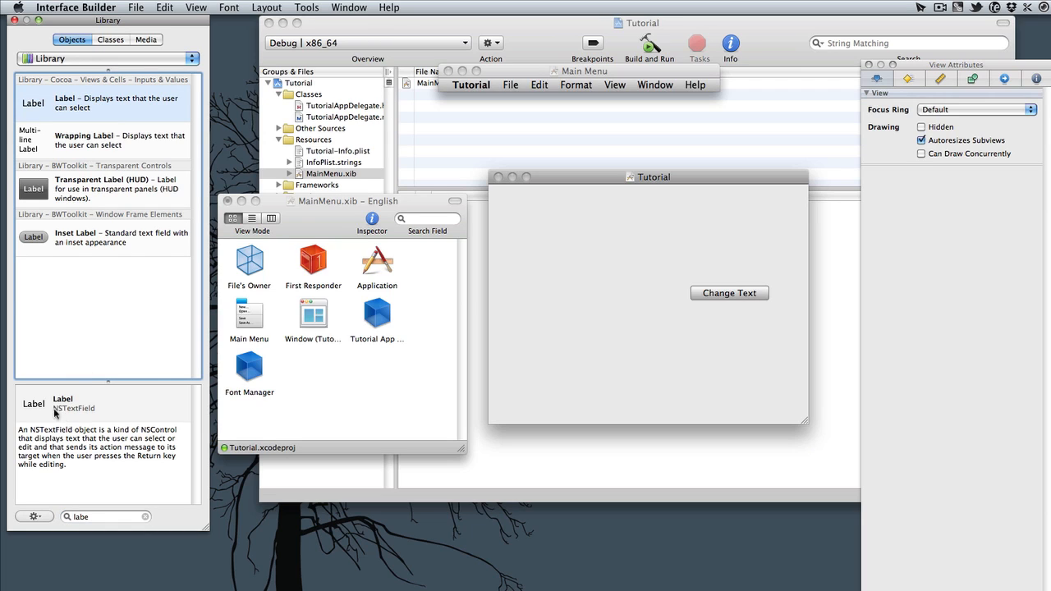
mouse_move(90, 414)
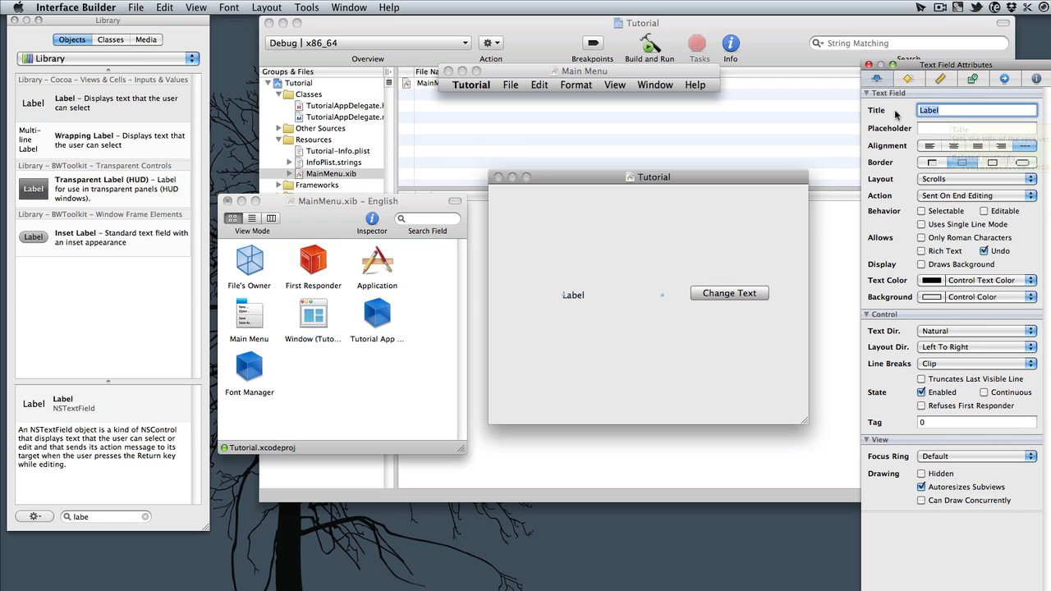
type("Before")
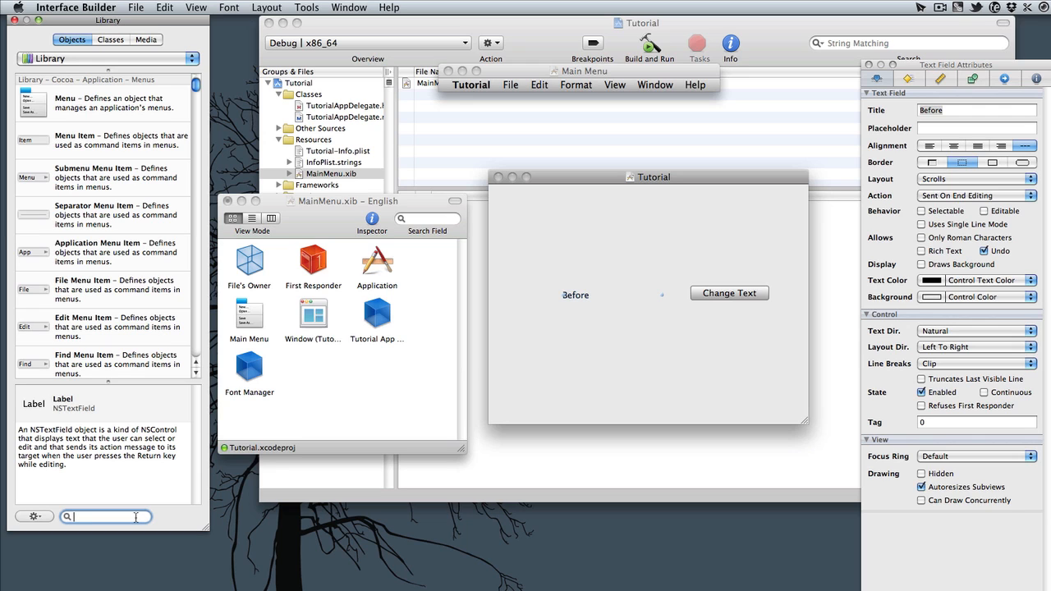
Search the Library for 'obj' and place a generic Object beside Font Manager in MainMenu.xib
type("obj")
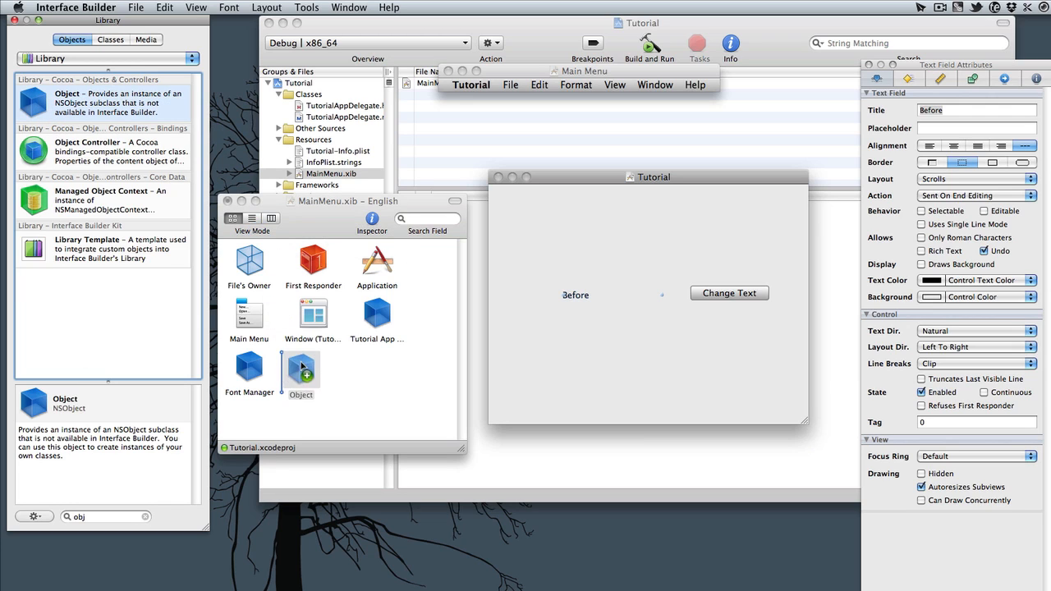
left_click_drag(301, 369, 323, 249)
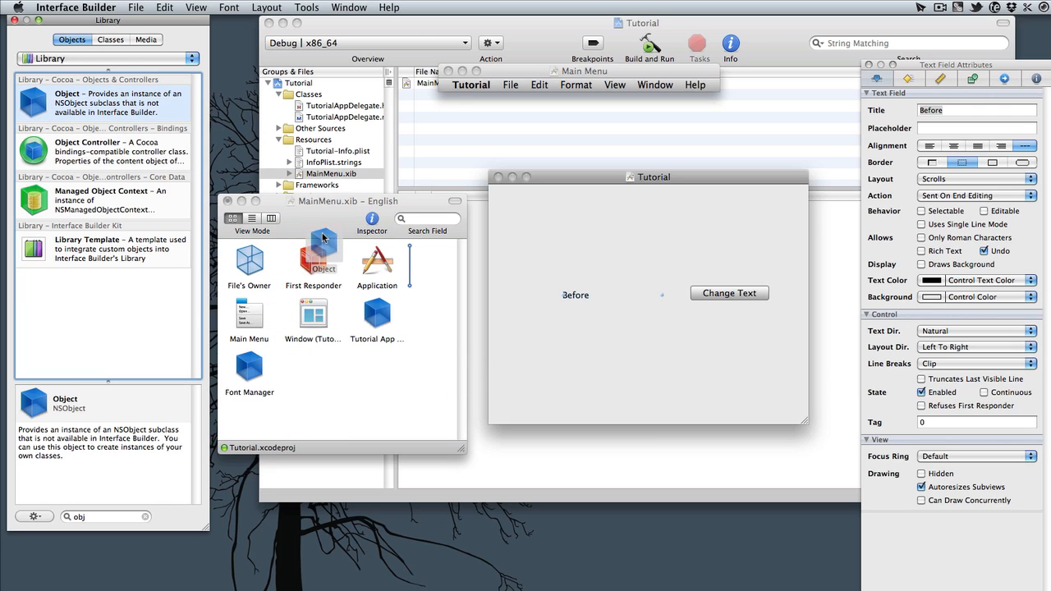
left_click_drag(325, 247, 358, 374)
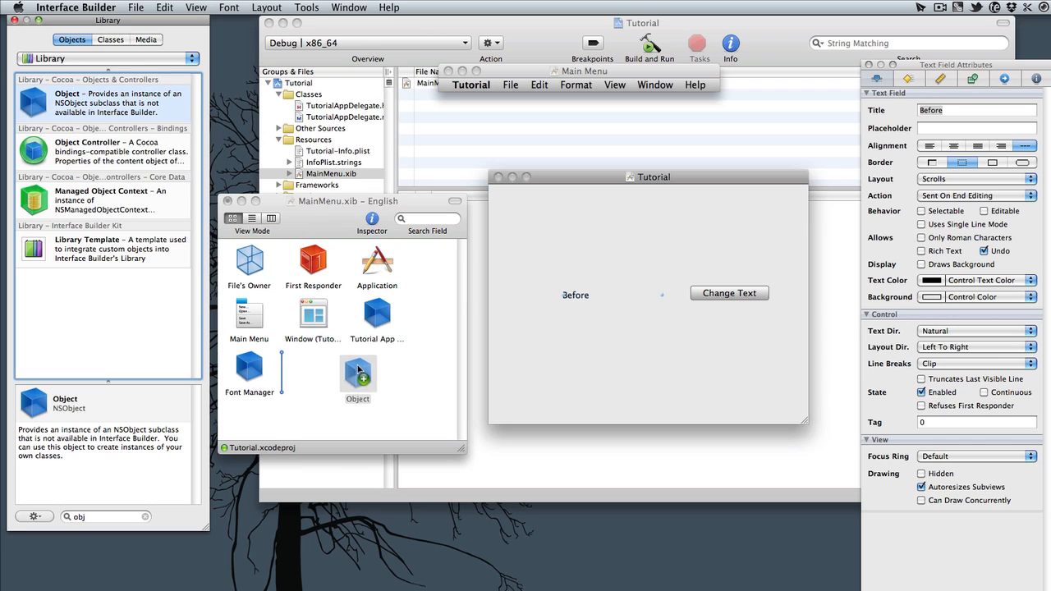
left_click_drag(357, 378, 306, 378)
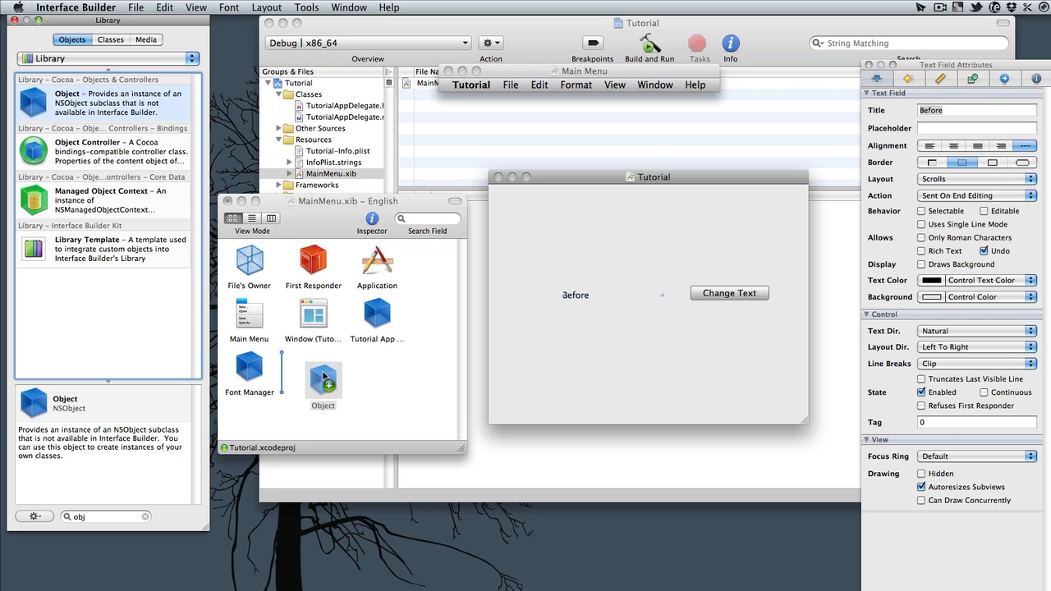
left_click(313, 368)
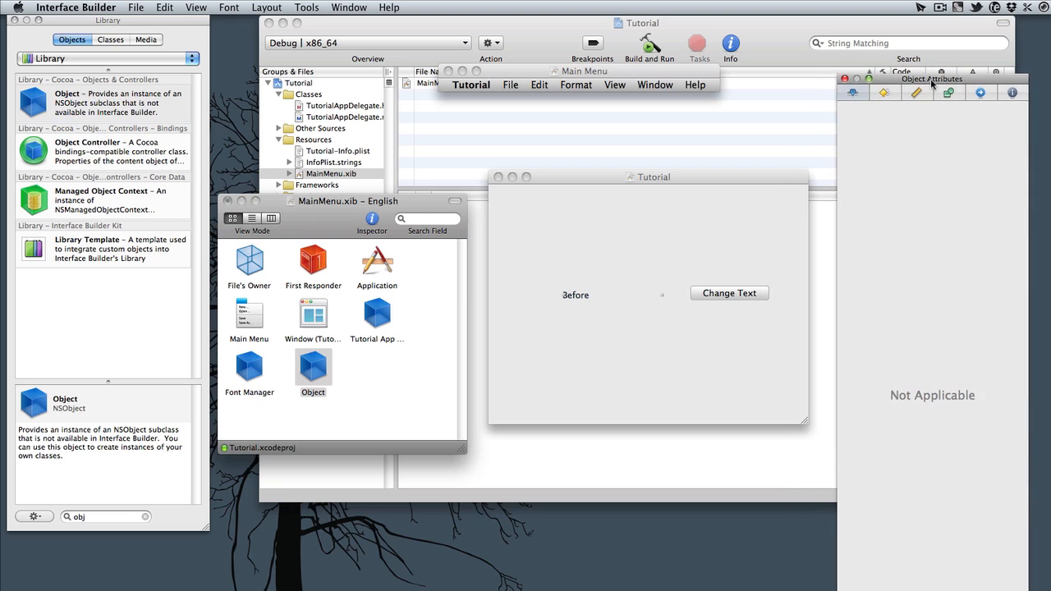
Set the selected Object's class to MyWindowController in the Identity inspector
left_click(1013, 92)
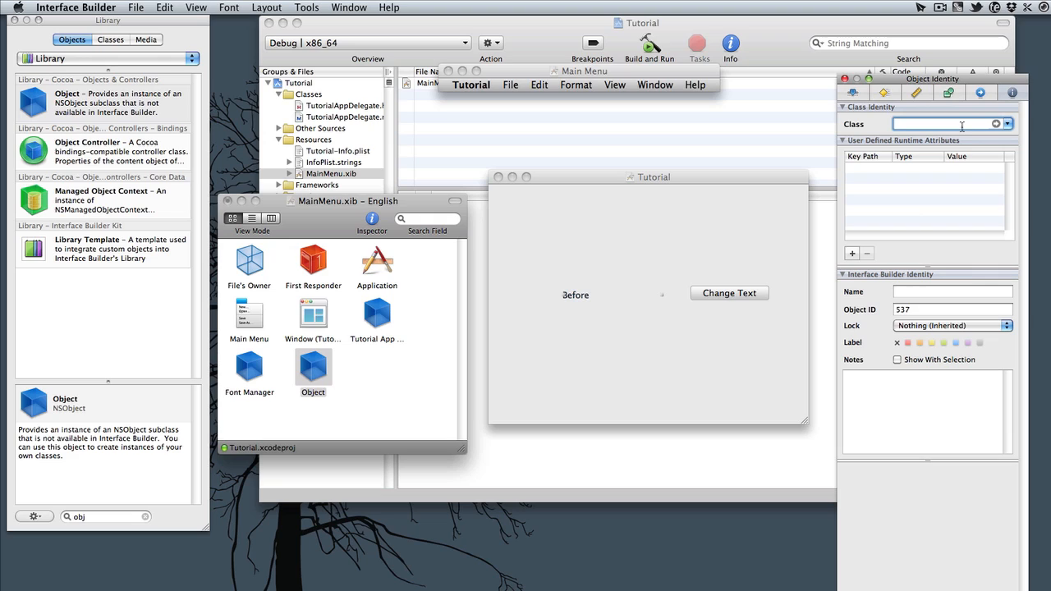
type("M")
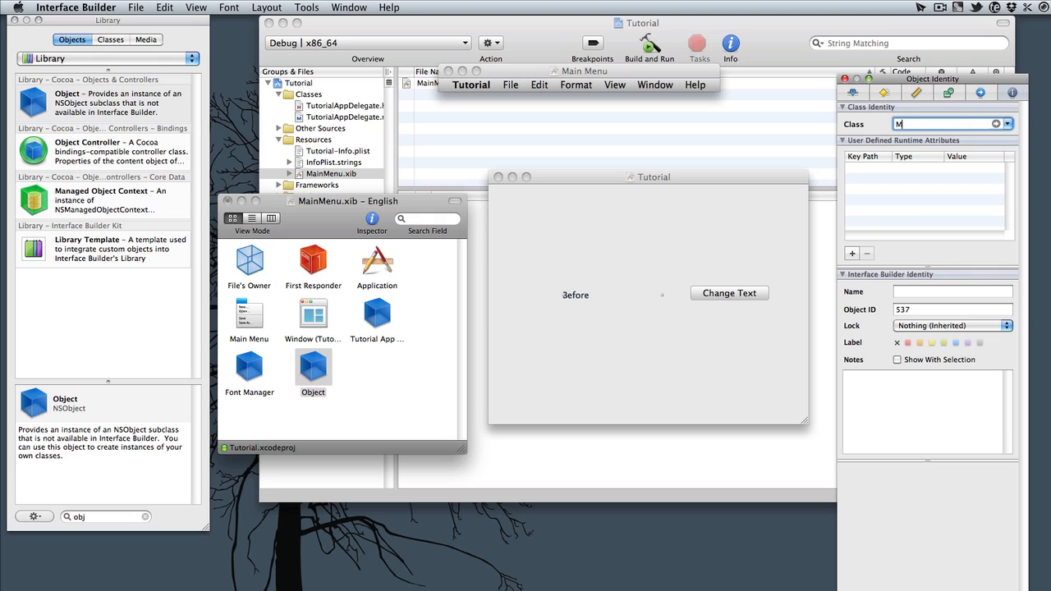
type("yWindowController")
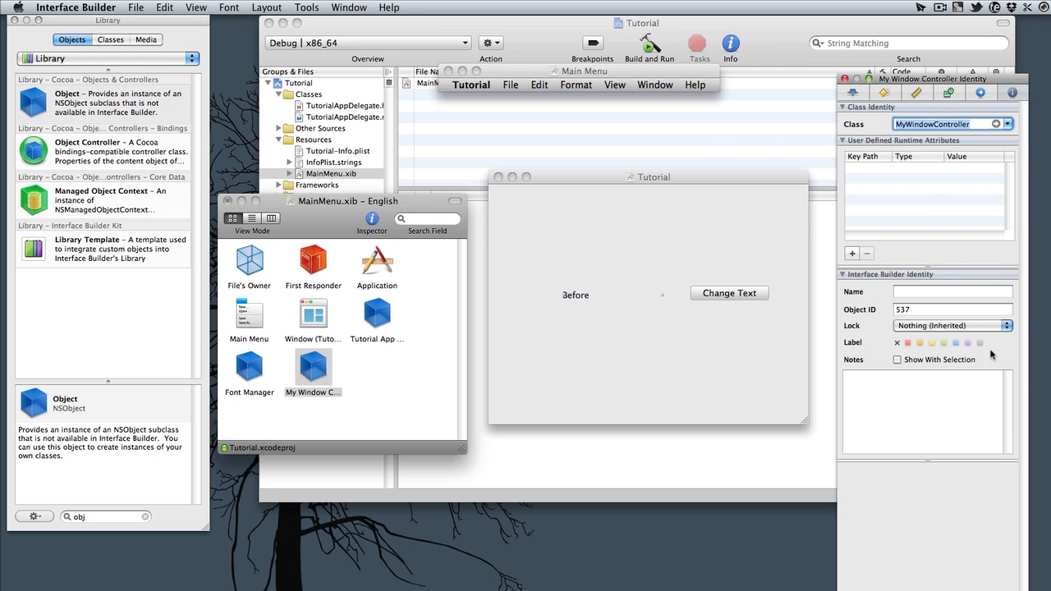
mouse_move(926, 85)
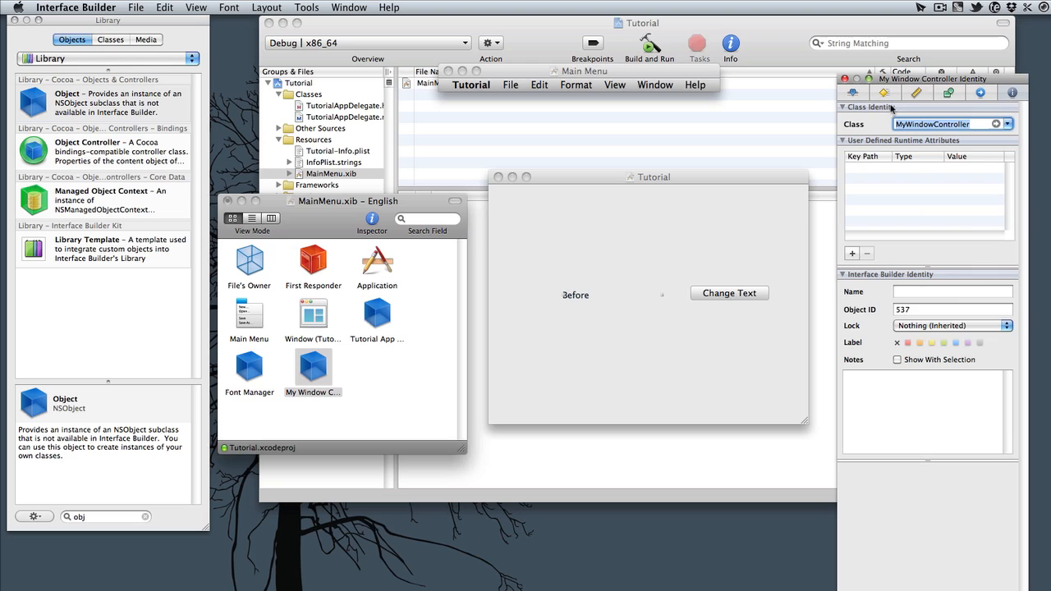
mouse_move(908, 227)
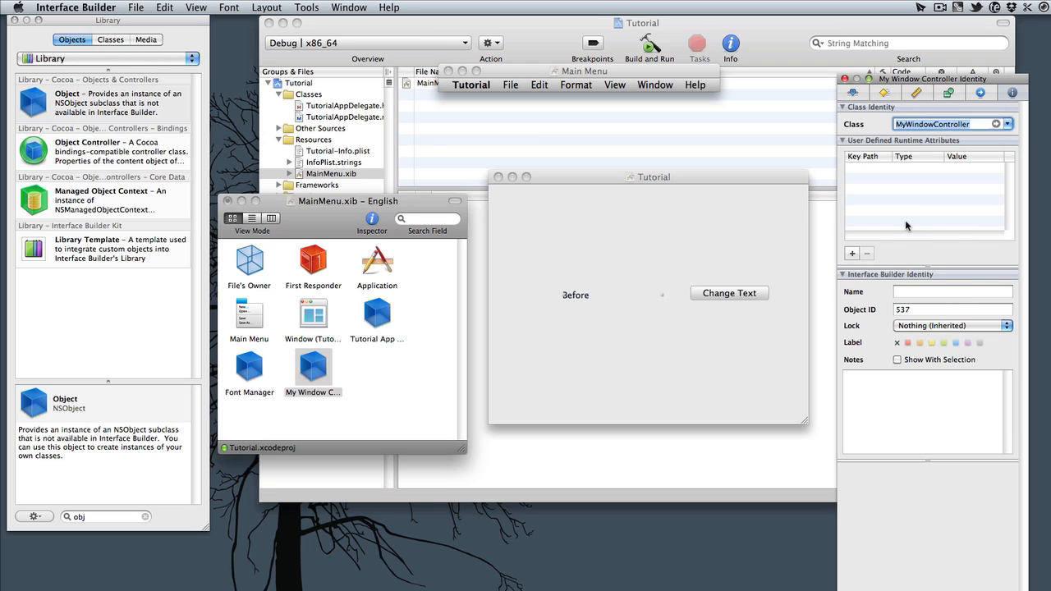
mouse_move(928, 229)
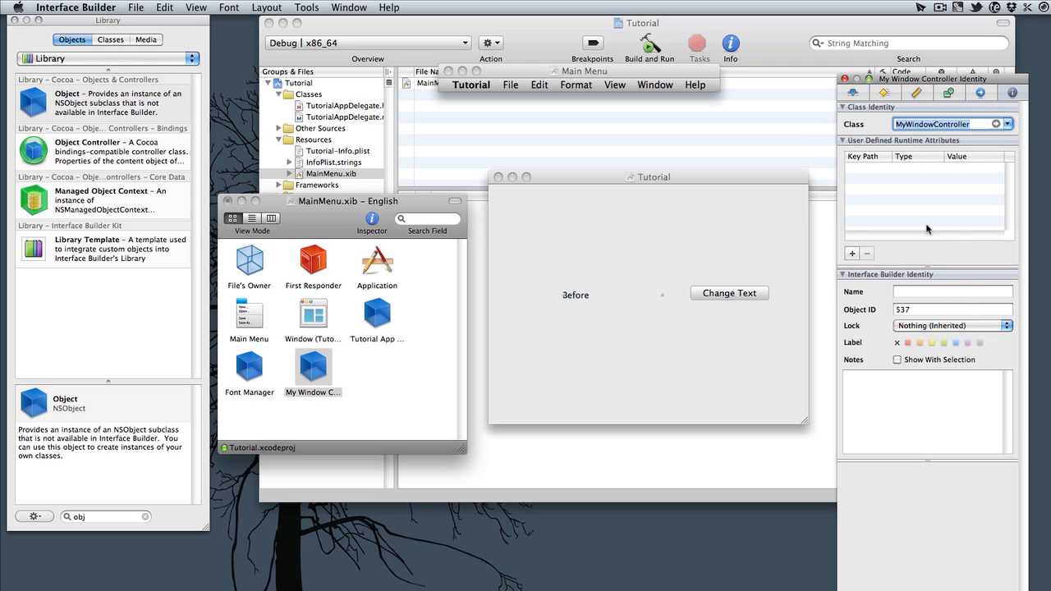
mouse_move(913, 280)
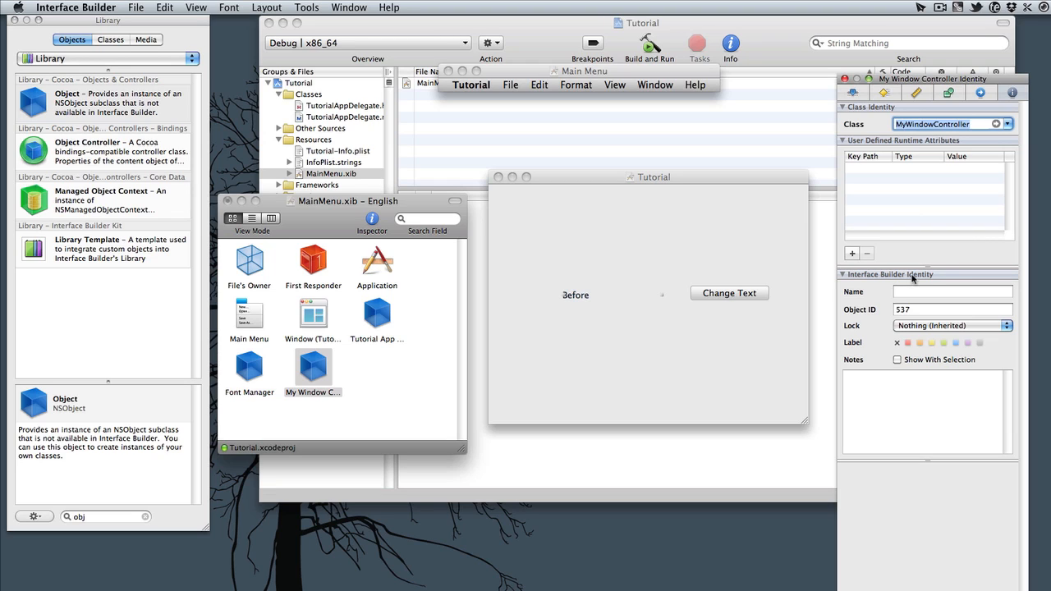
mouse_move(907, 219)
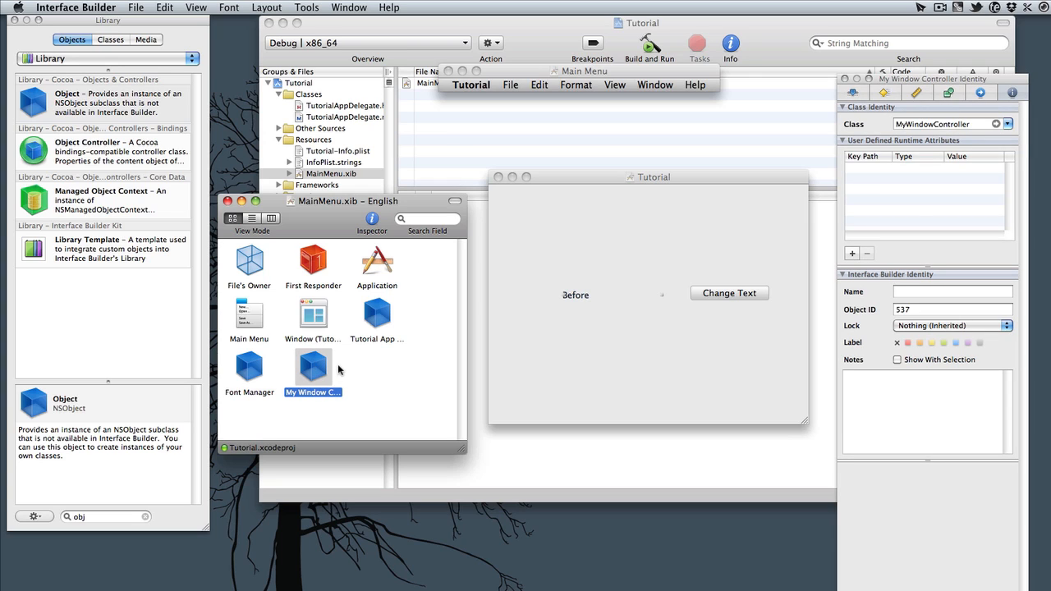
Write the MyWindowController .h and .m class files and add both to the Tutorial project
left_click(135, 8)
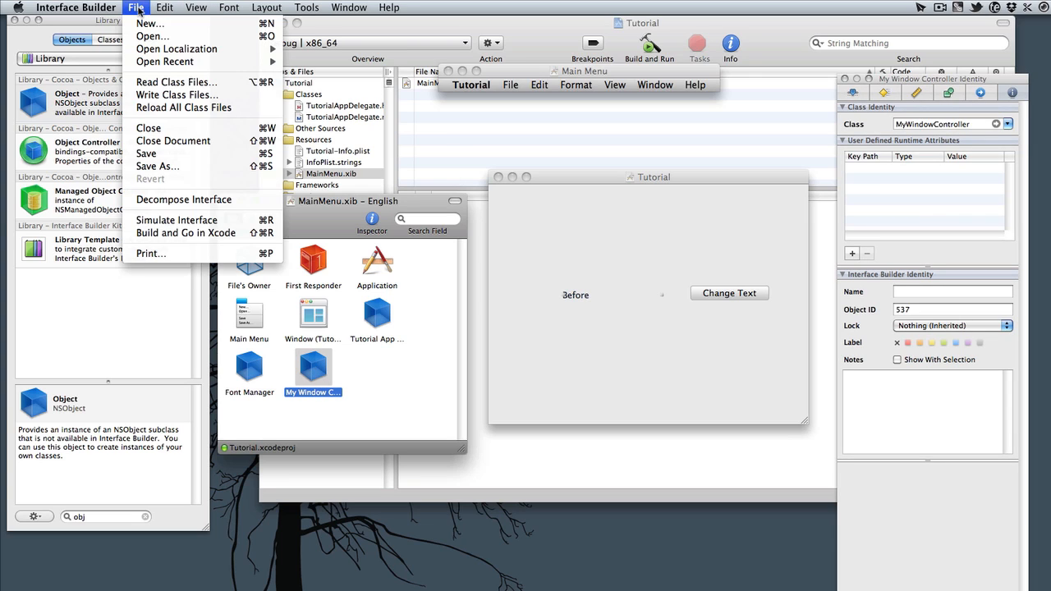
mouse_move(174, 95)
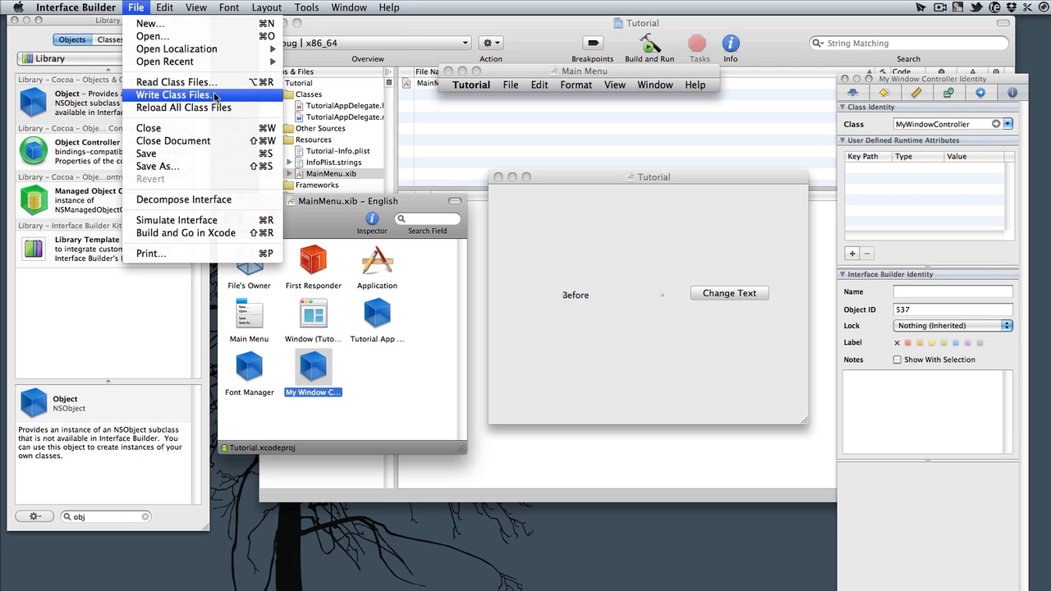
left_click(172, 94)
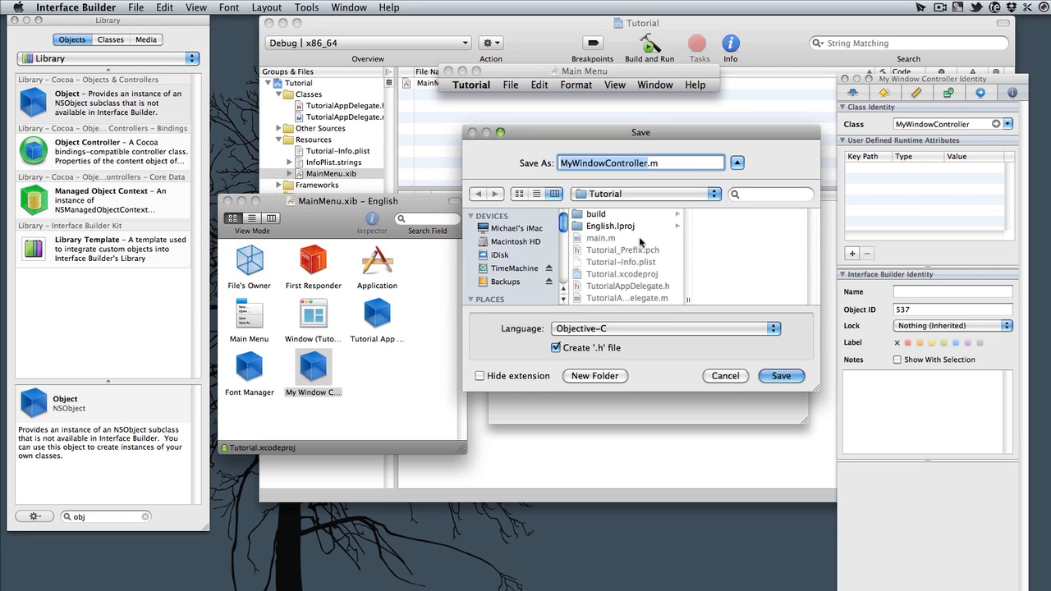
mouse_move(524, 179)
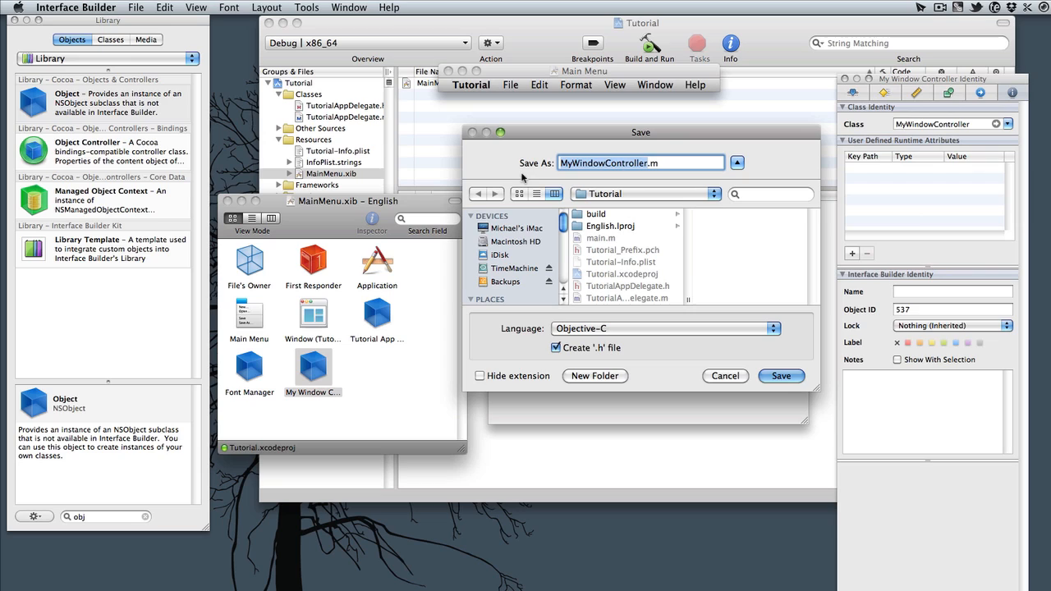
mouse_move(539, 133)
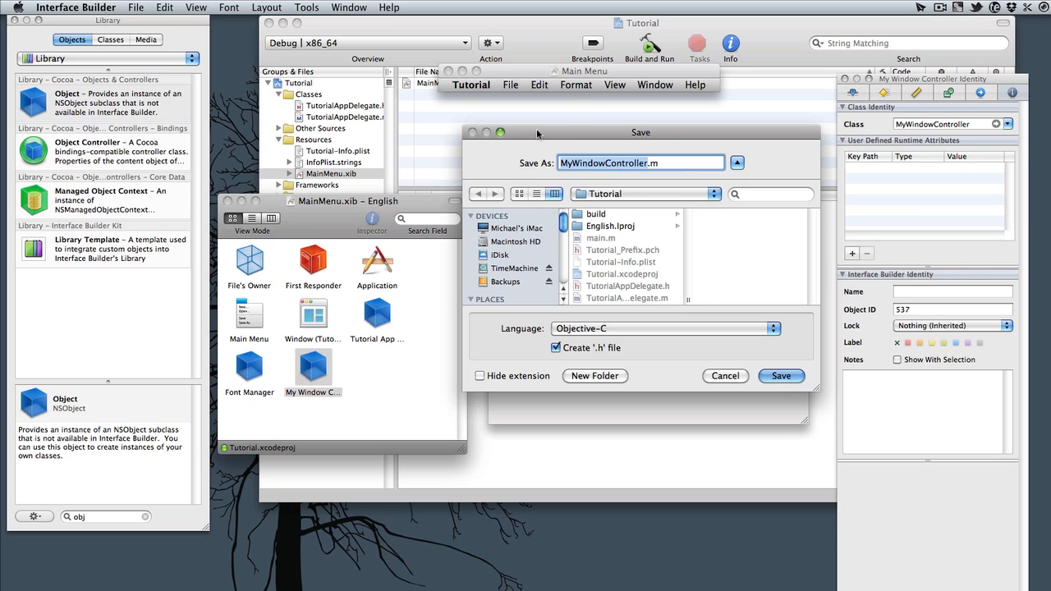
mouse_move(584, 395)
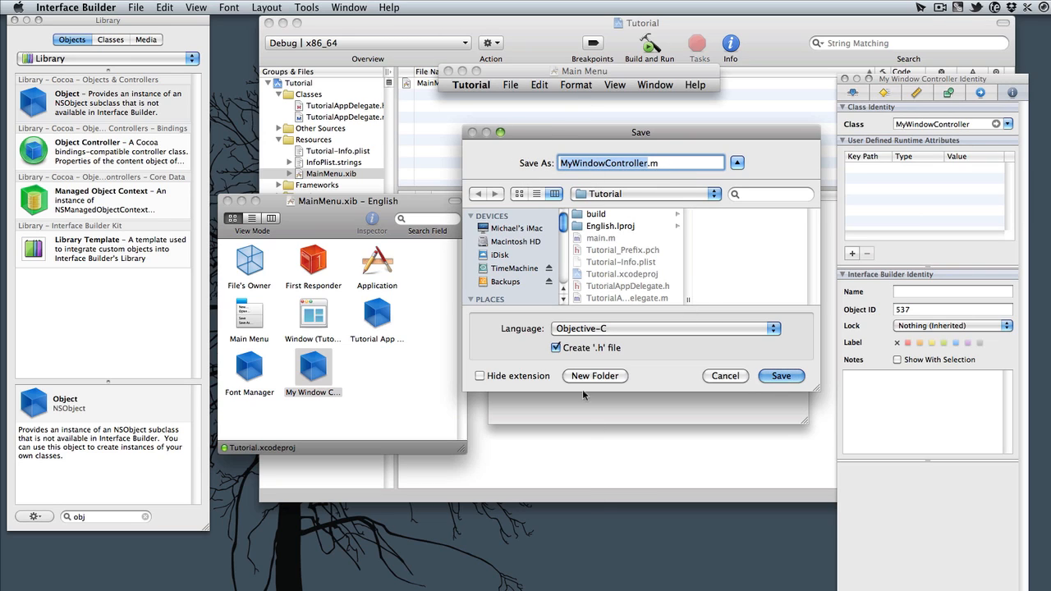
mouse_move(631, 354)
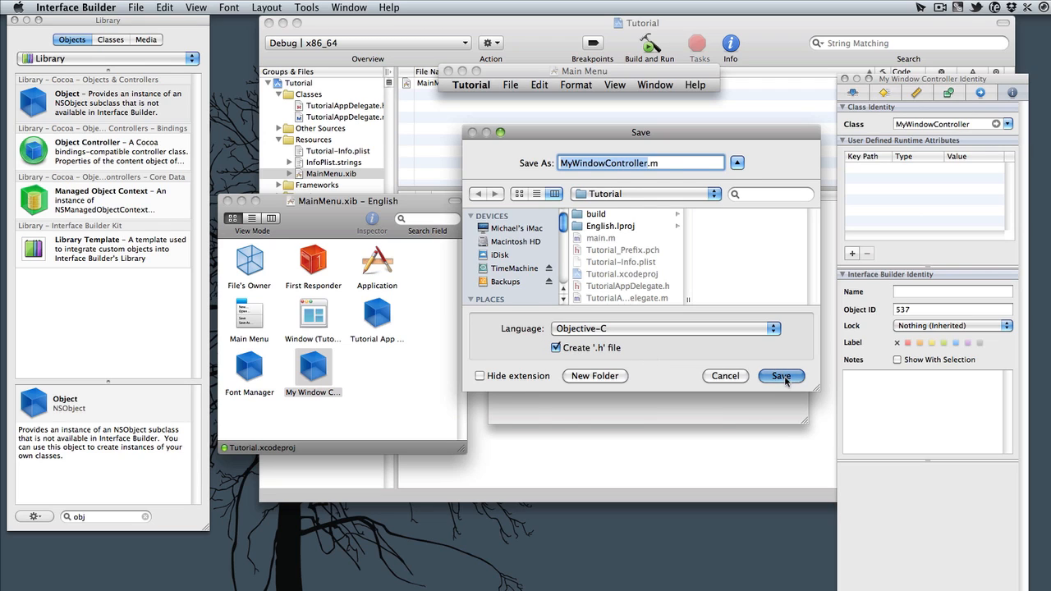
left_click(780, 376)
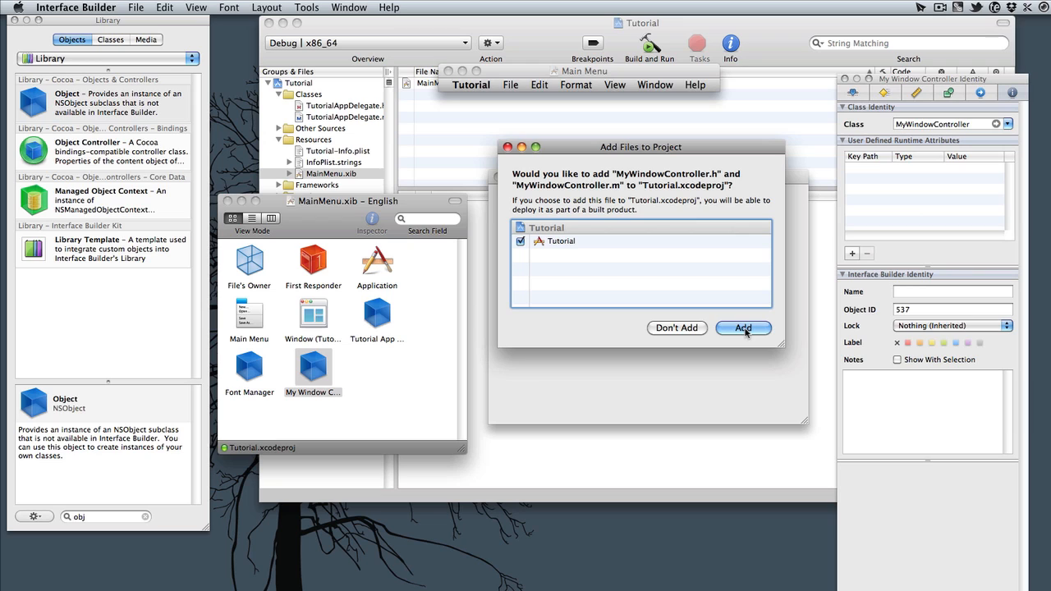
left_click(742, 327)
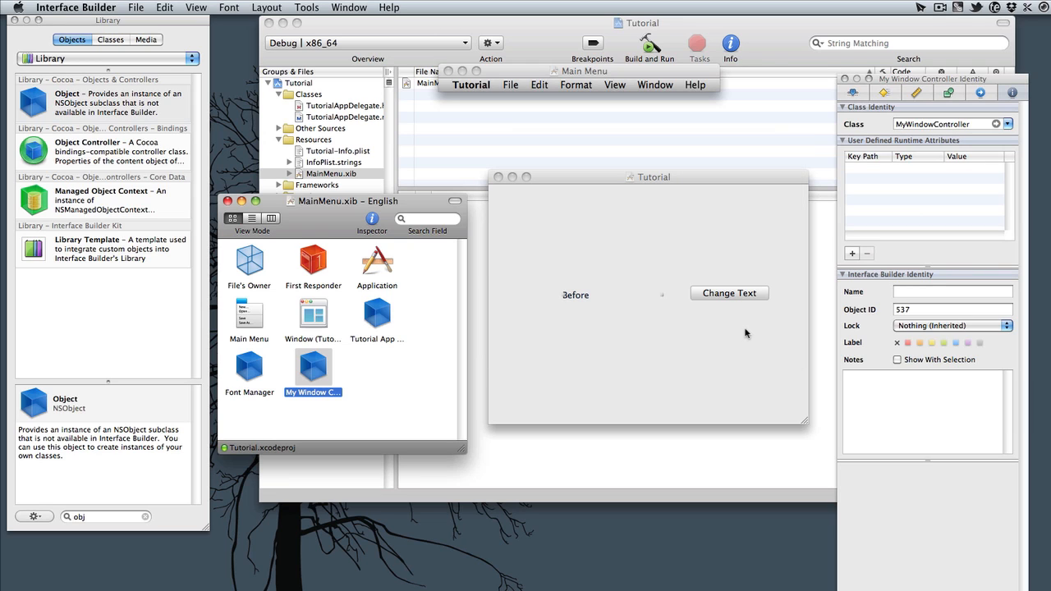
mouse_move(786, 42)
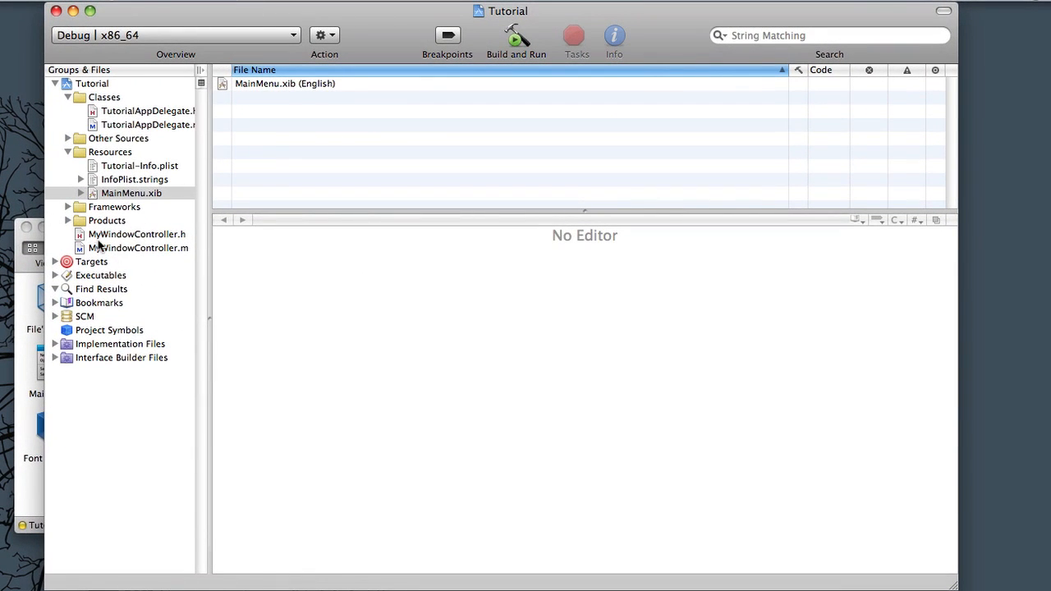
Open MyWindowController.h and replace the superclass placeholder with NSObject
left_click(136, 234)
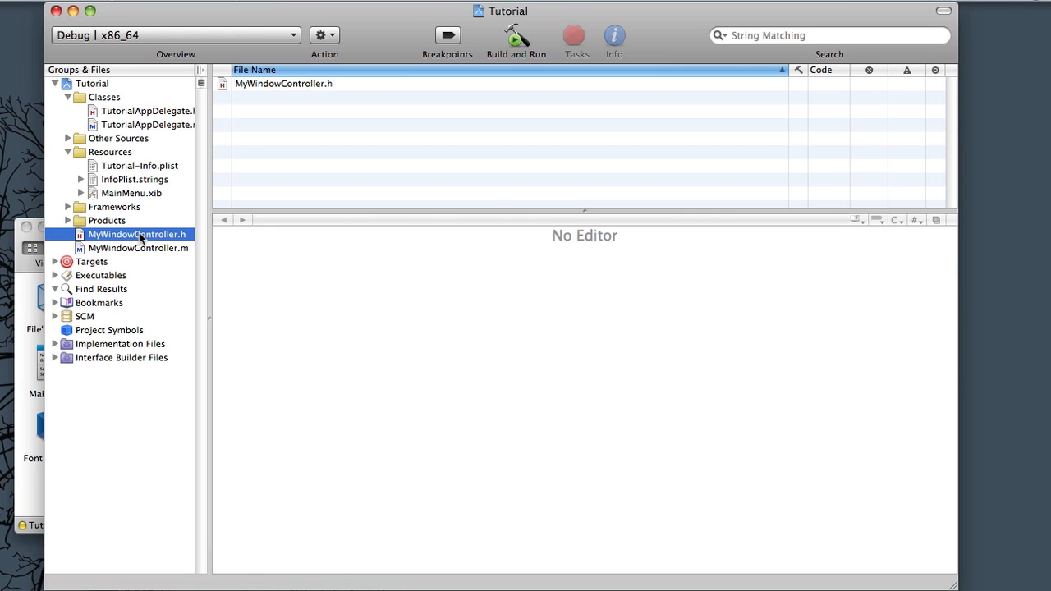
double_click(137, 234)
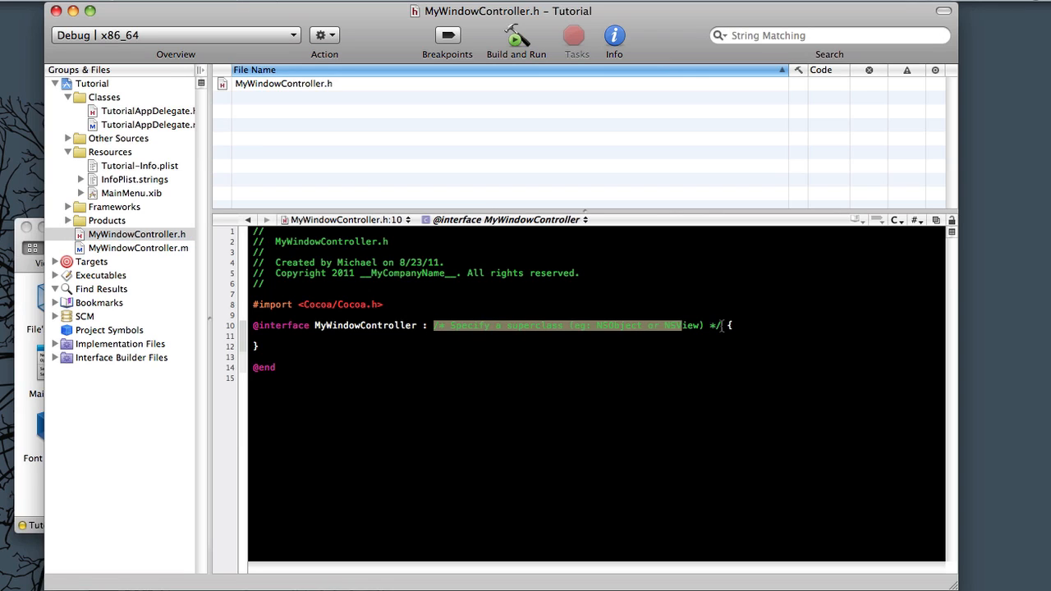
left_click(537, 326)
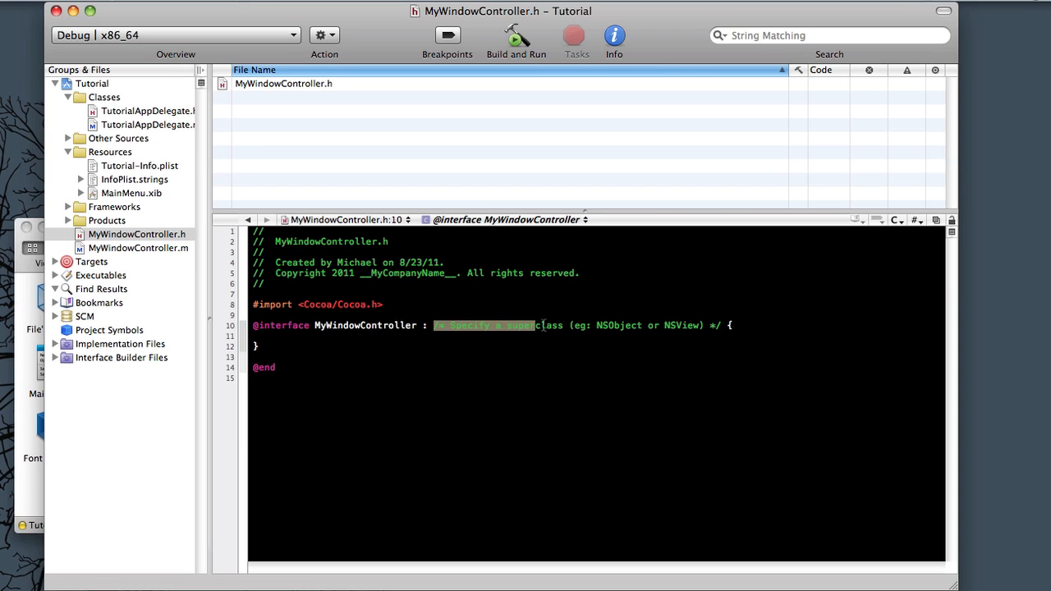
type("n")
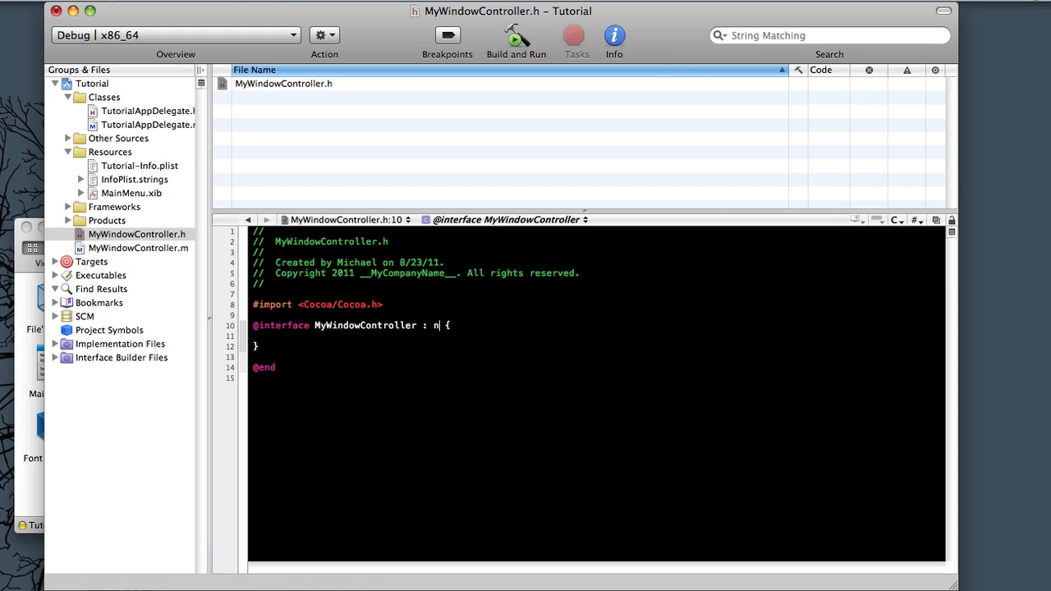
type("SObject")
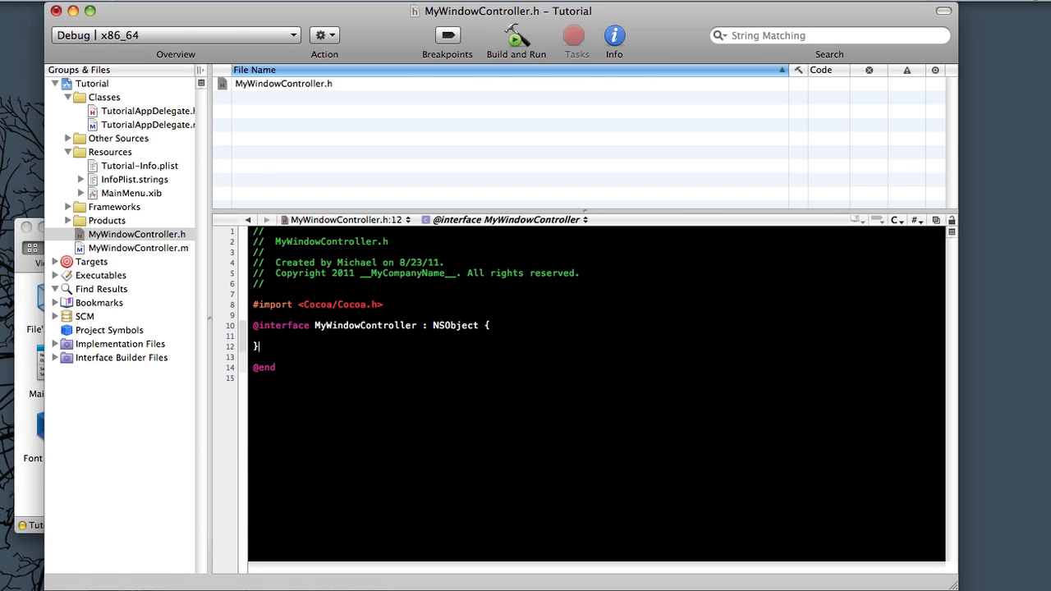
key("Return")
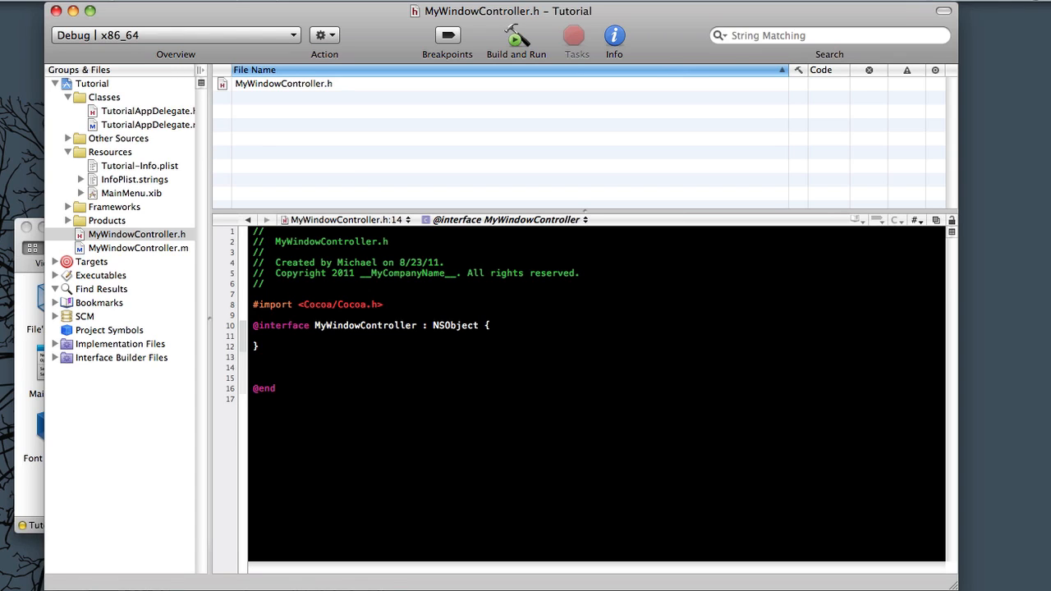
type("@")
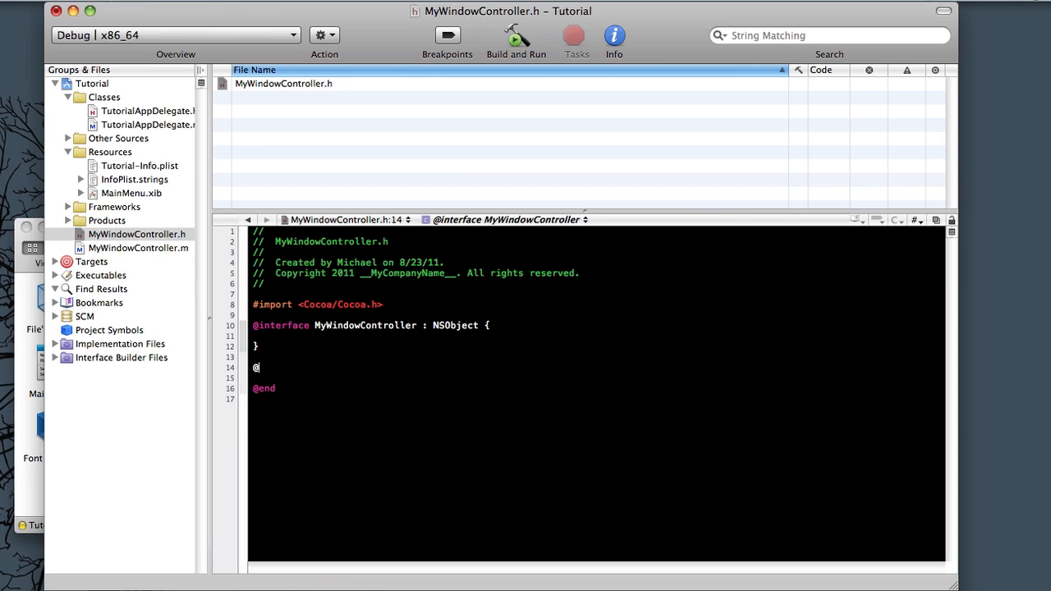
type("property")
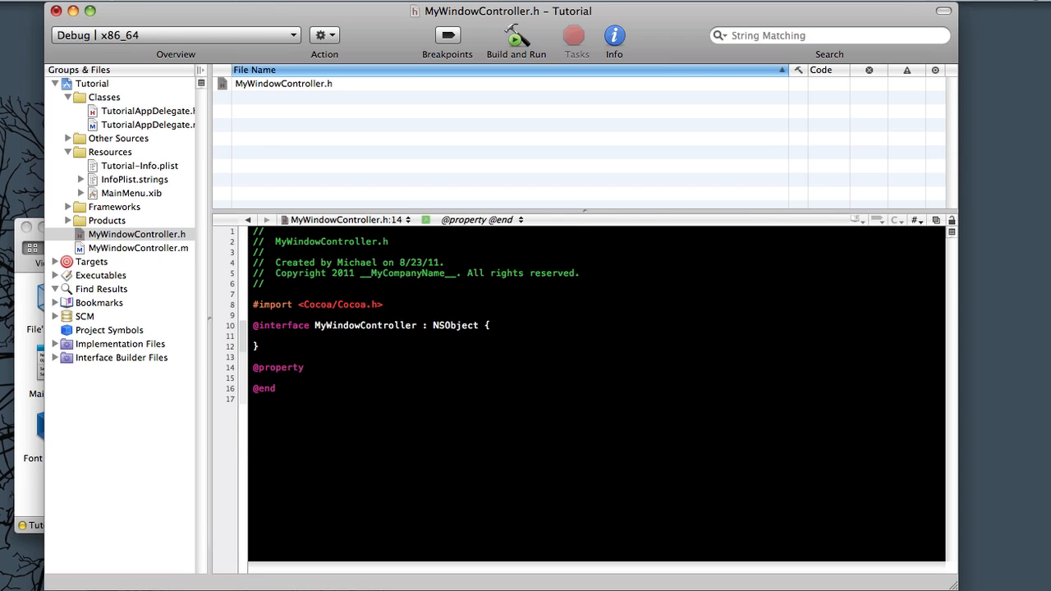
type("(")
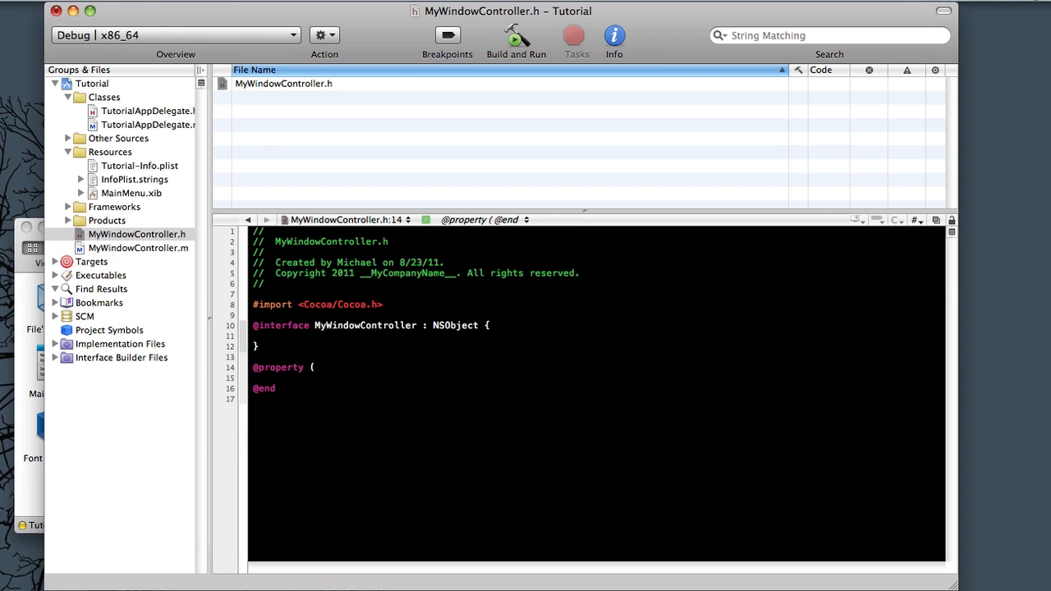
type("non")
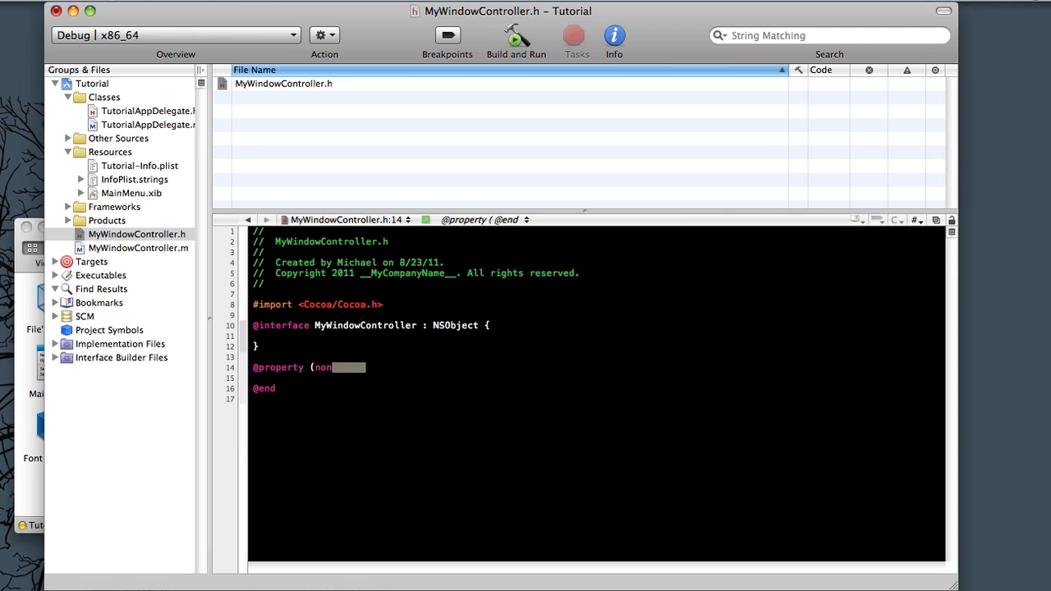
type("atomic")
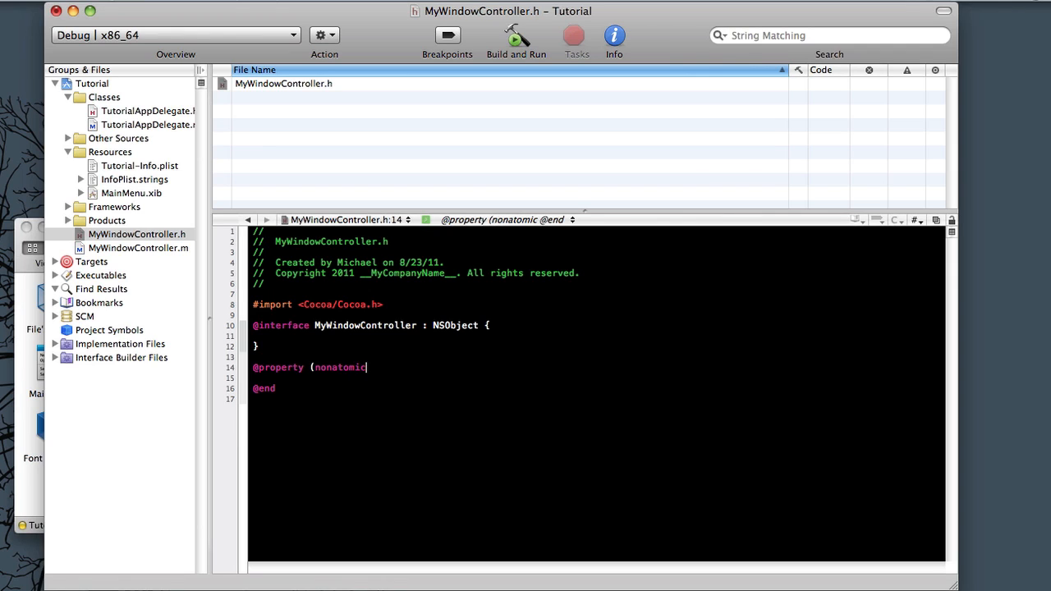
type(", retain")
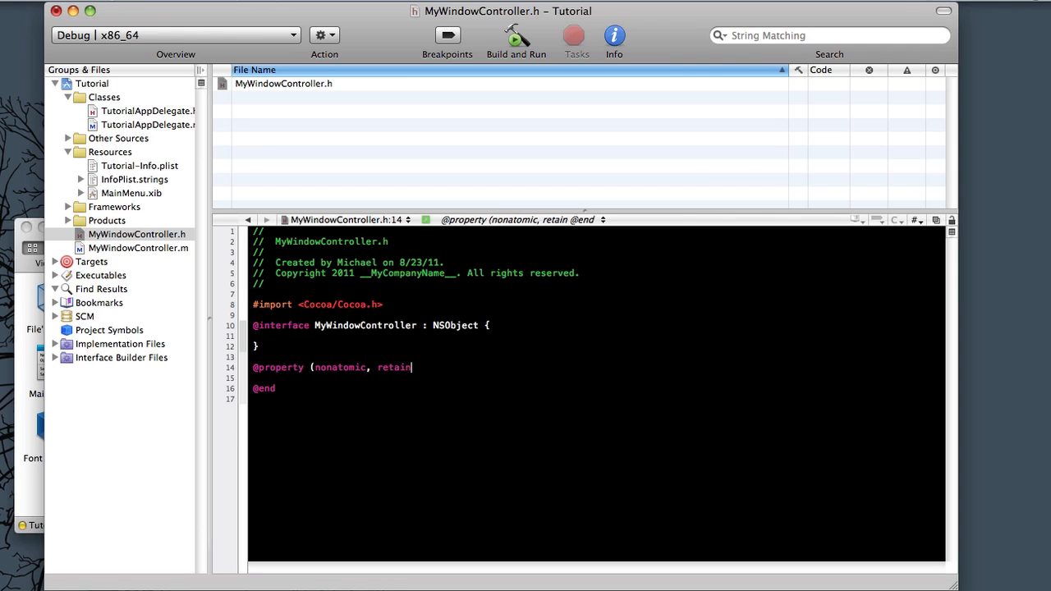
type(")")
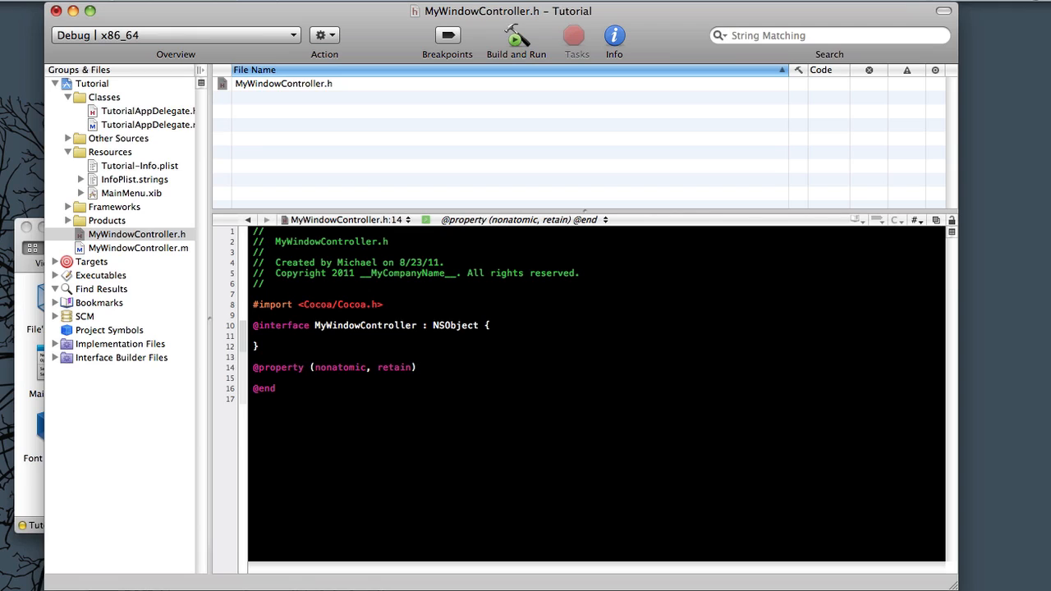
type("IBAction")
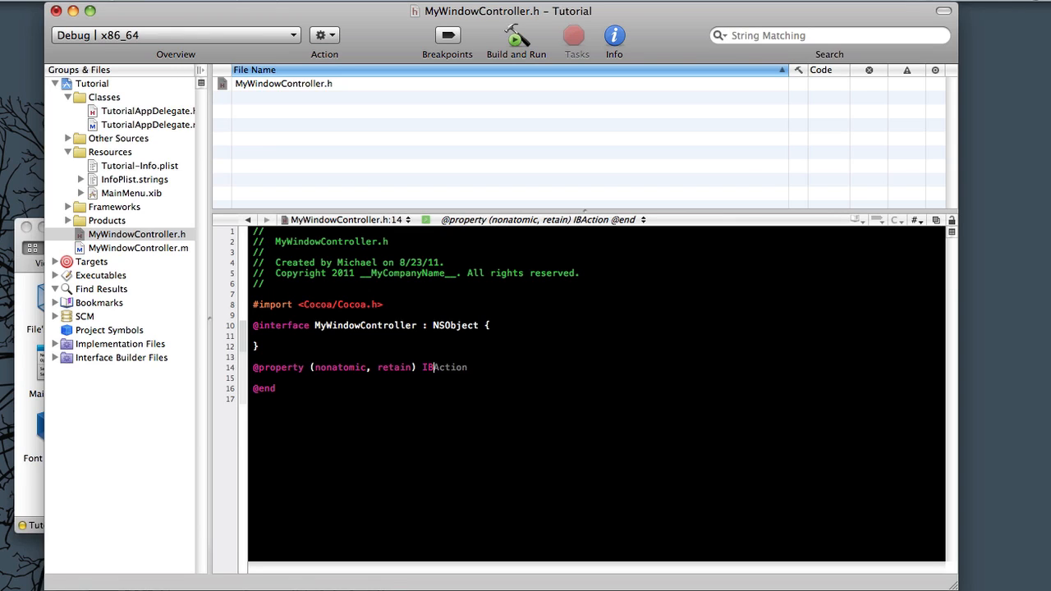
type("IBOutlet")
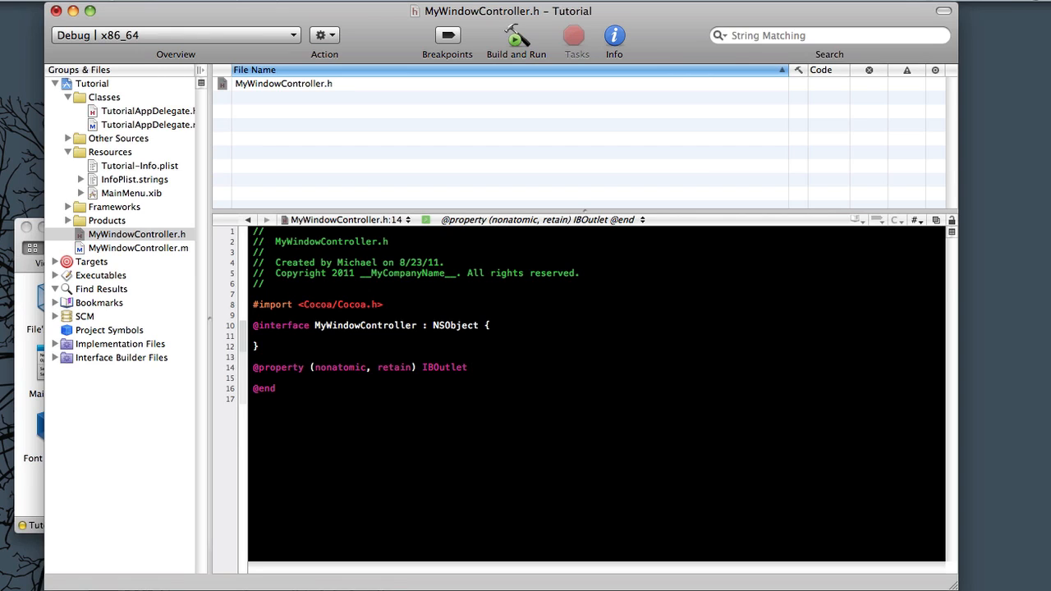
type("NSButton")
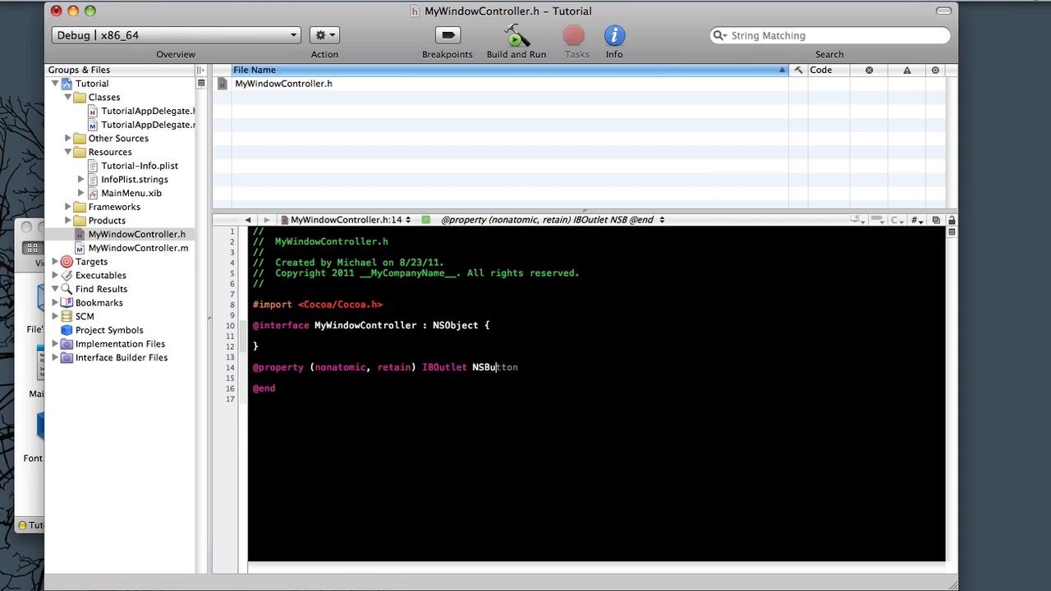
type("ton")
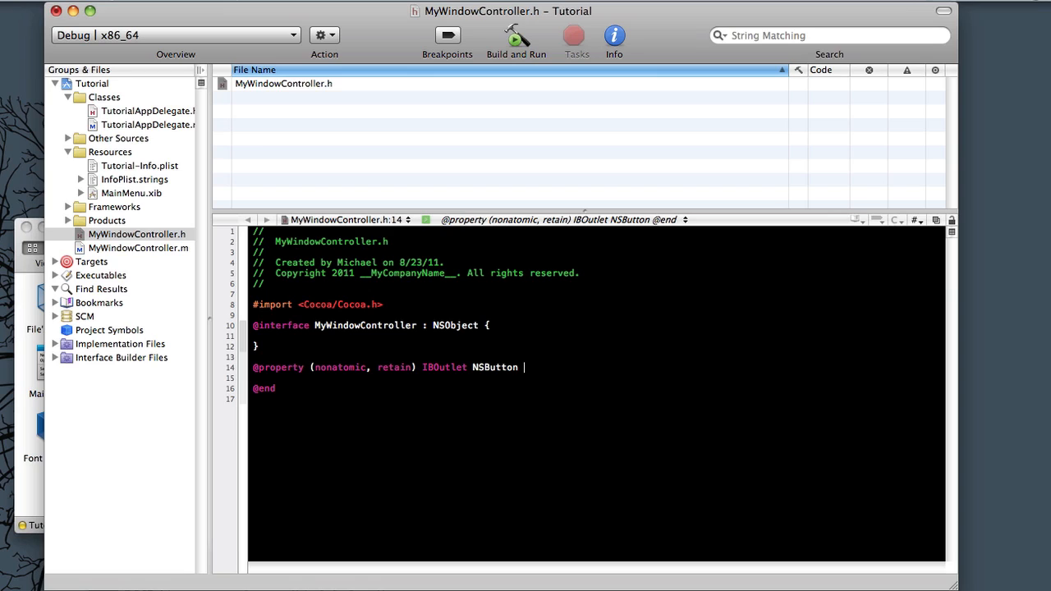
type("*")
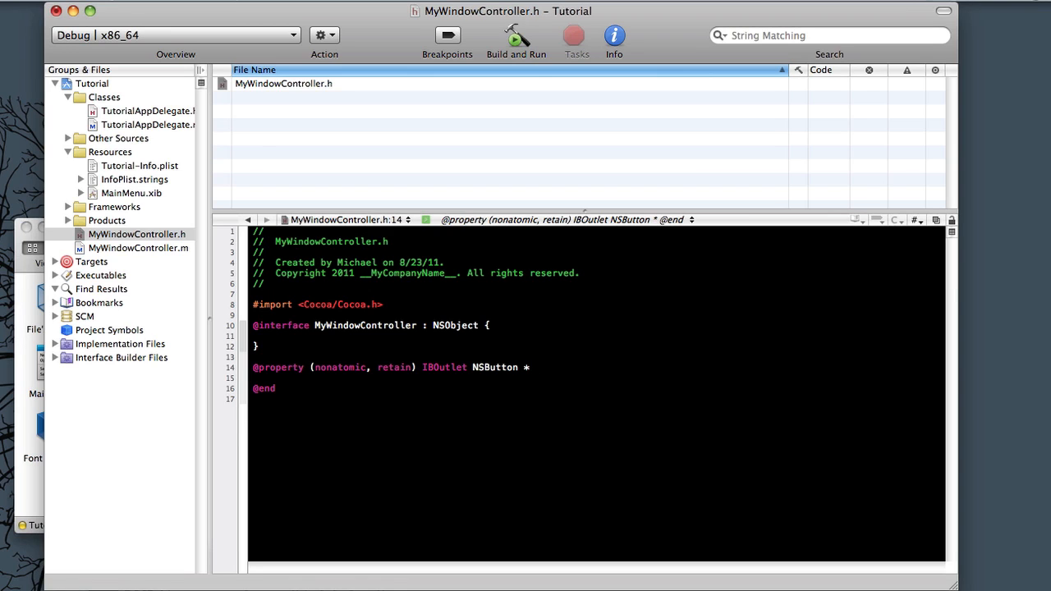
left_click(533, 367)
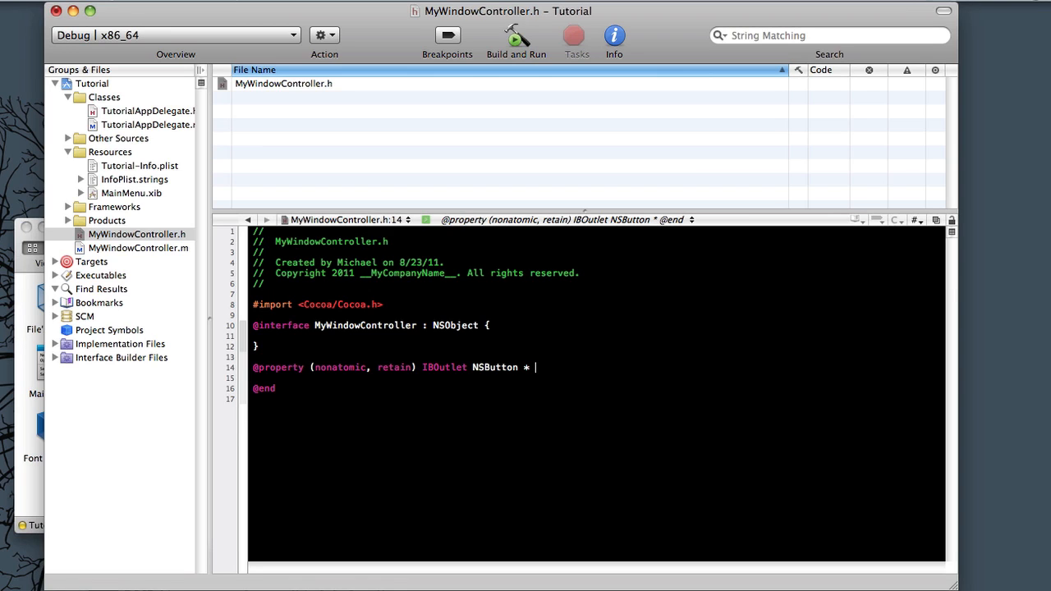
type("mys")
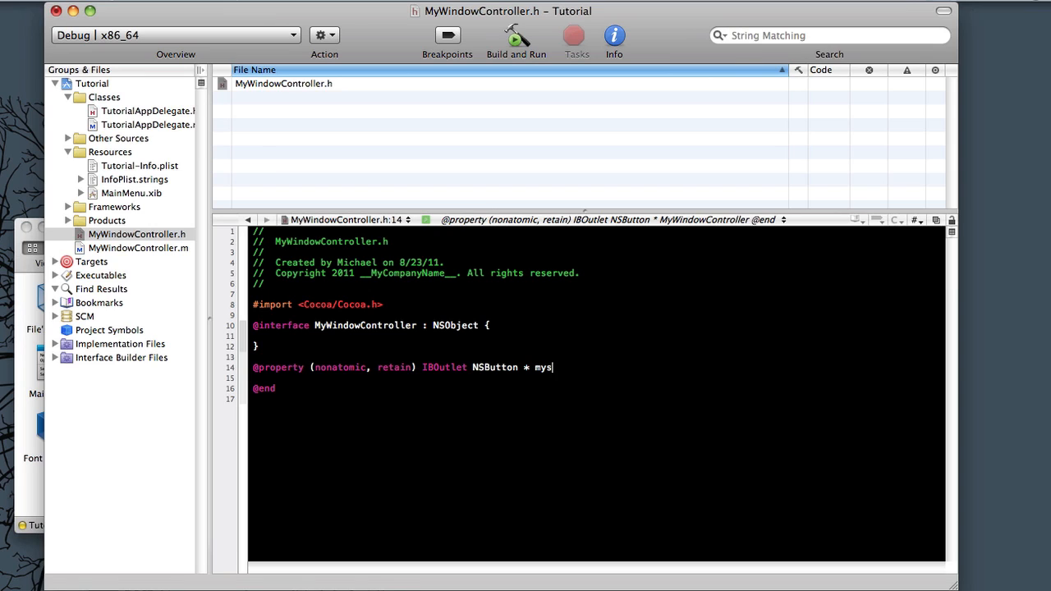
type("Button;")
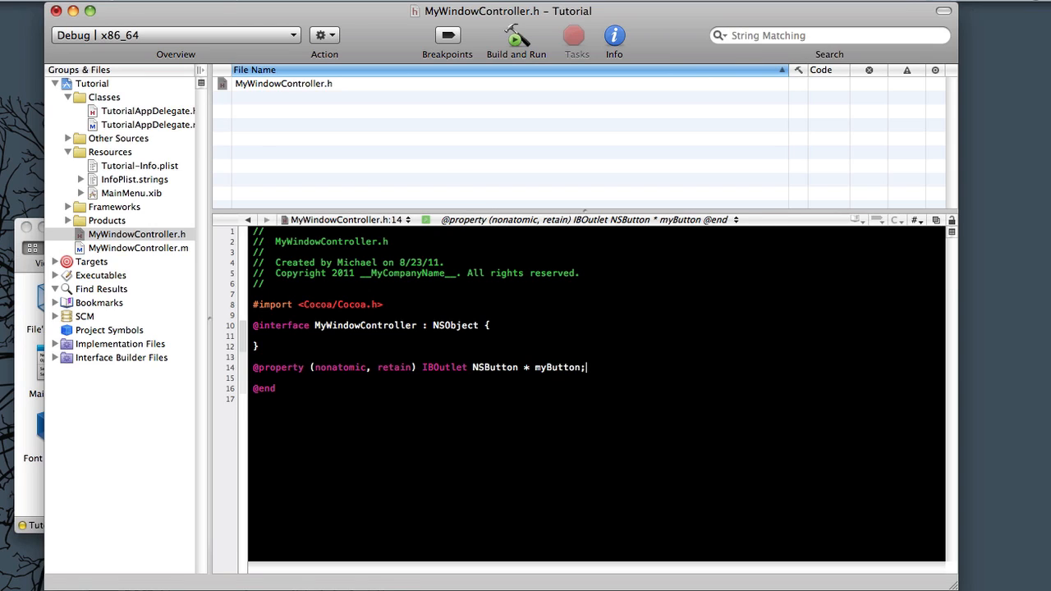
type("@property")
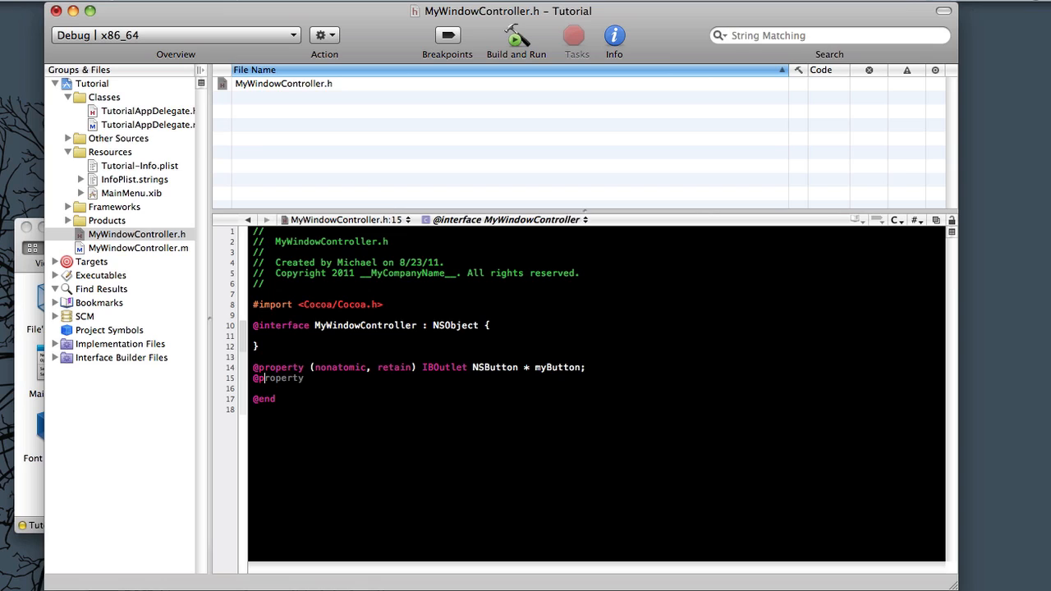
type("(")
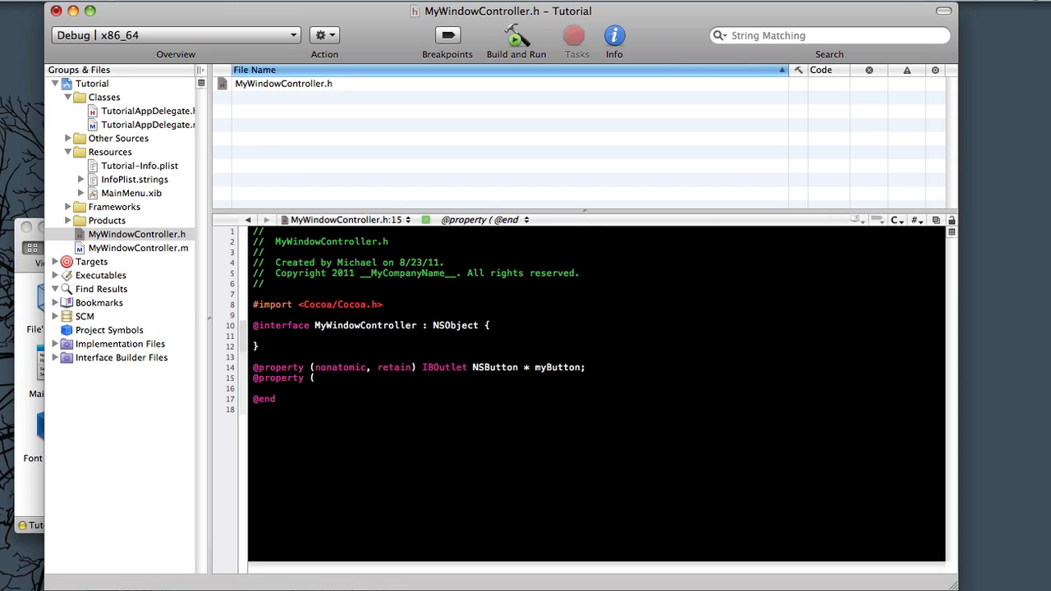
type("(nonatomic, retain")
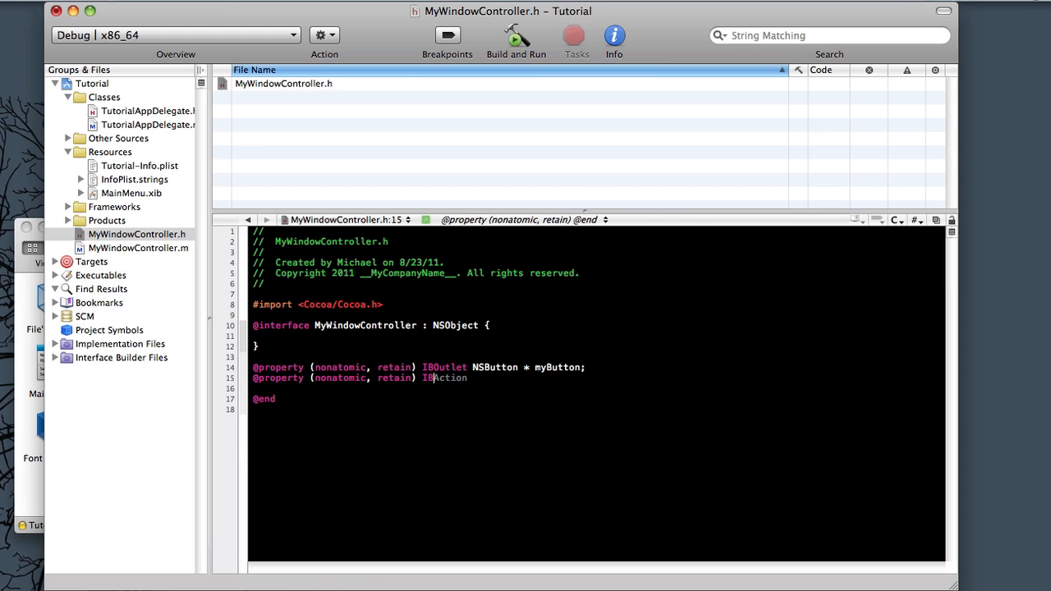
type("IBOutlet")
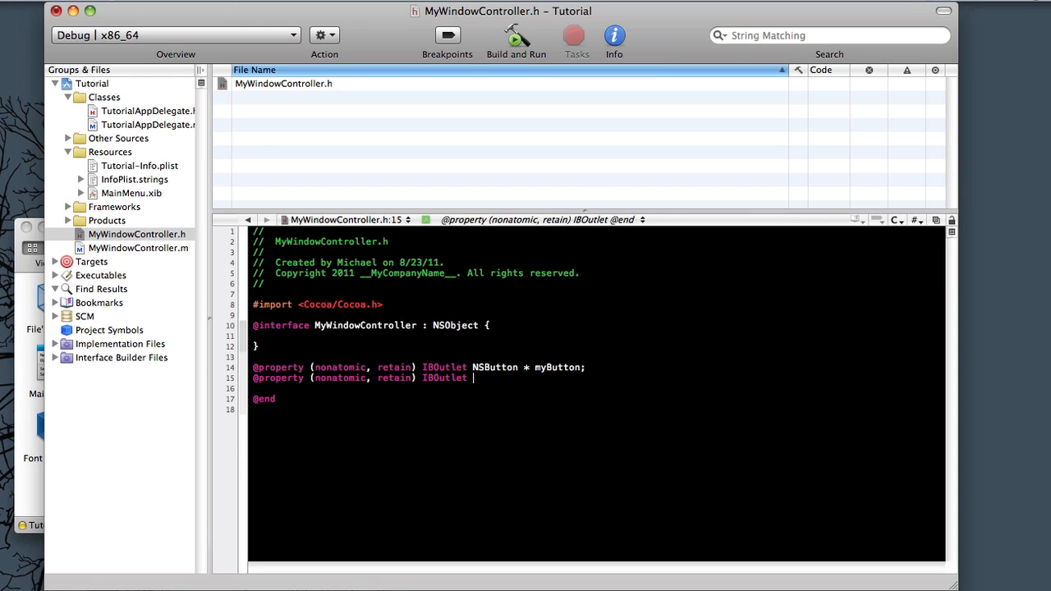
type("NSText")
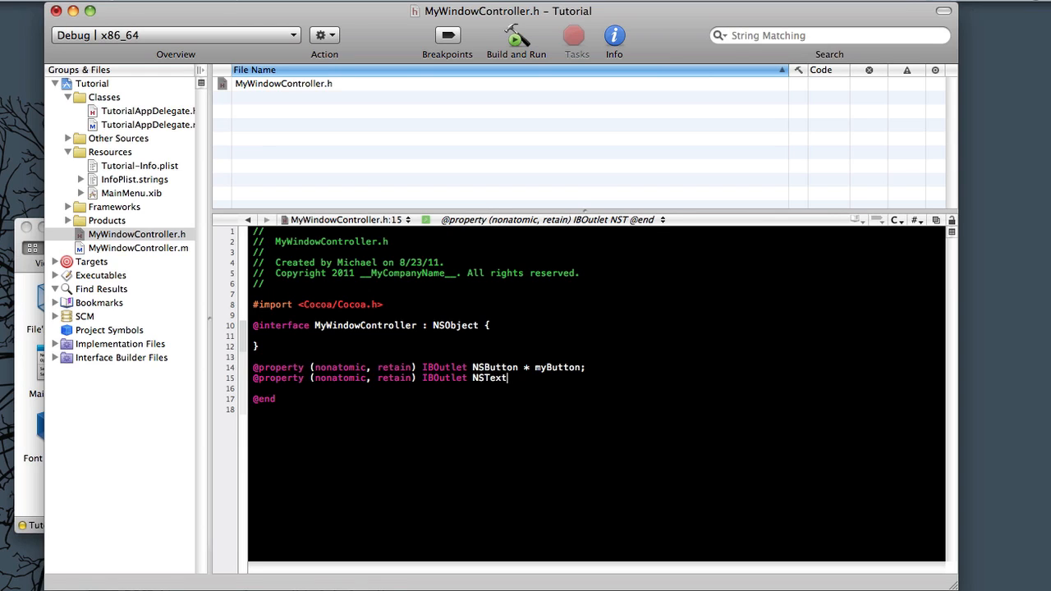
type("Field")
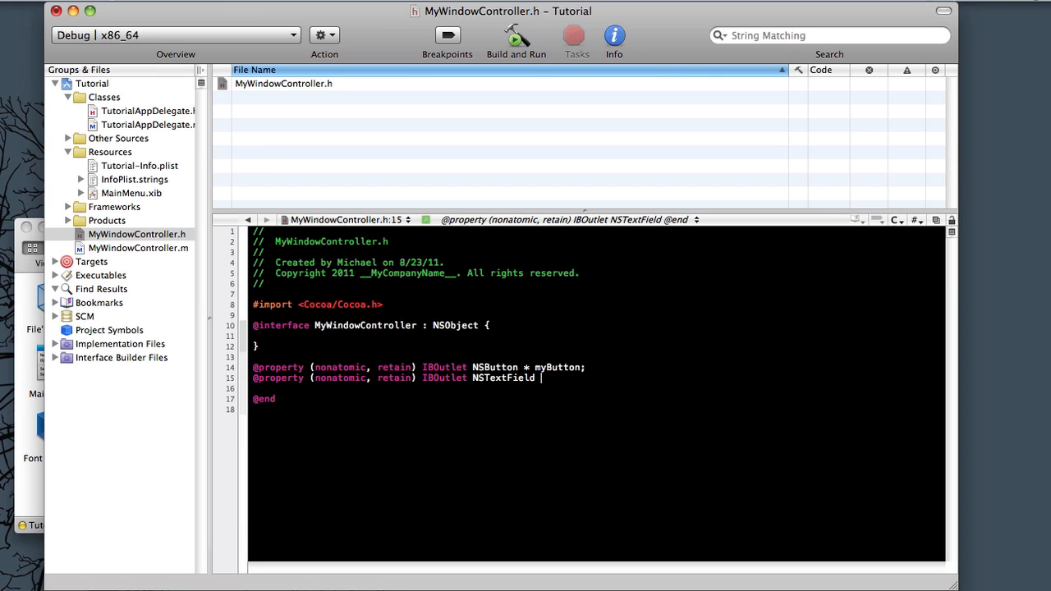
type("*")
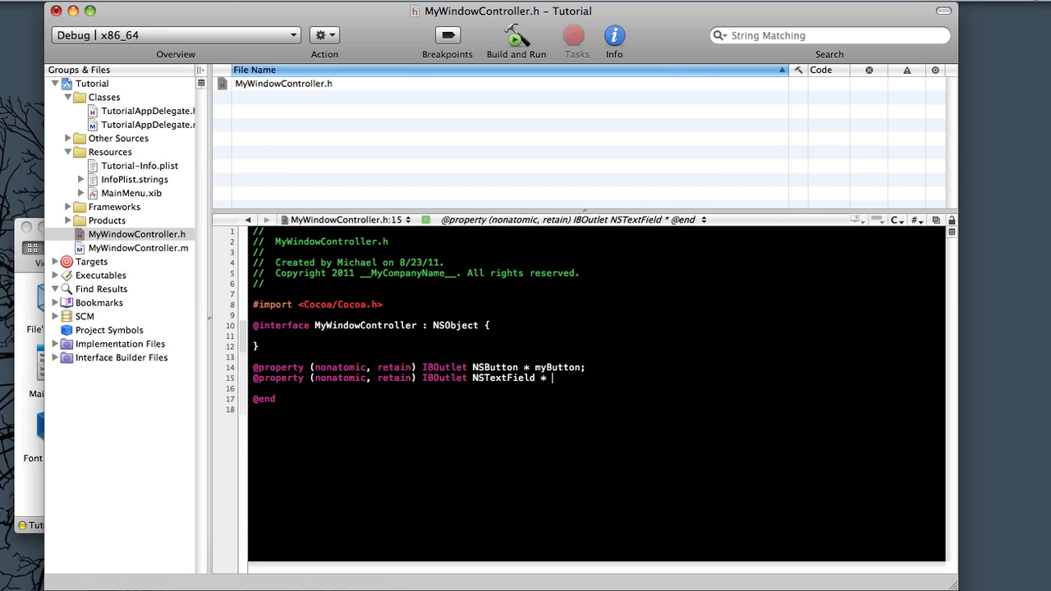
type("myLab")
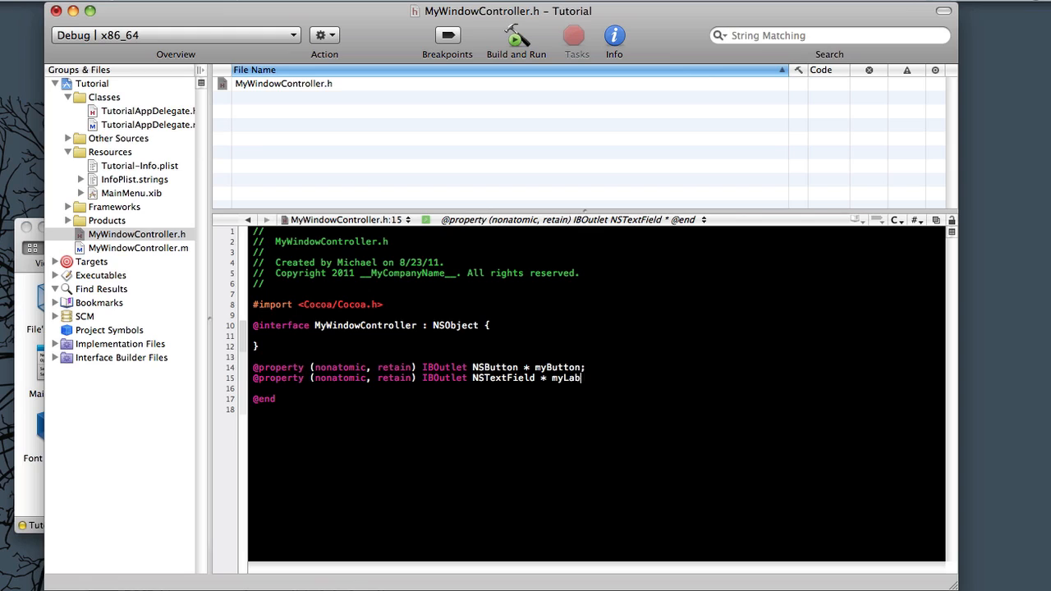
type("el;")
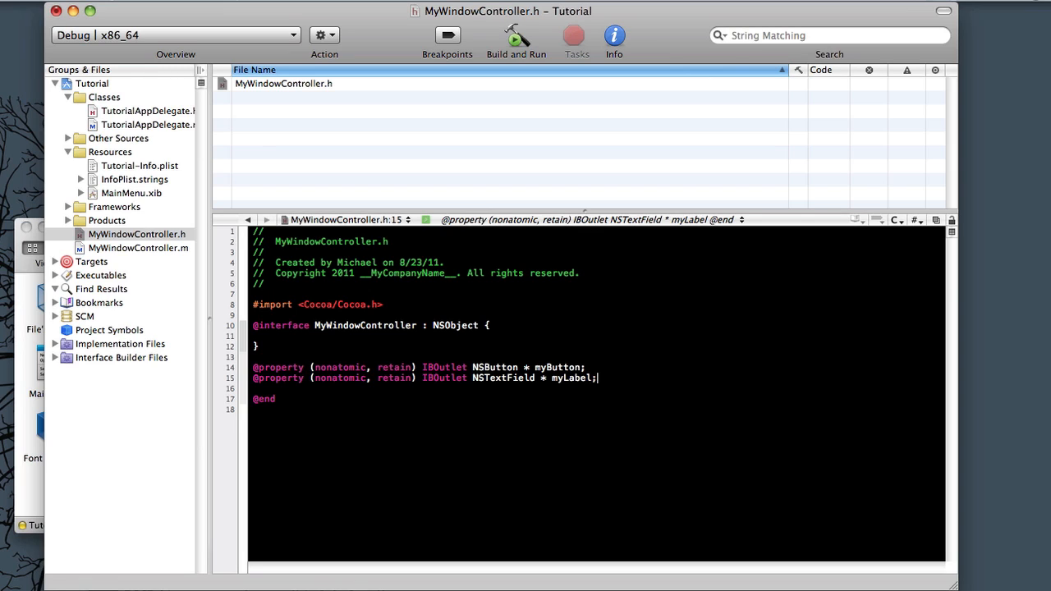
key("Return")
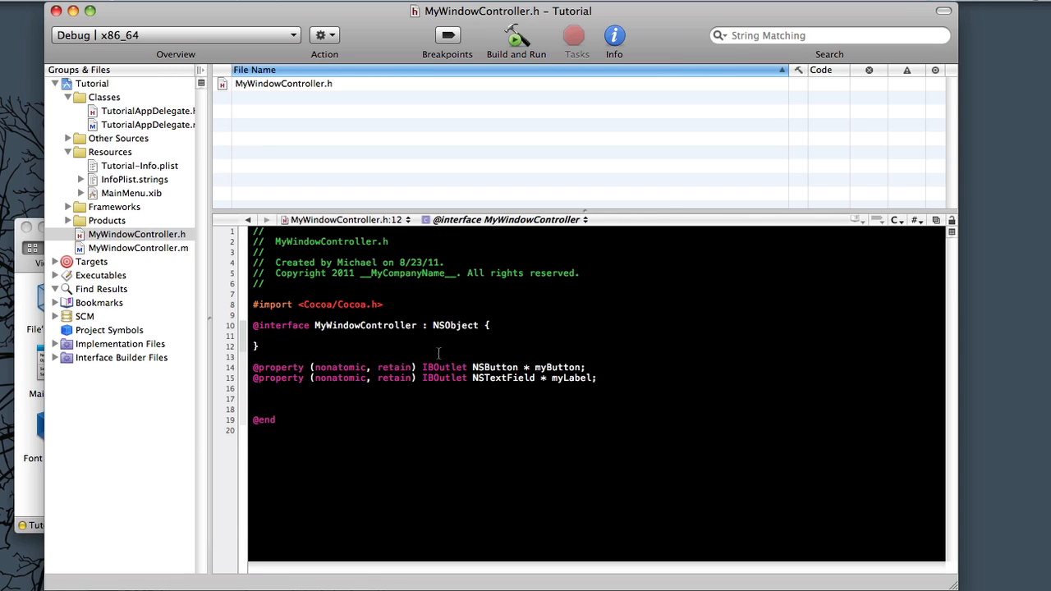
left_click(418, 404)
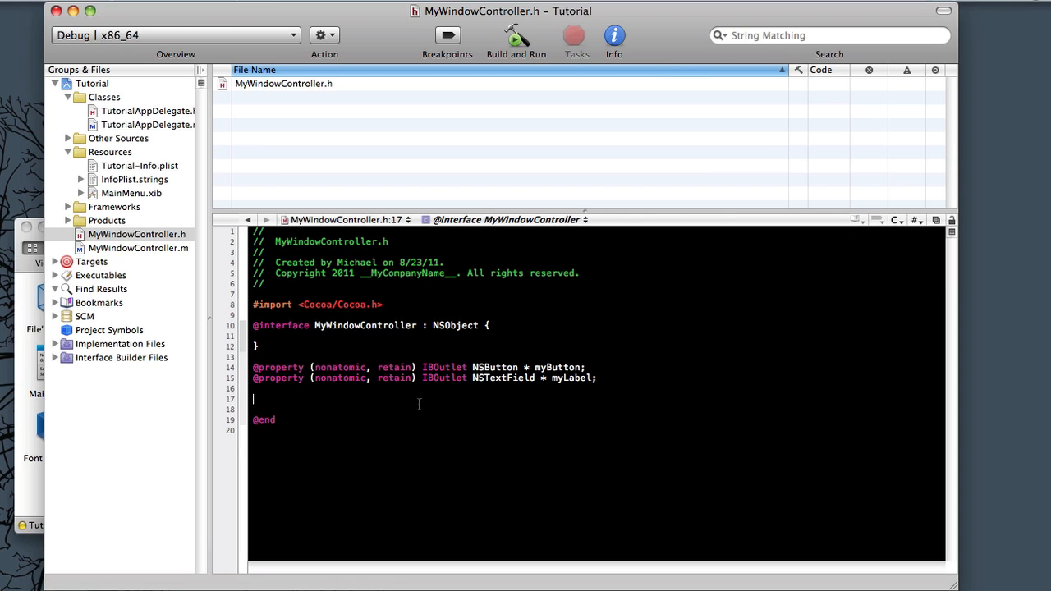
Declare '- (IBAction) buttonClicked: (id) sender;' below the outlet properties
type("-")
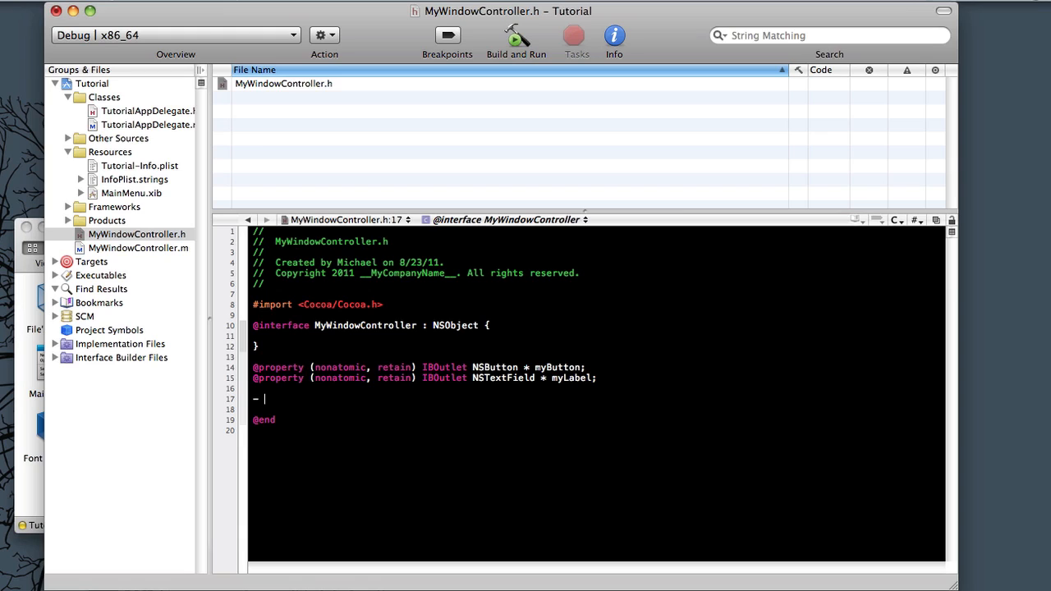
type("(IBOutlet")
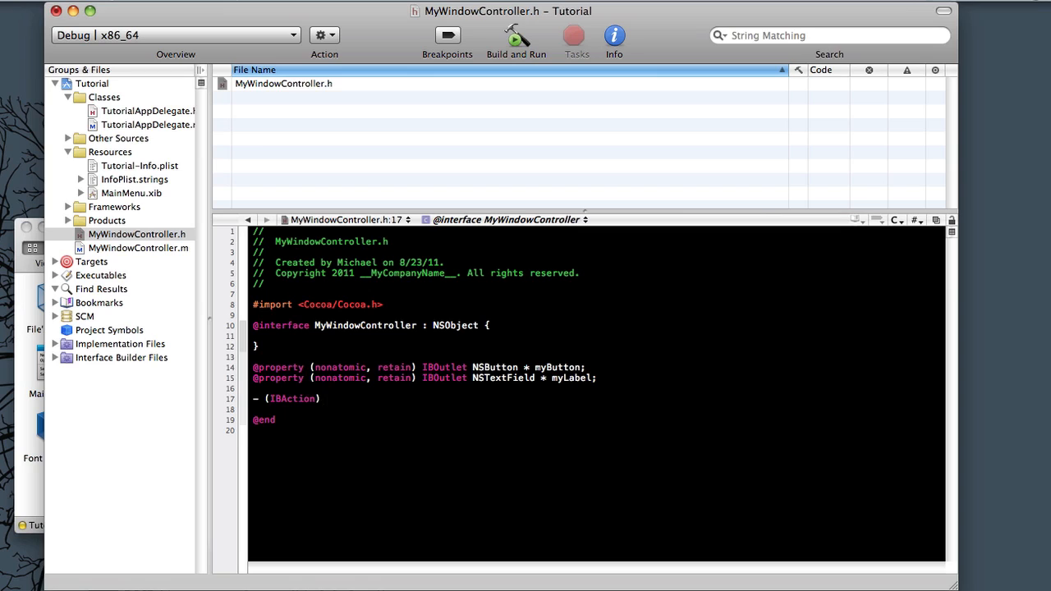
type("button")
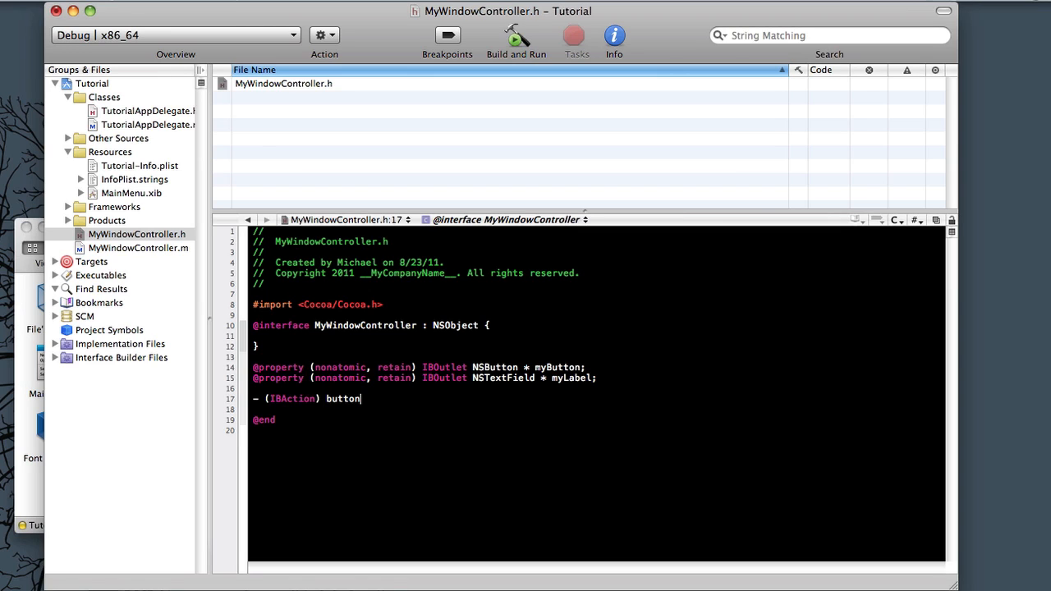
type("Clic")
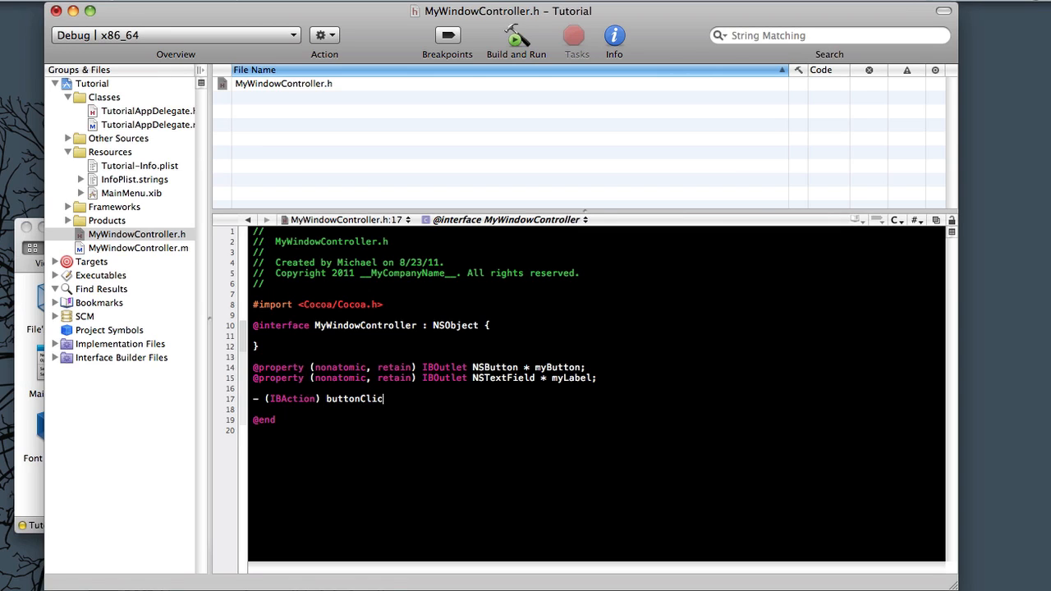
type("ked")
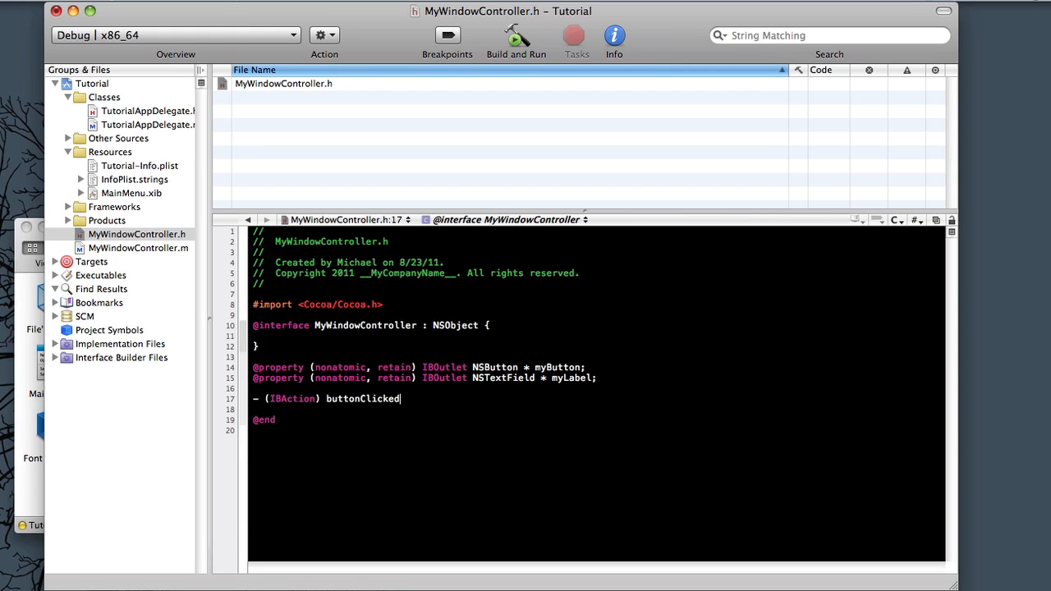
type(":")
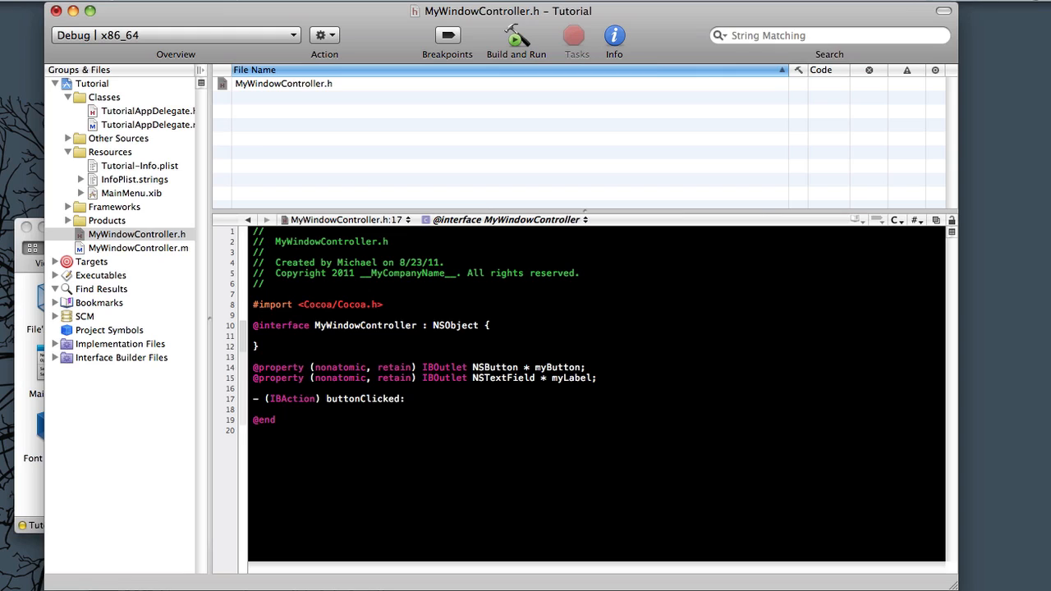
type("(id")
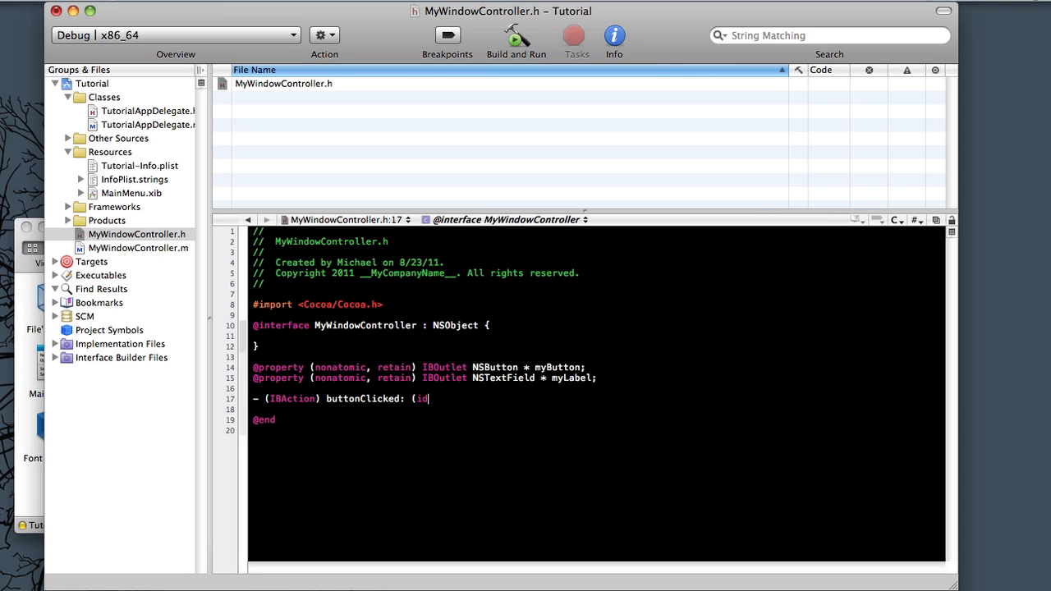
type(")")
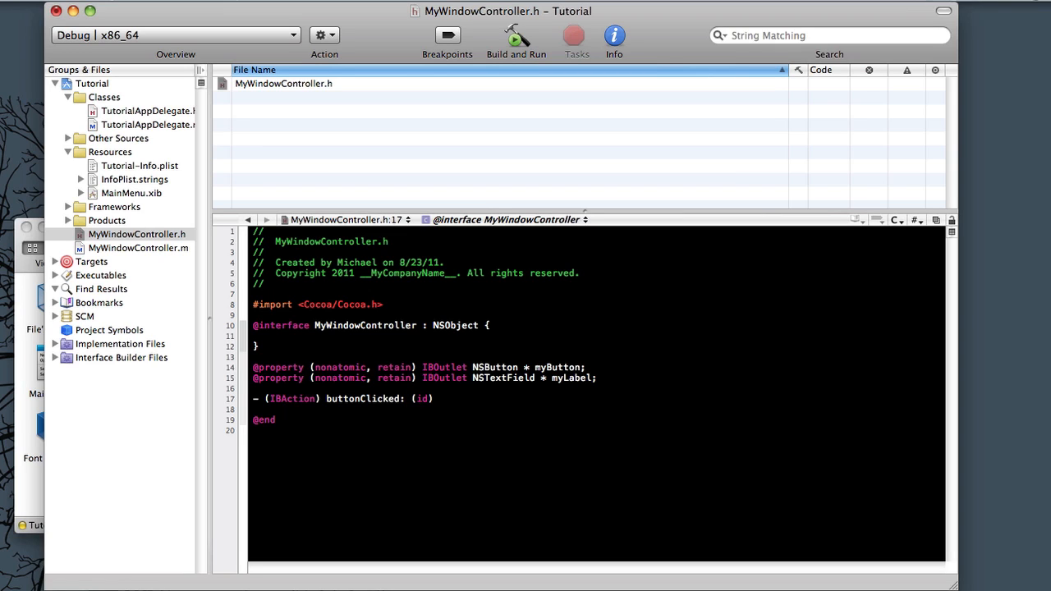
type("sender")
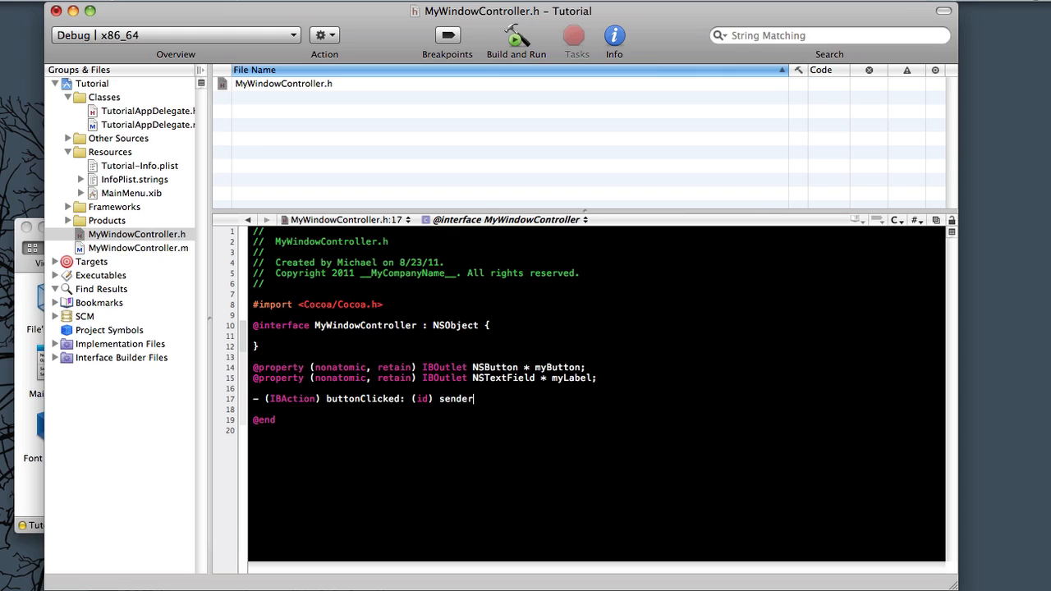
type(";")
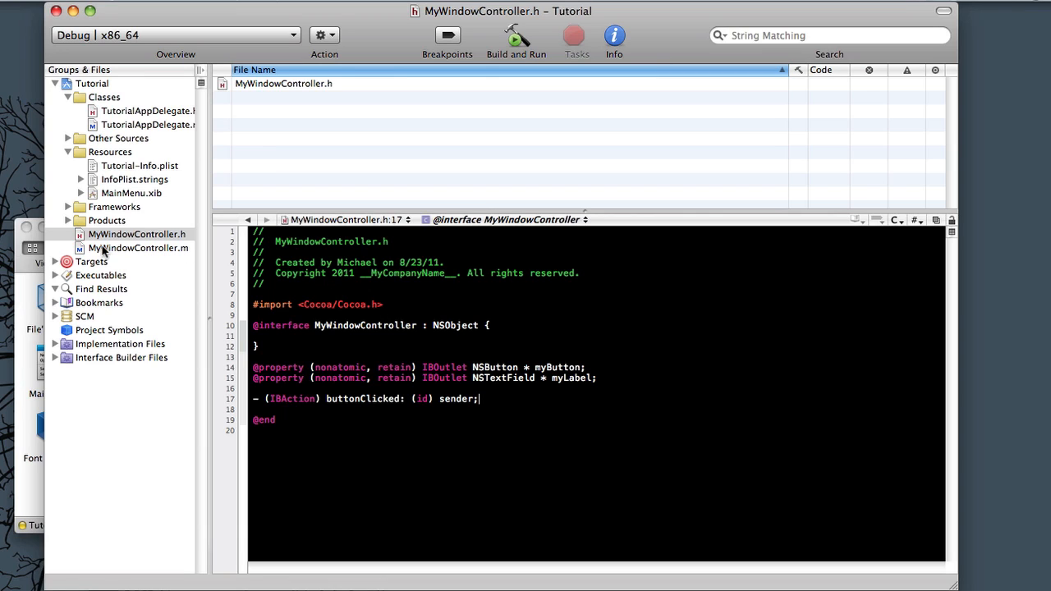
left_click(140, 249)
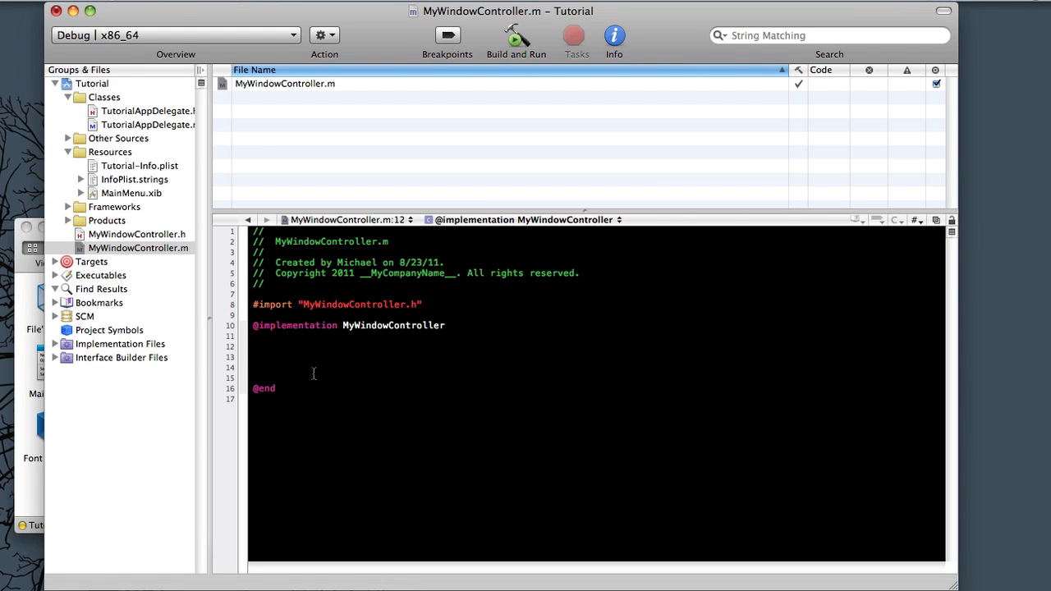
type("@")
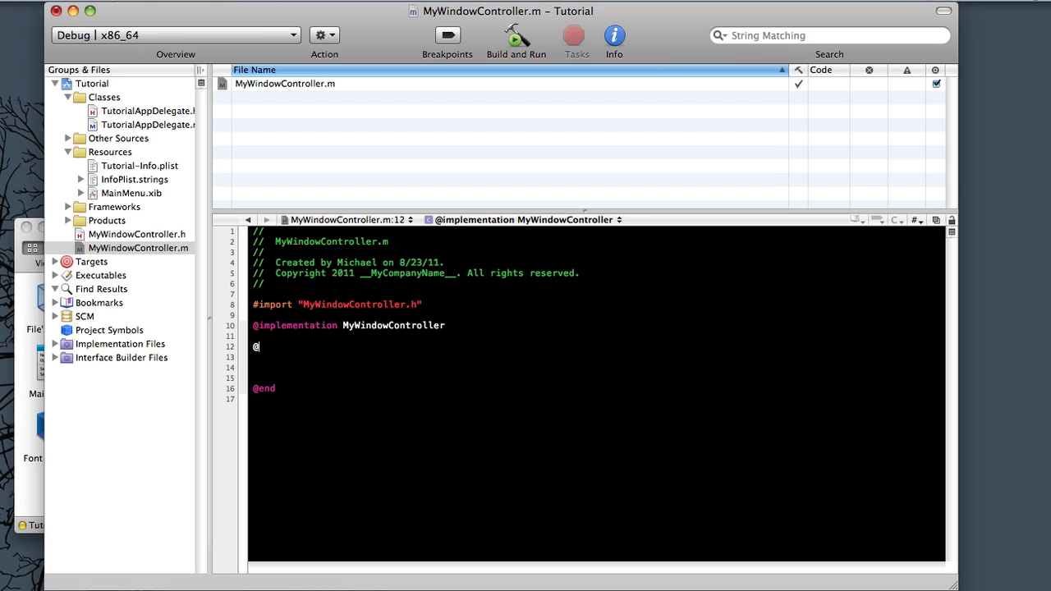
type("synthesize")
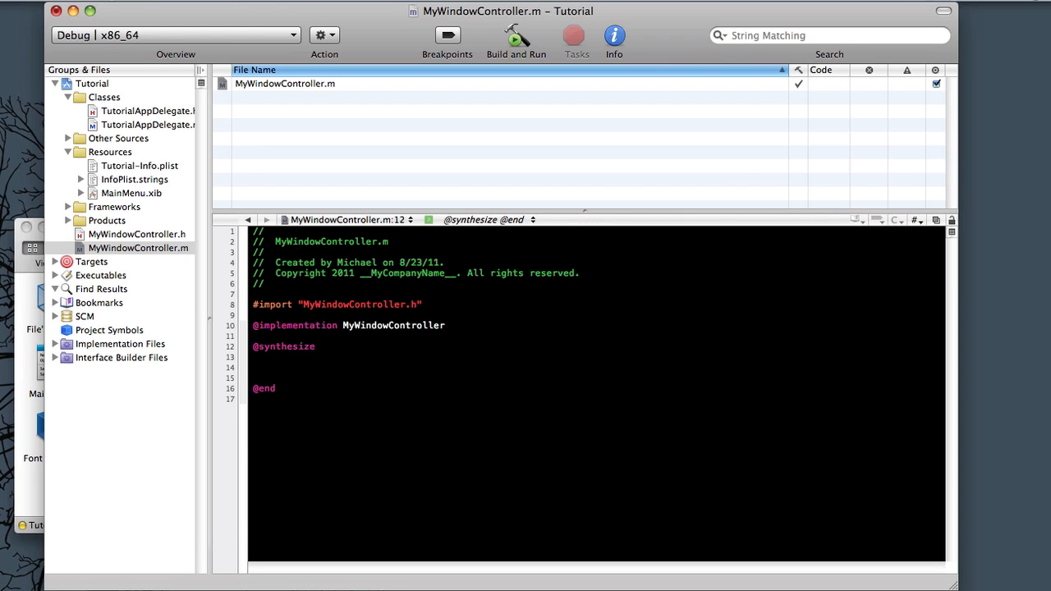
type("MyWindowController")
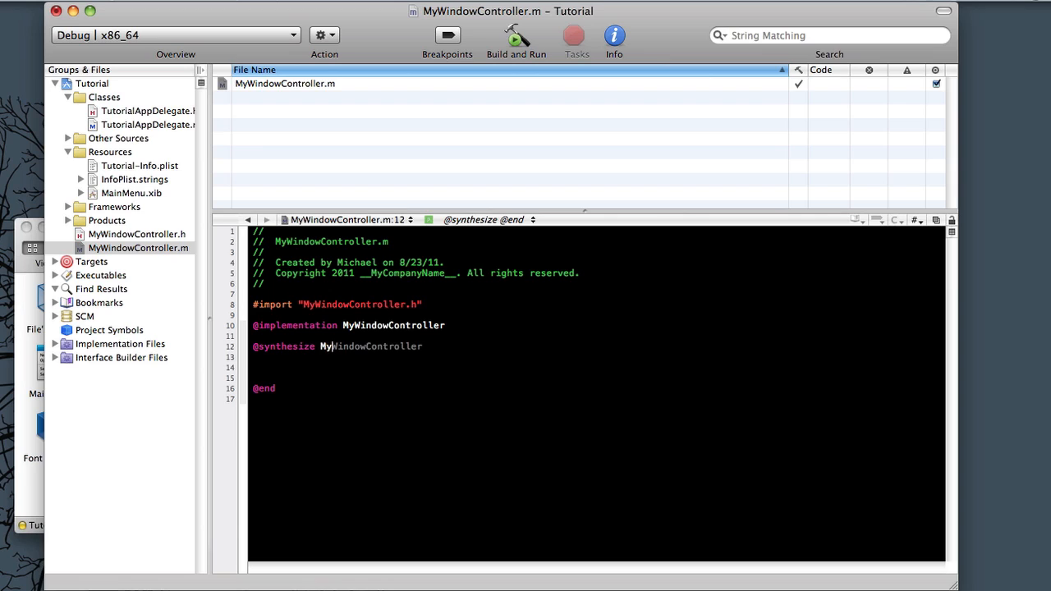
type("myButton;")
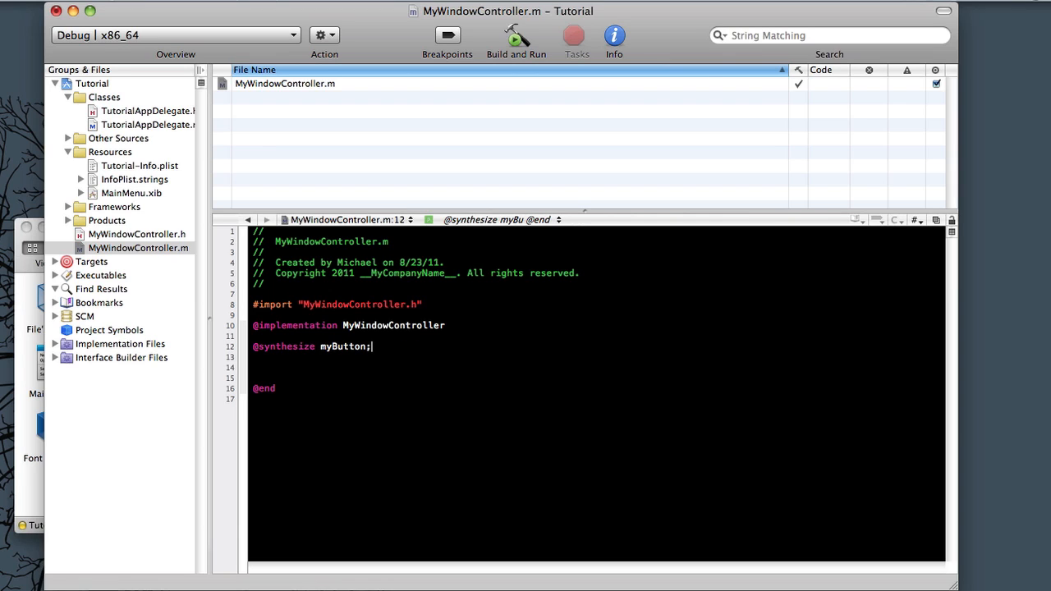
type("@synthesize")
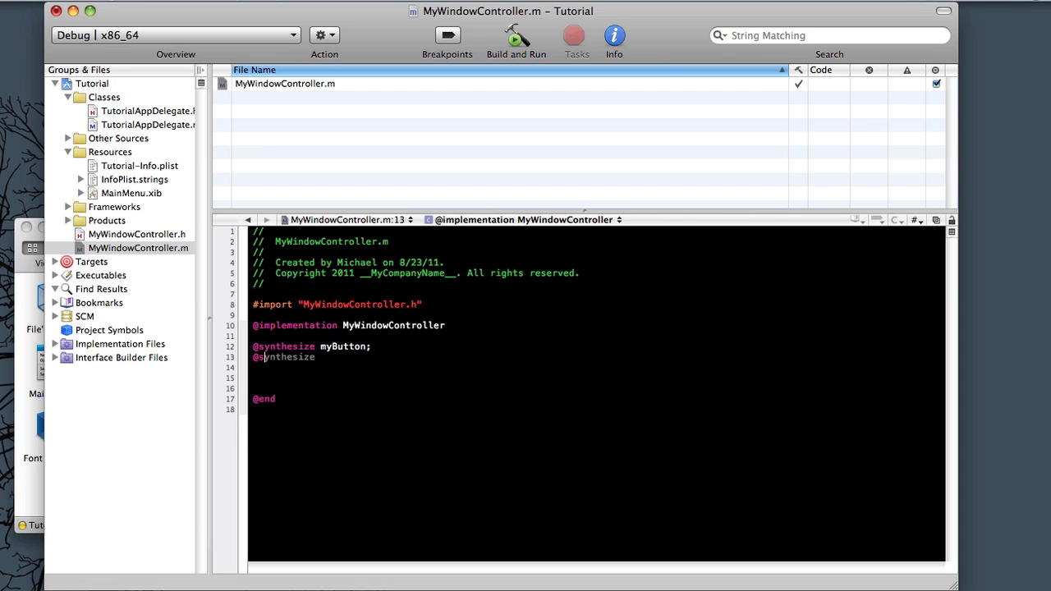
type("myLabel;")
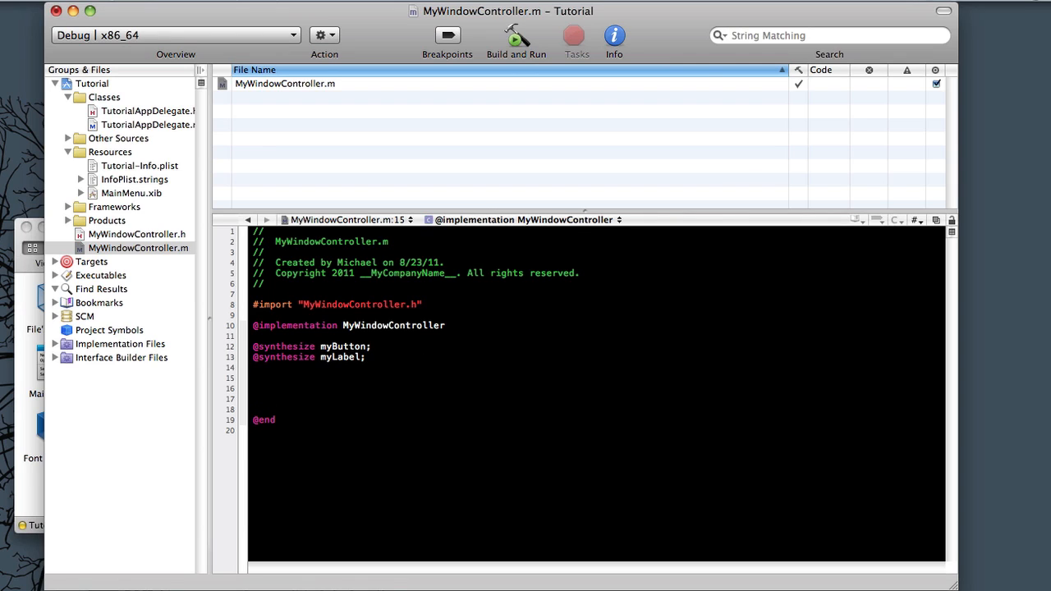
type("- (IBAction) b")
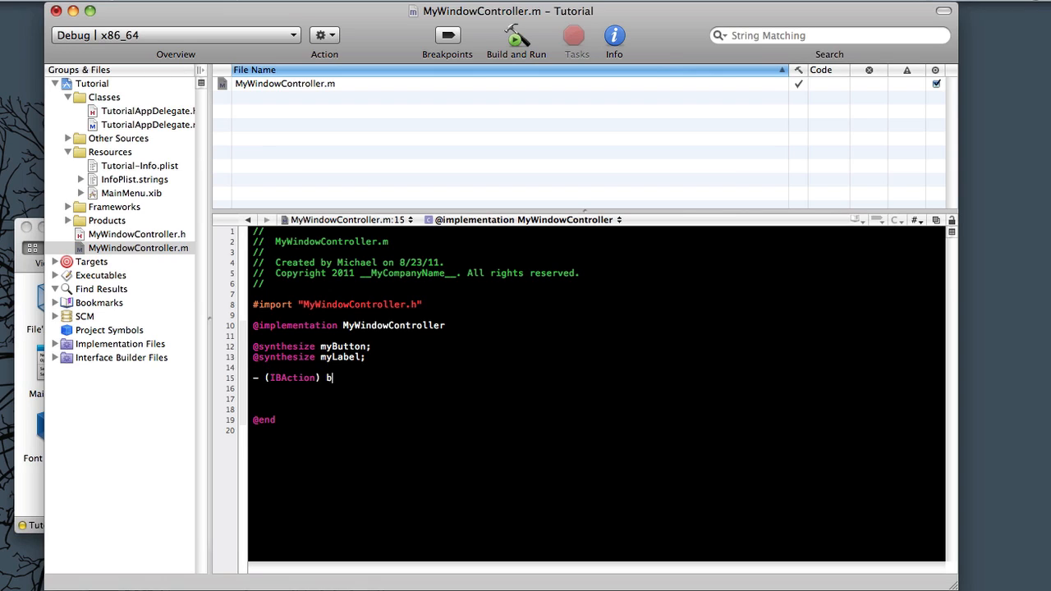
Write the '- (IBAction) buttonClicked: (id) sender {' method signature with an open body
type("uttonClicke")
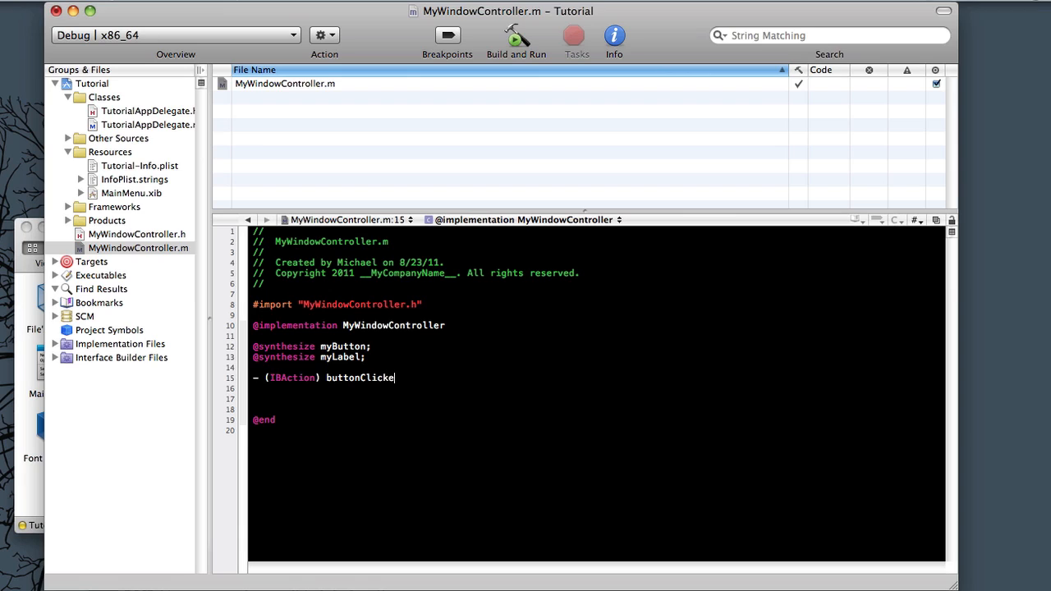
type("d: (id")
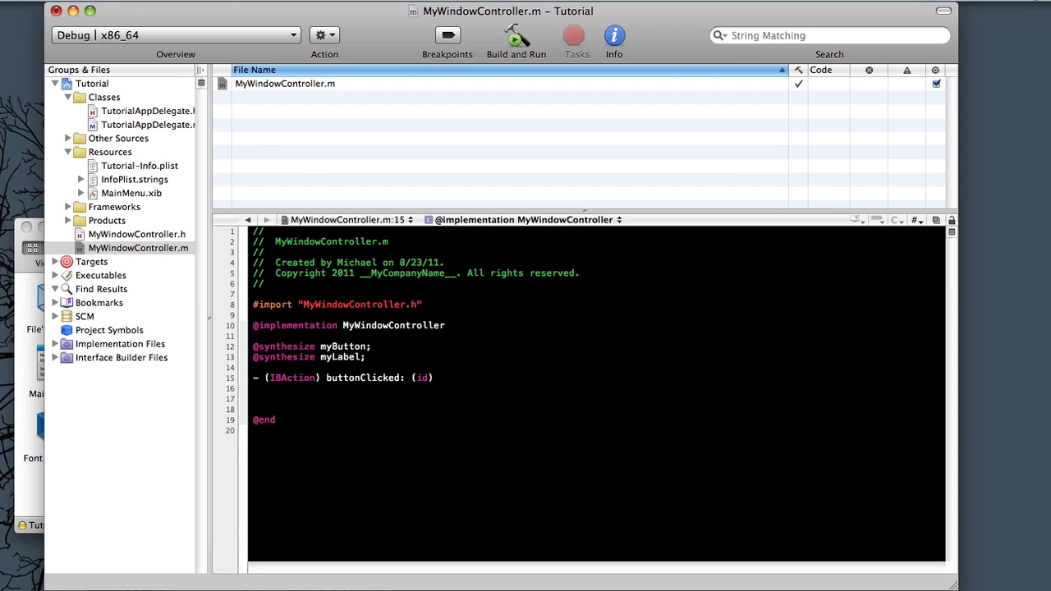
type("sender")
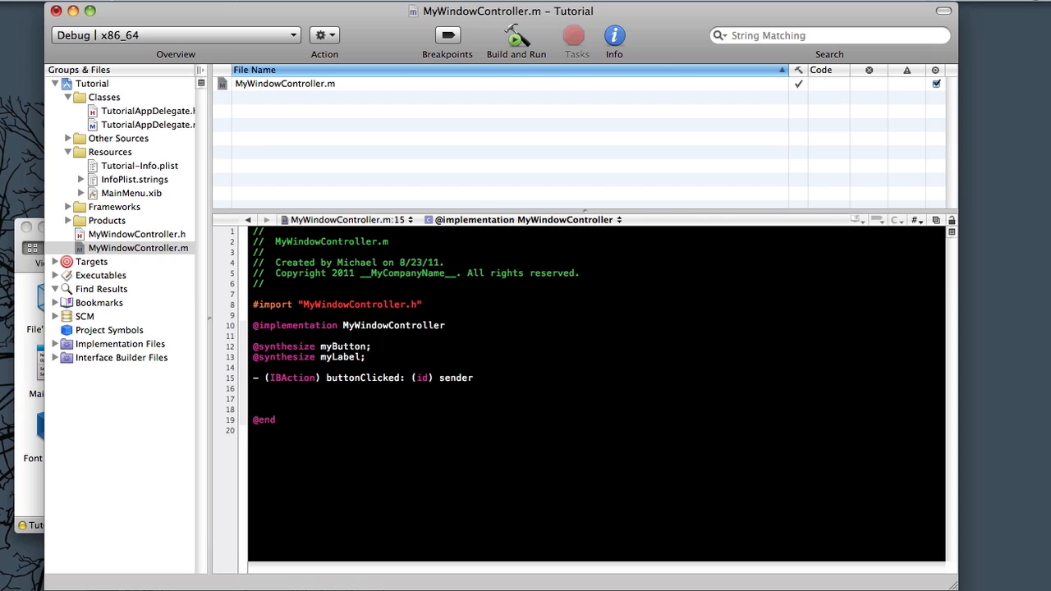
type("{")
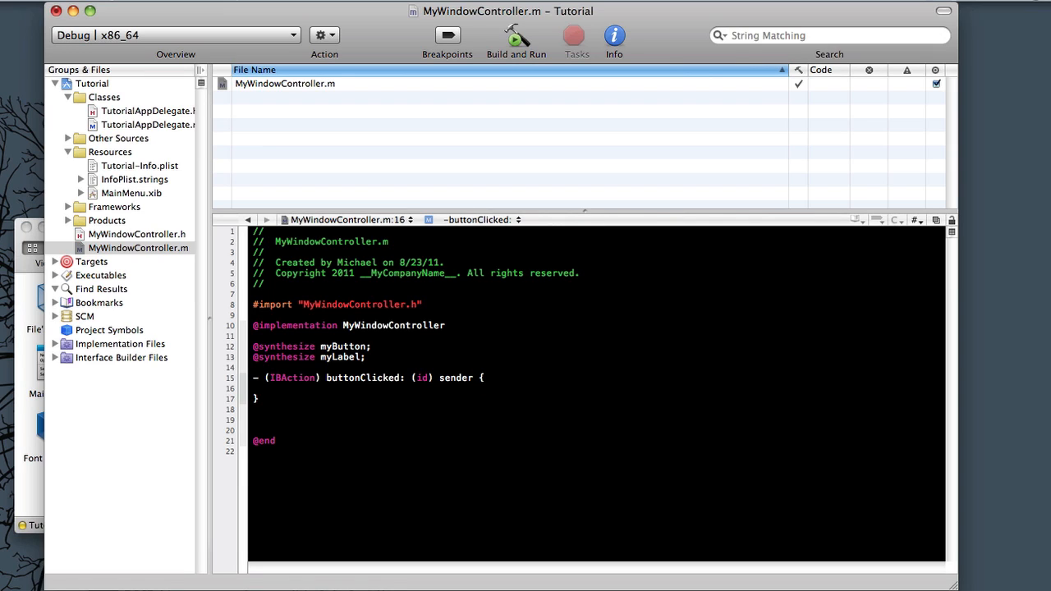
key("Return")
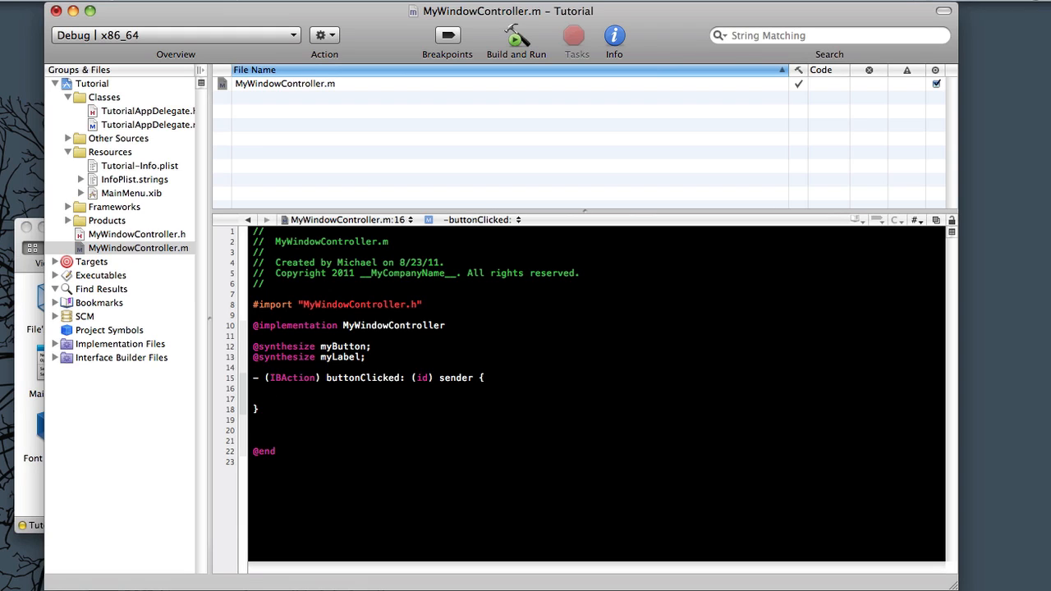
Fill the method body with '[myLabel setStringValue:@"After"];'
left_click(275, 388)
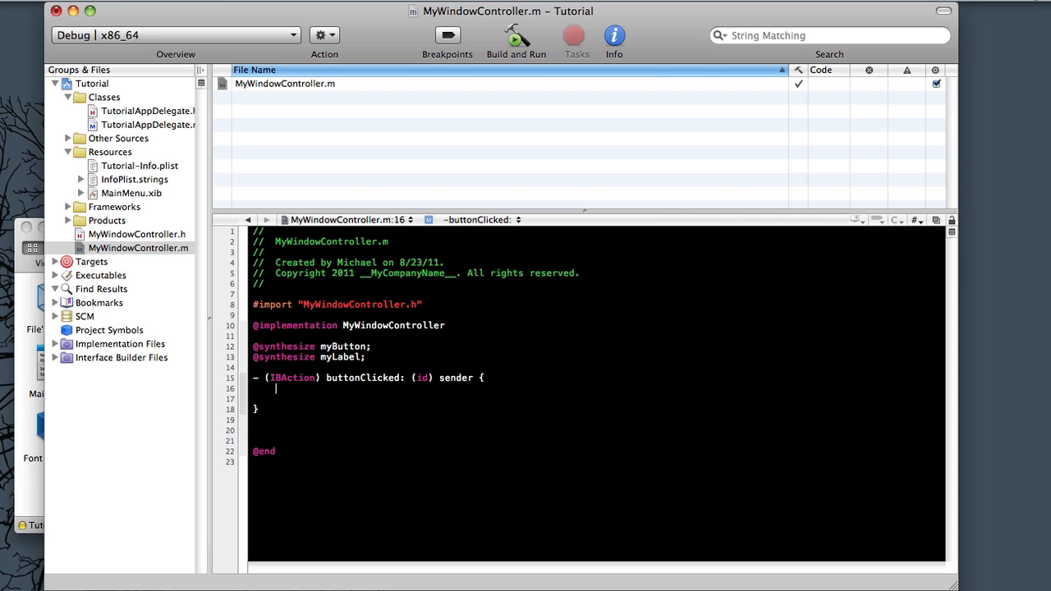
type("[")
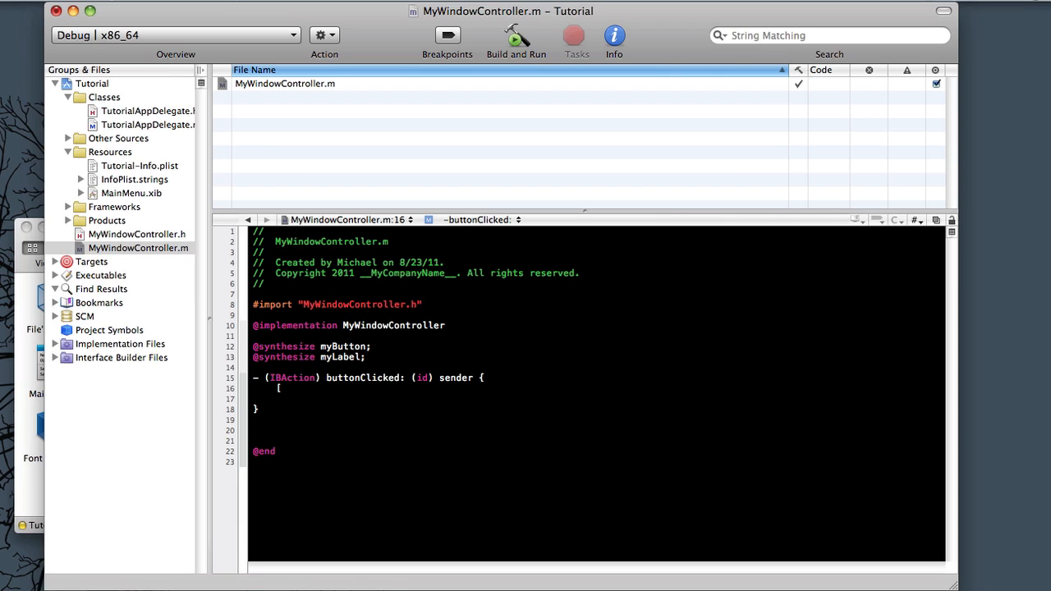
type("myLabel")
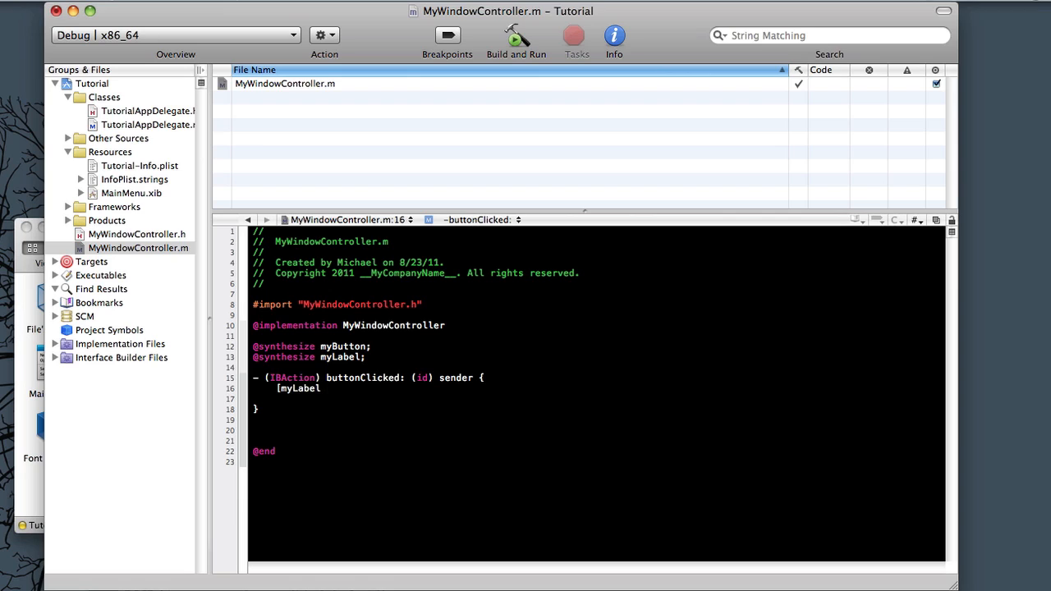
type("s")
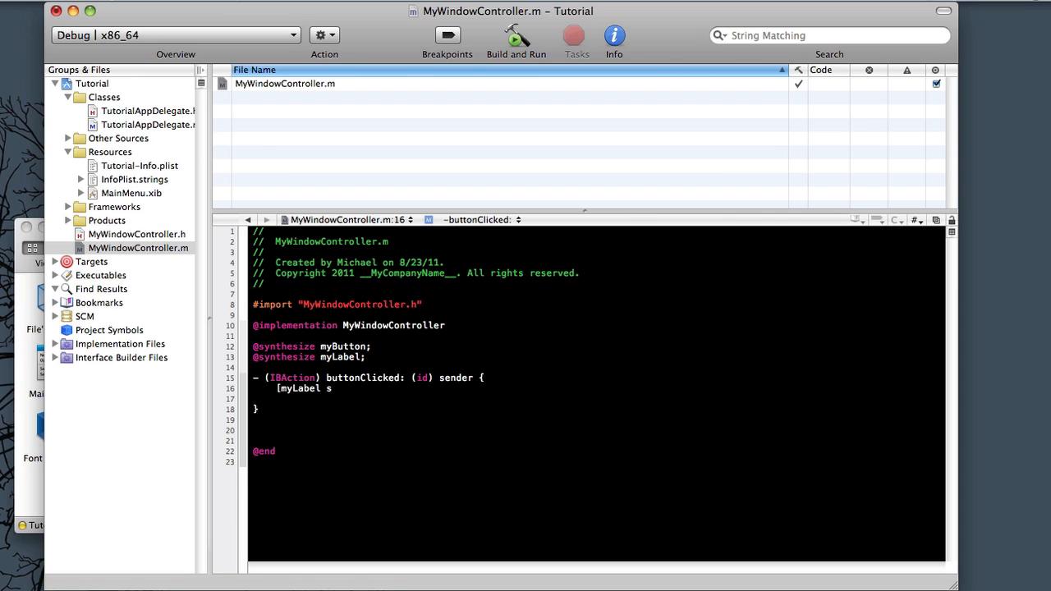
type("etStringValue:(NSString *)string")
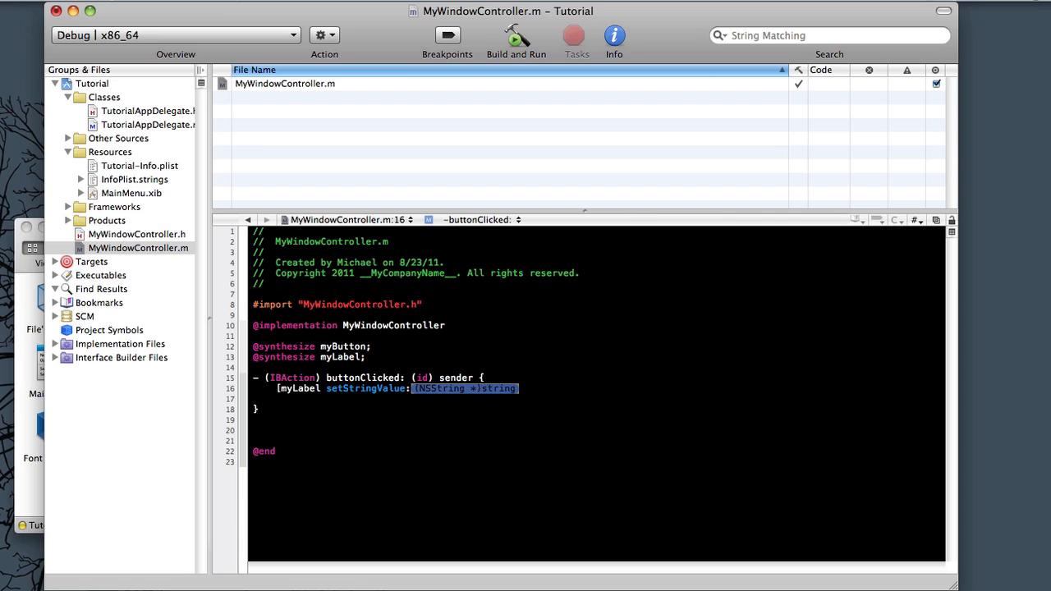
type("@\"\"")
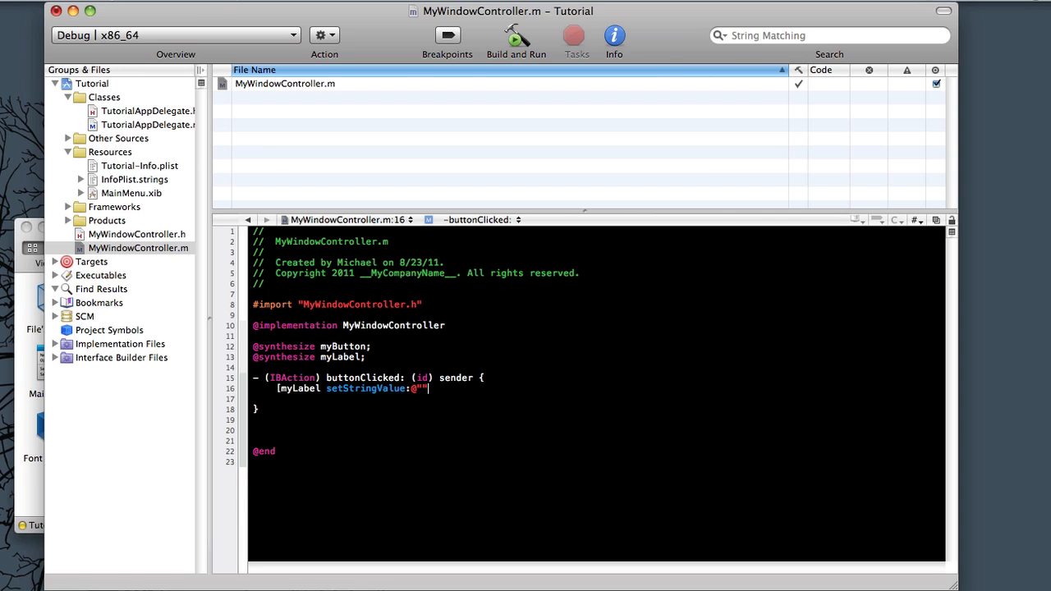
type("Aft")
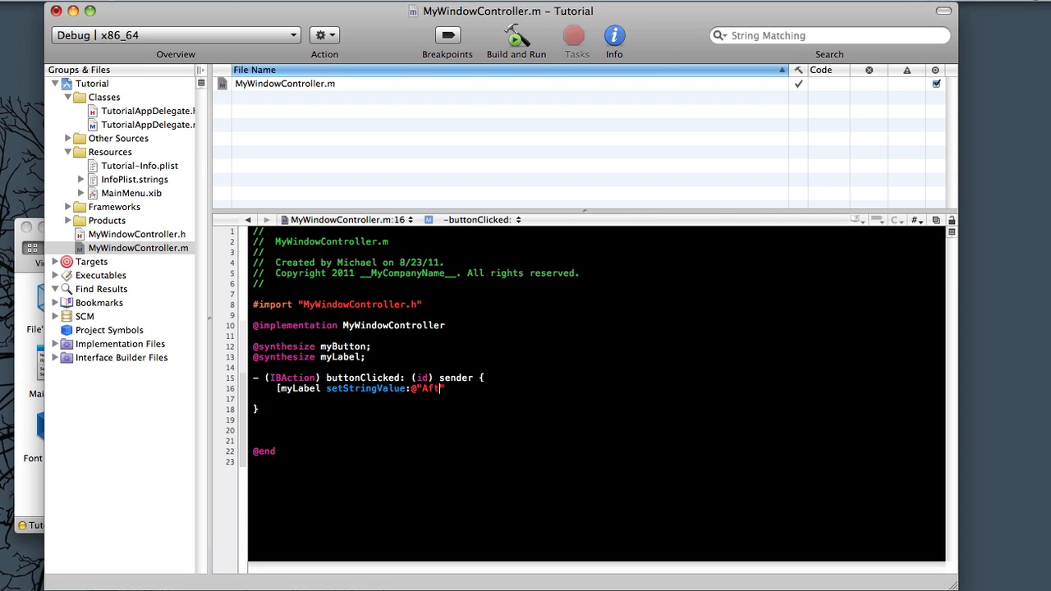
type("er")
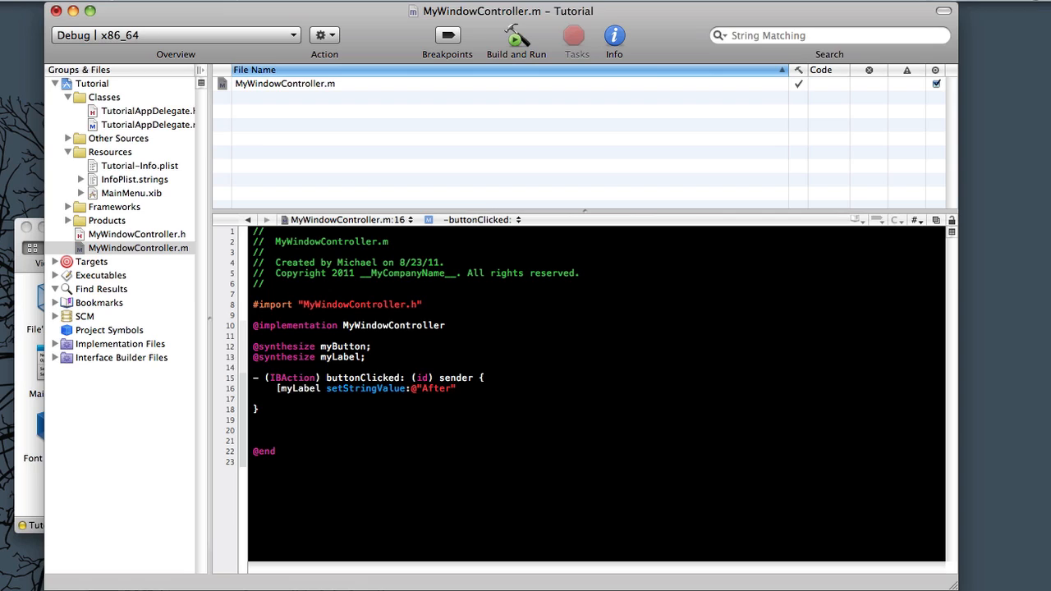
type(";")
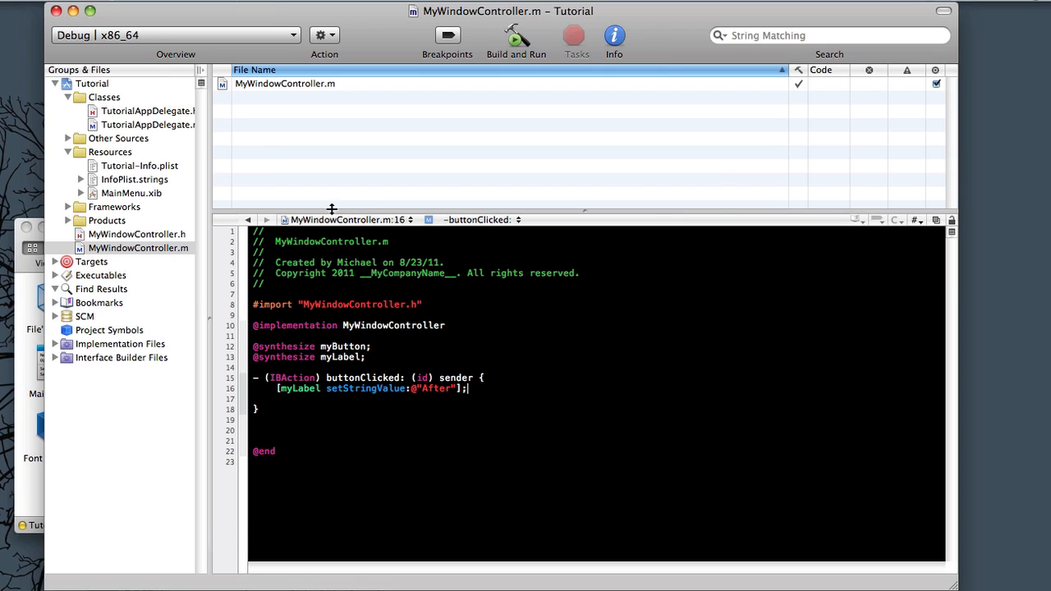
mouse_move(248, 148)
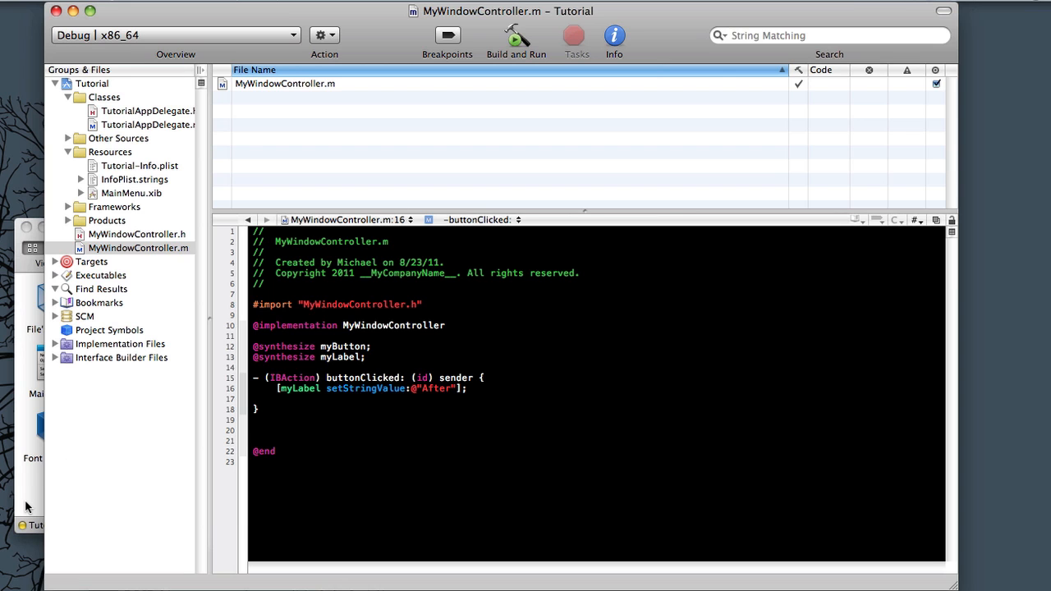
mouse_move(351, 363)
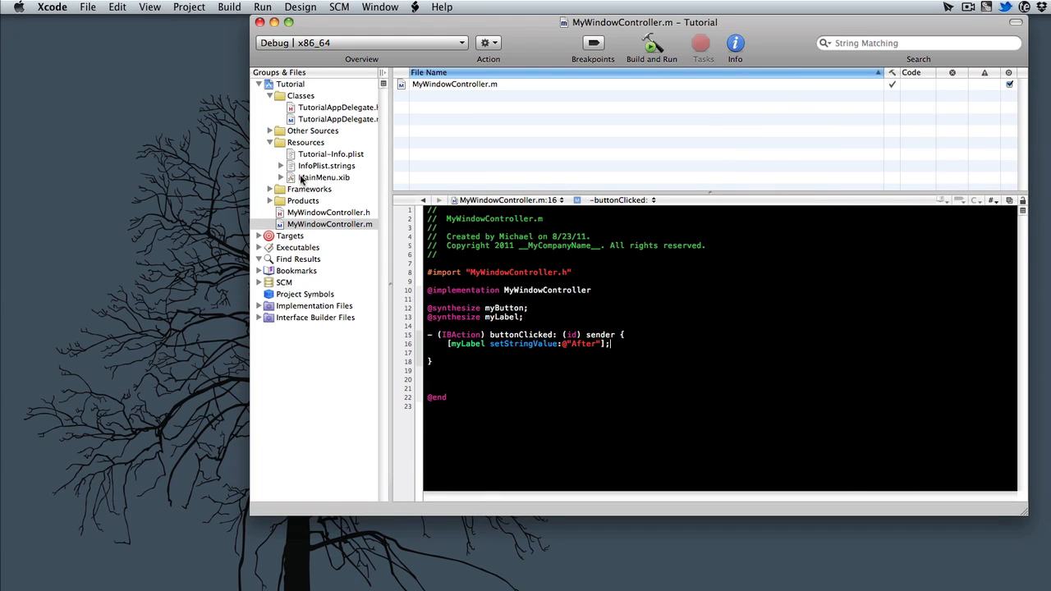
mouse_move(285, 143)
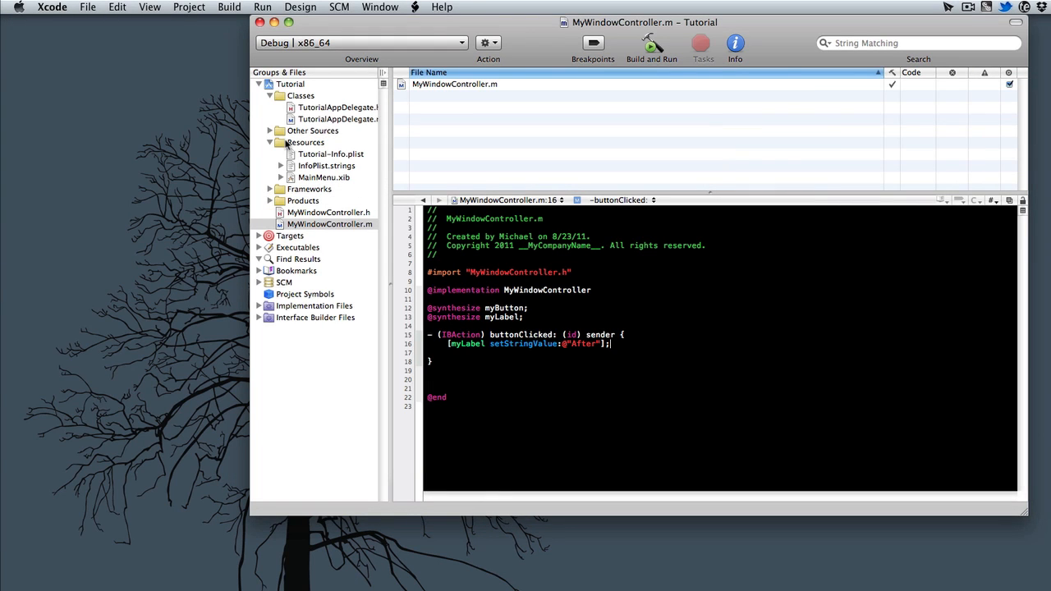
Open MainMenu.xib from Groups & Files in Interface Builder
left_click(324, 178)
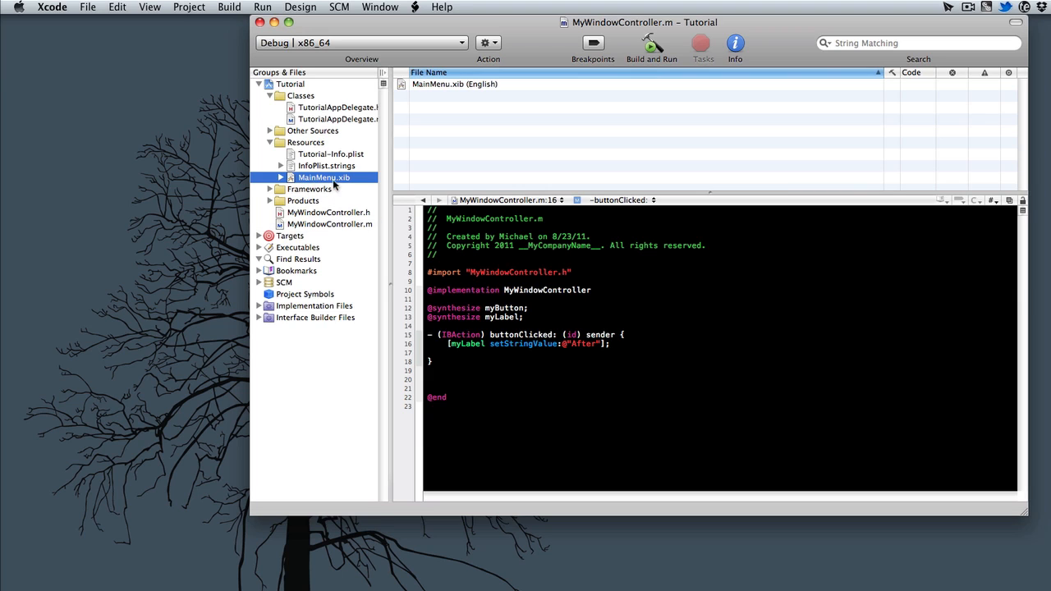
double_click(323, 178)
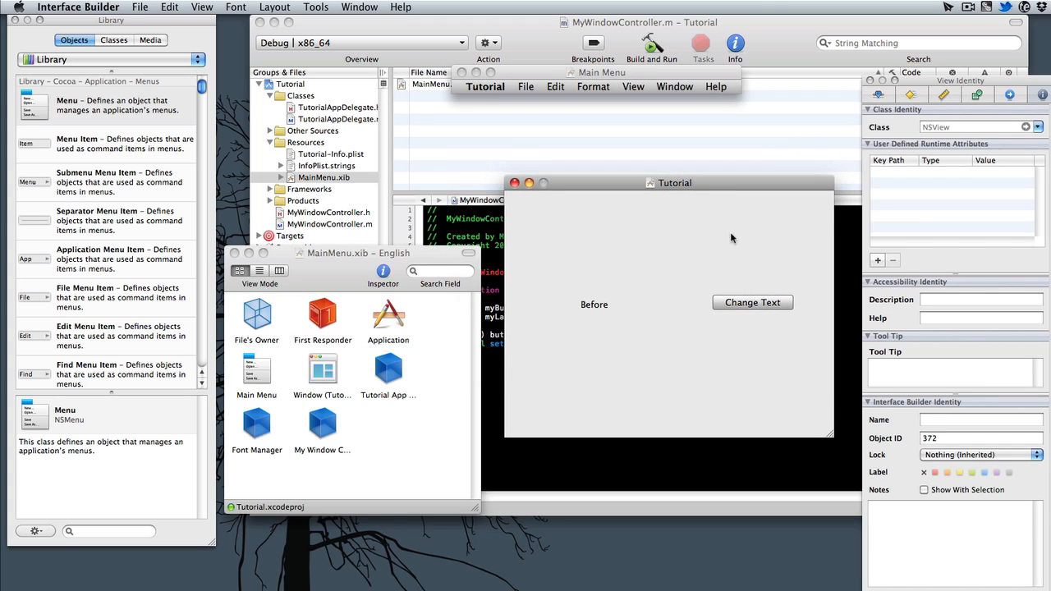
mouse_move(698, 187)
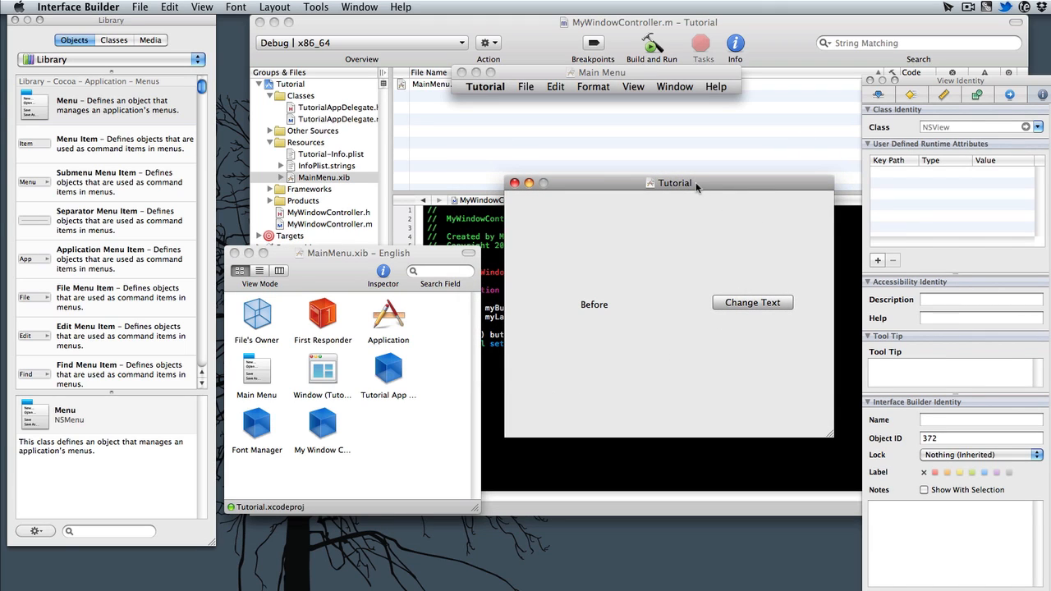
Connect My Window Controller's myButton outlet to Change Text and myLabel to the Before label
left_click(322, 427)
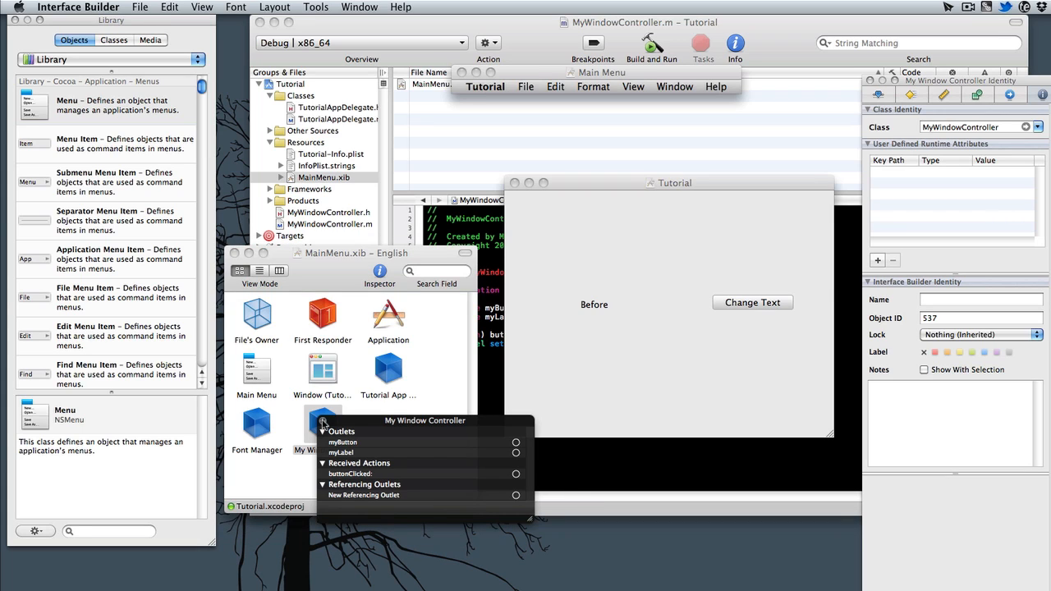
mouse_move(353, 457)
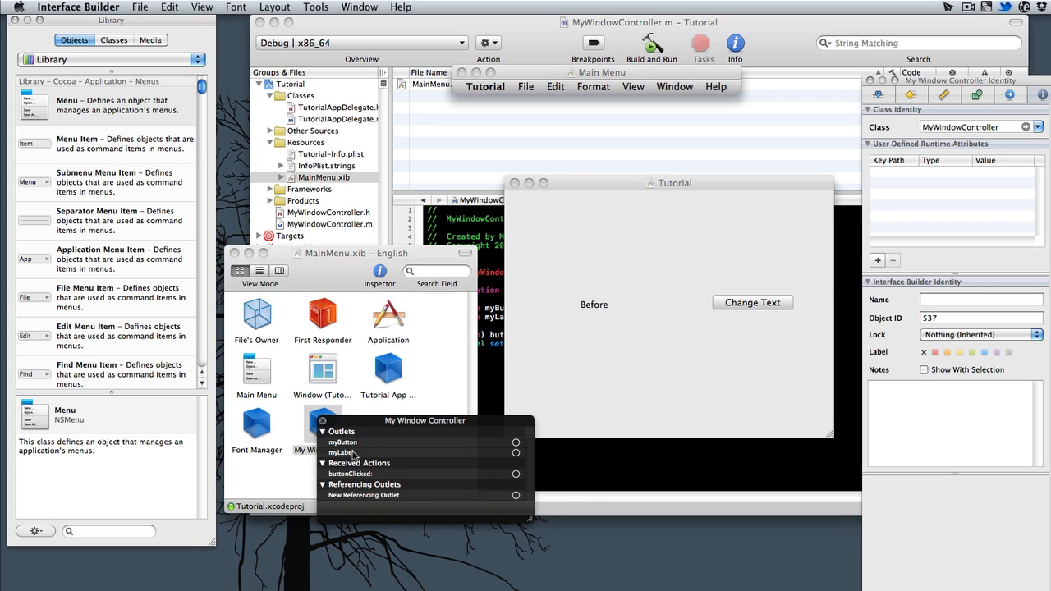
mouse_move(338, 459)
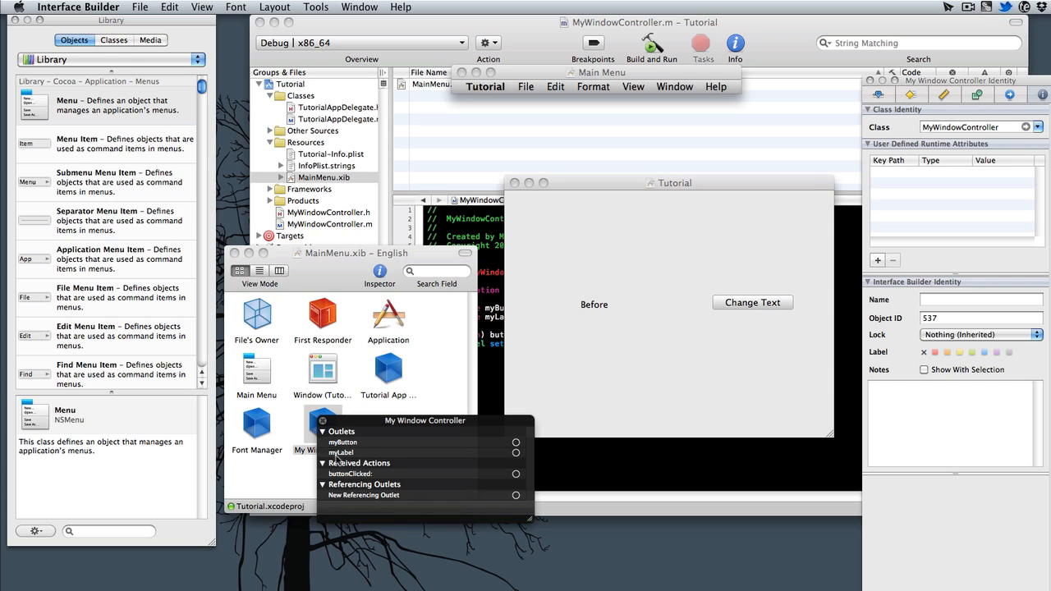
mouse_move(433, 458)
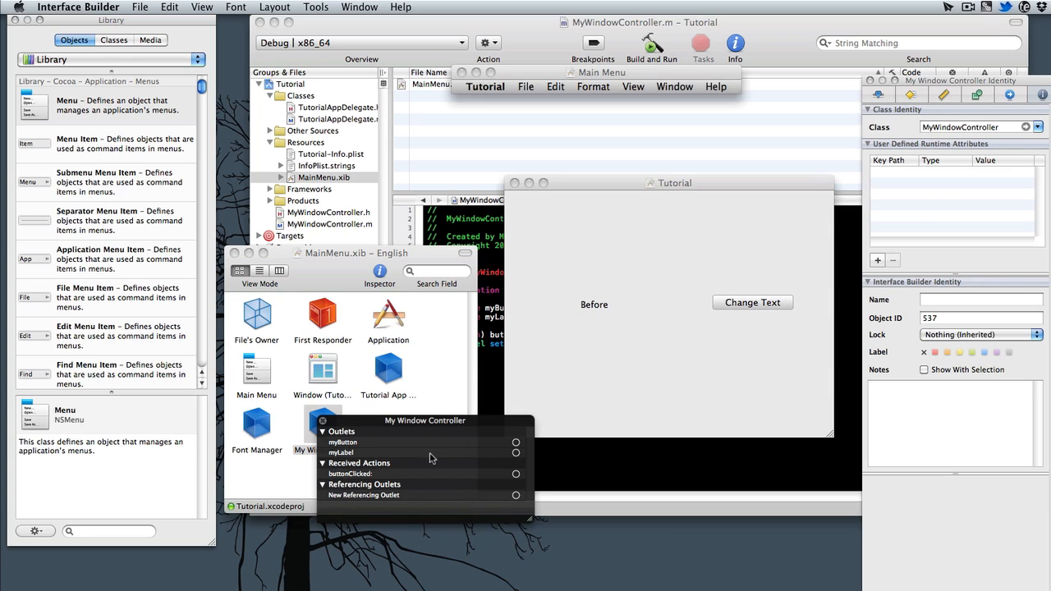
mouse_move(534, 458)
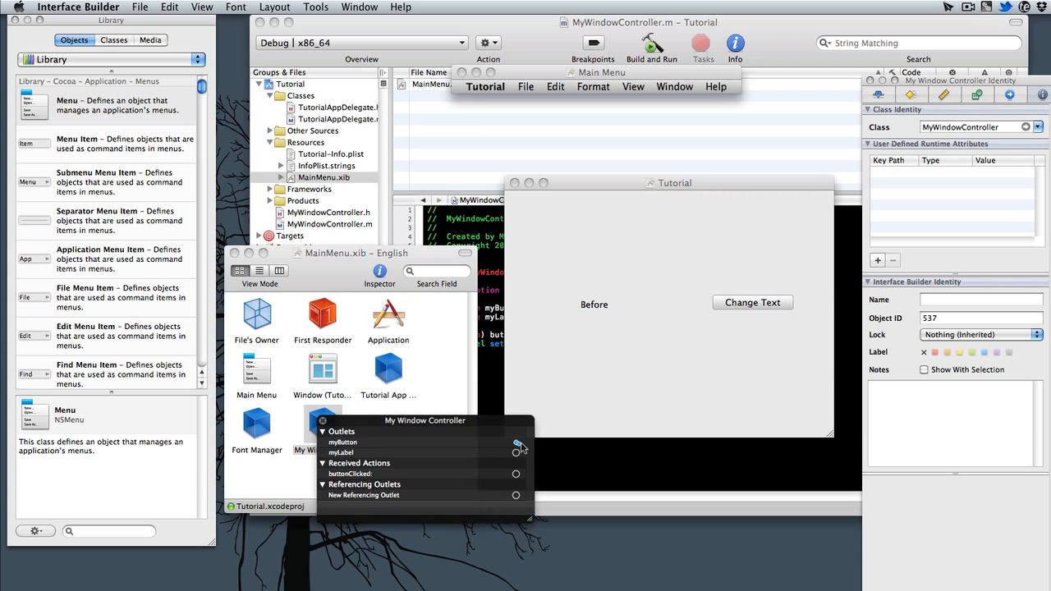
left_click_drag(518, 444, 715, 300)
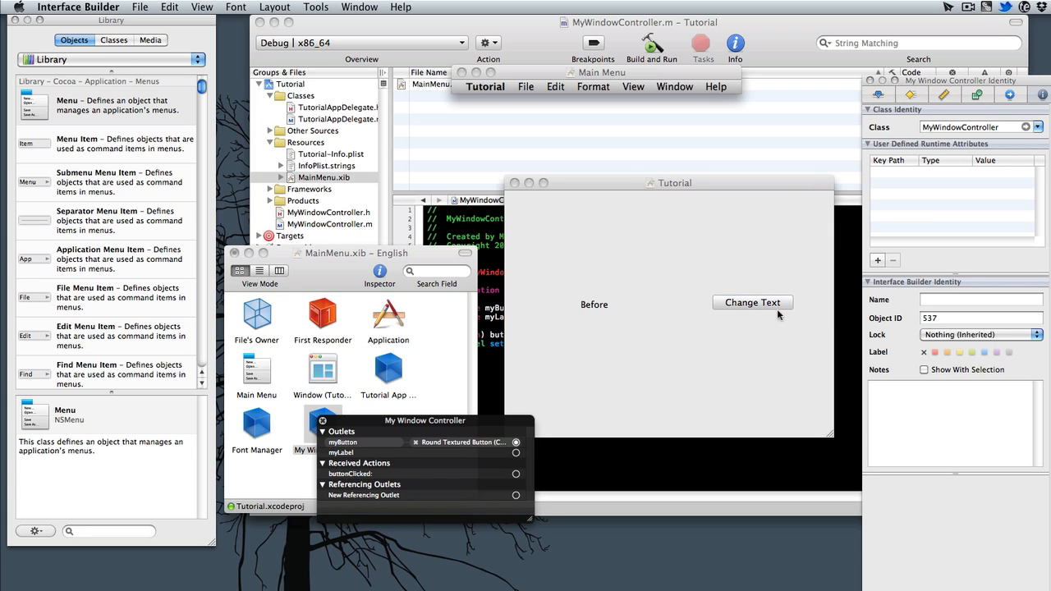
left_click_drag(516, 442, 608, 350)
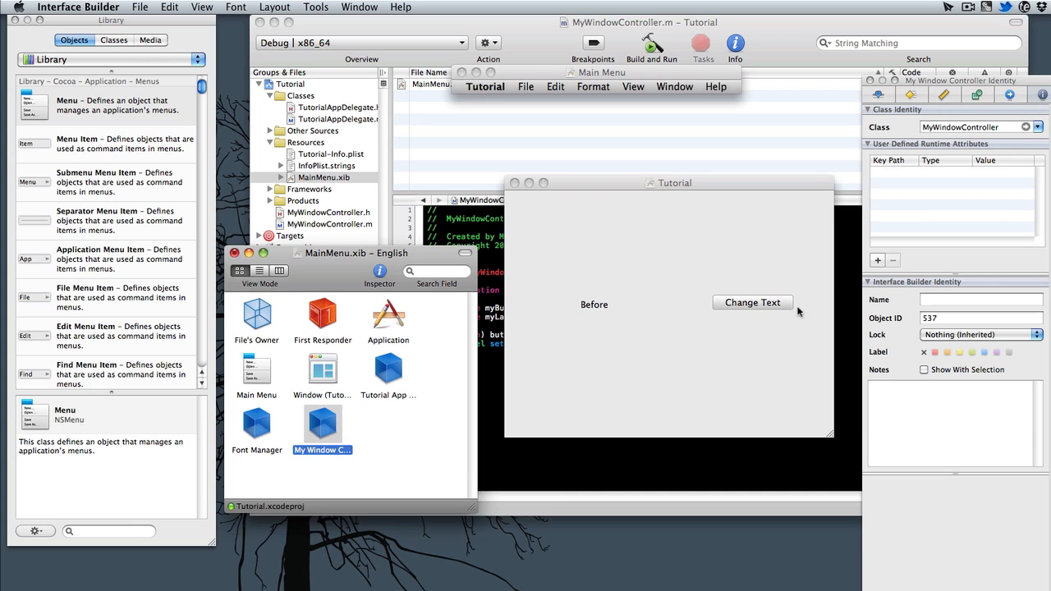
Wire the Change Text button's sent action to buttonClicked: on My Window Controller
left_click(751, 303)
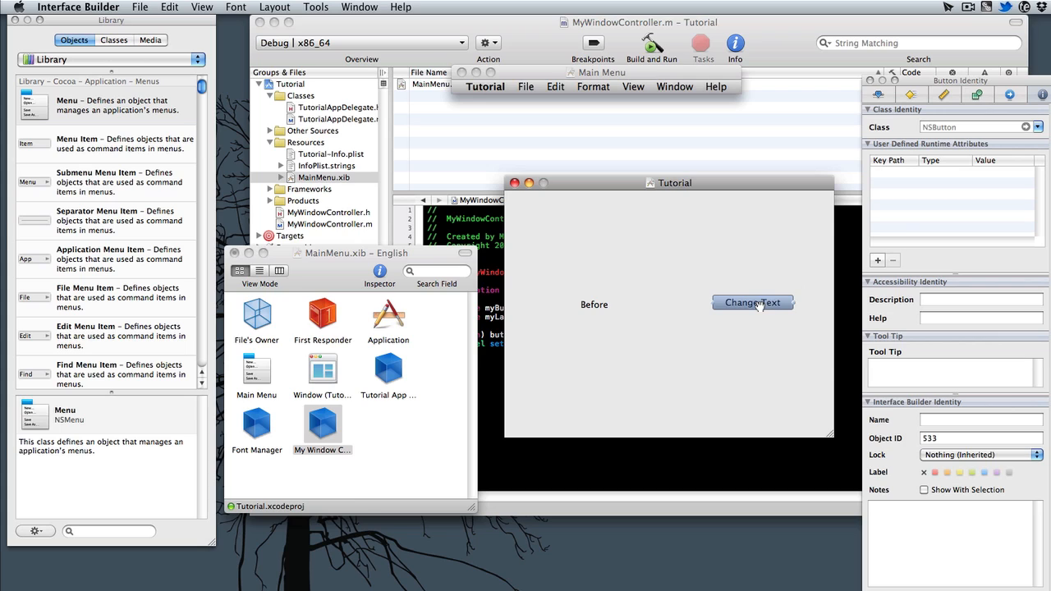
right_click(751, 303)
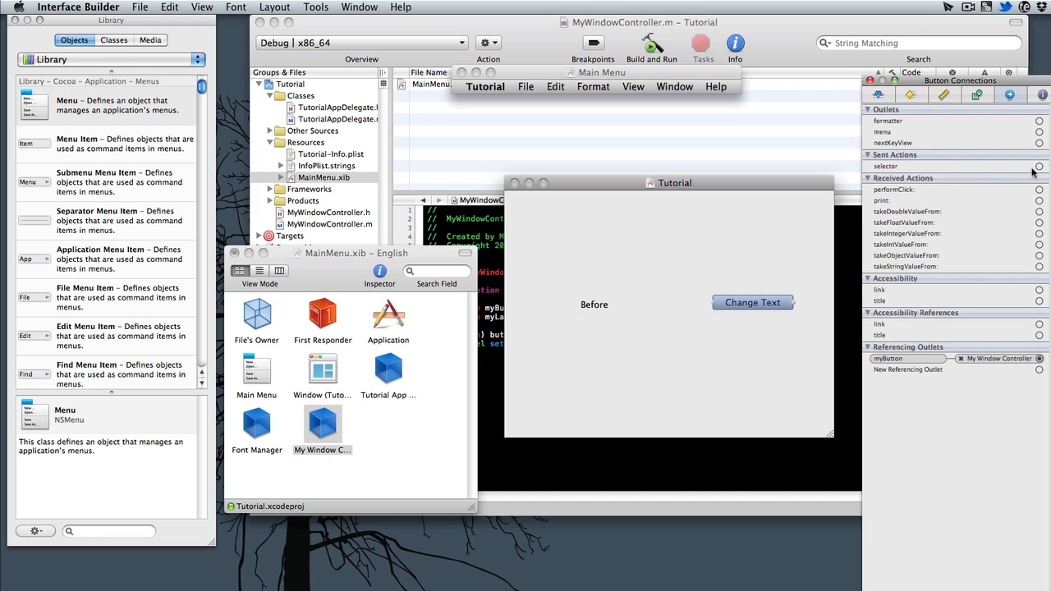
mouse_move(918, 195)
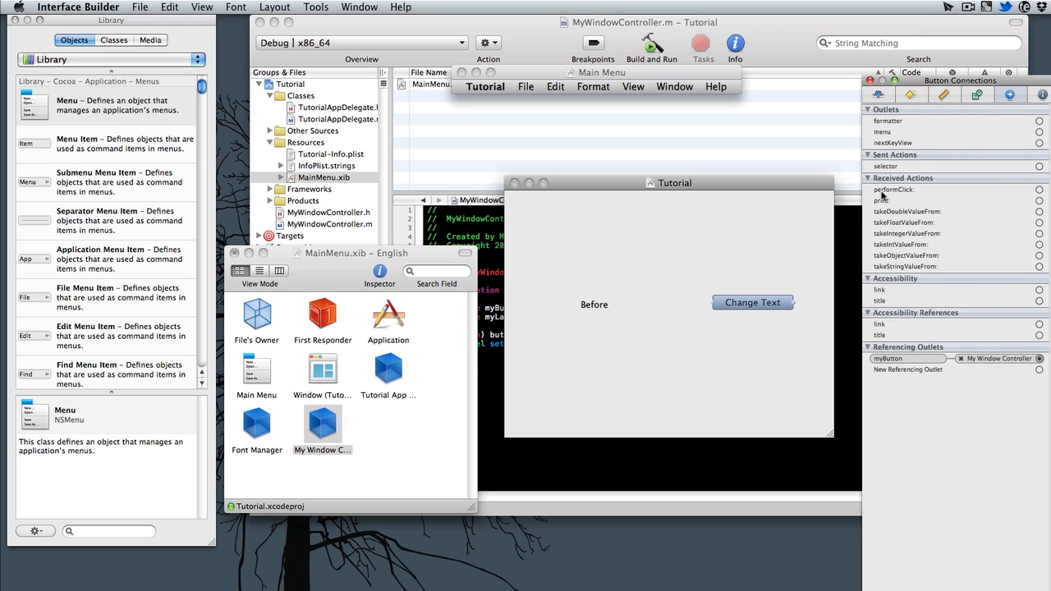
mouse_move(901, 198)
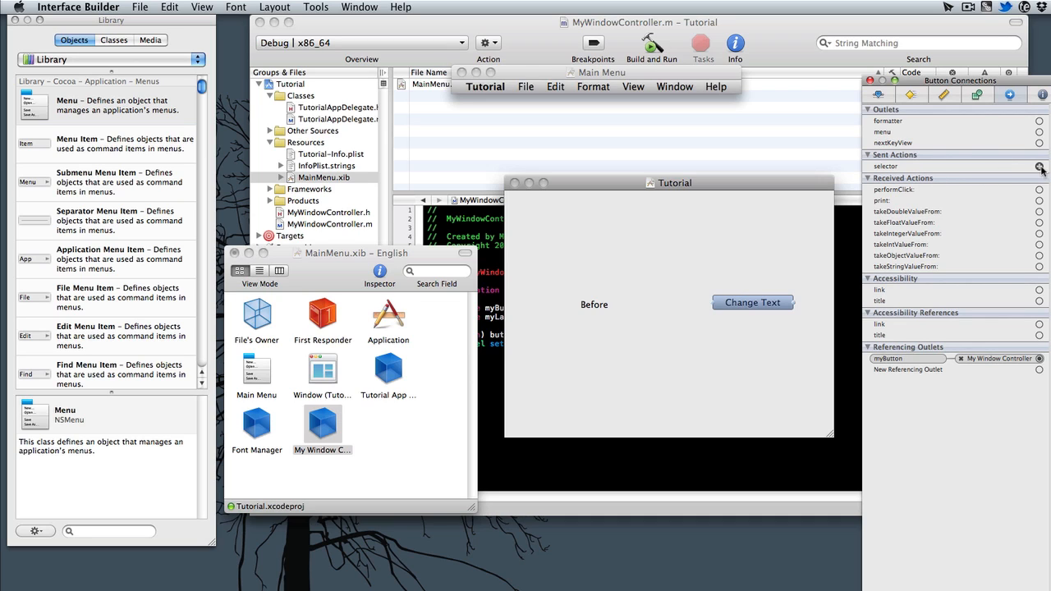
left_click_drag(1038, 166, 525, 333)
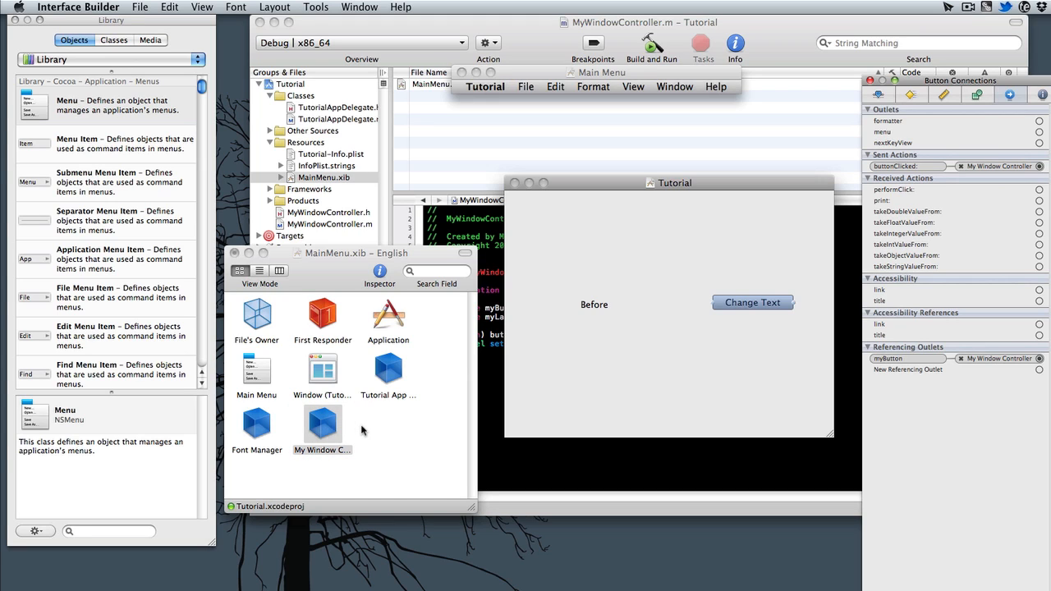
mouse_move(349, 264)
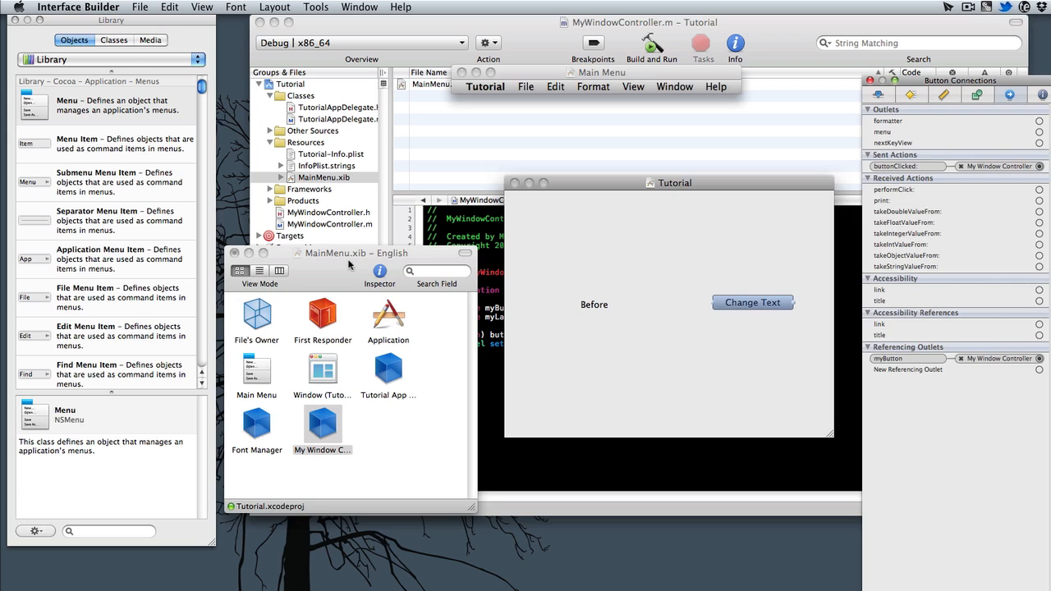
left_click(322, 427)
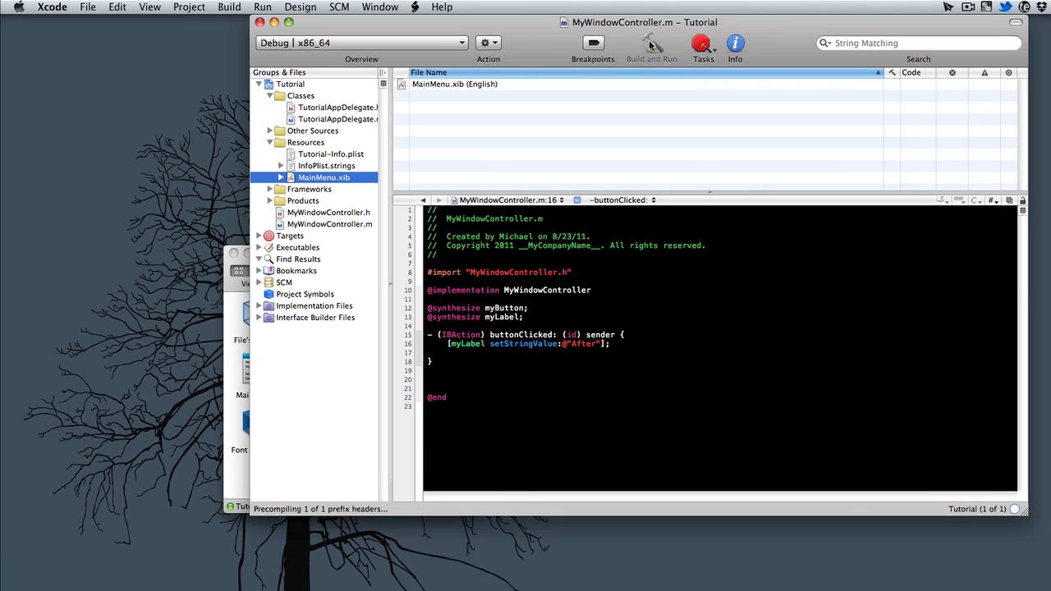
Build and run Tutorial, confirm Change Text makes the label read After, then return to Interface Builder
left_click(651, 43)
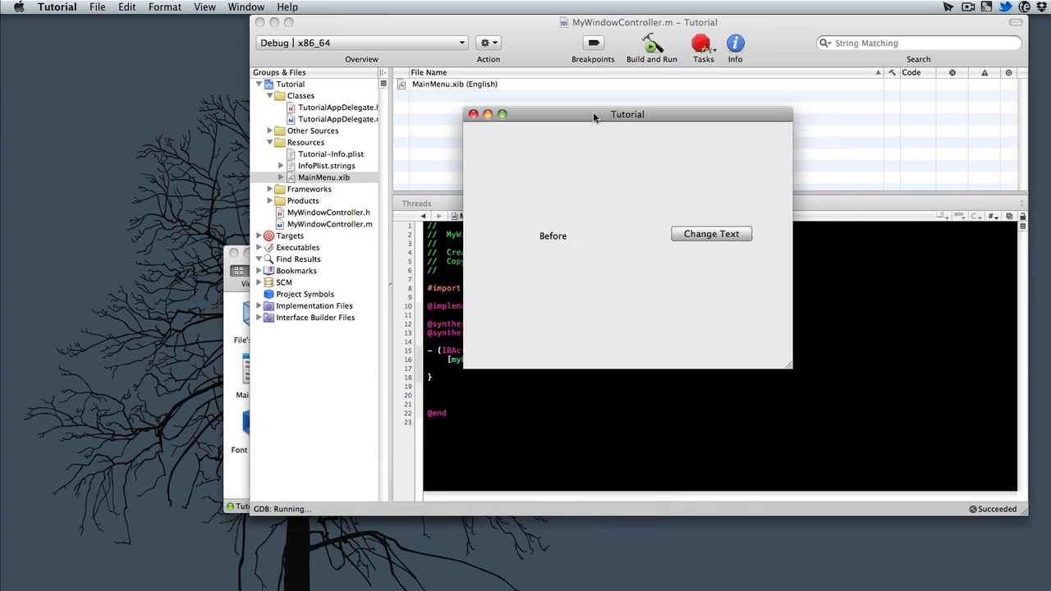
left_click(710, 234)
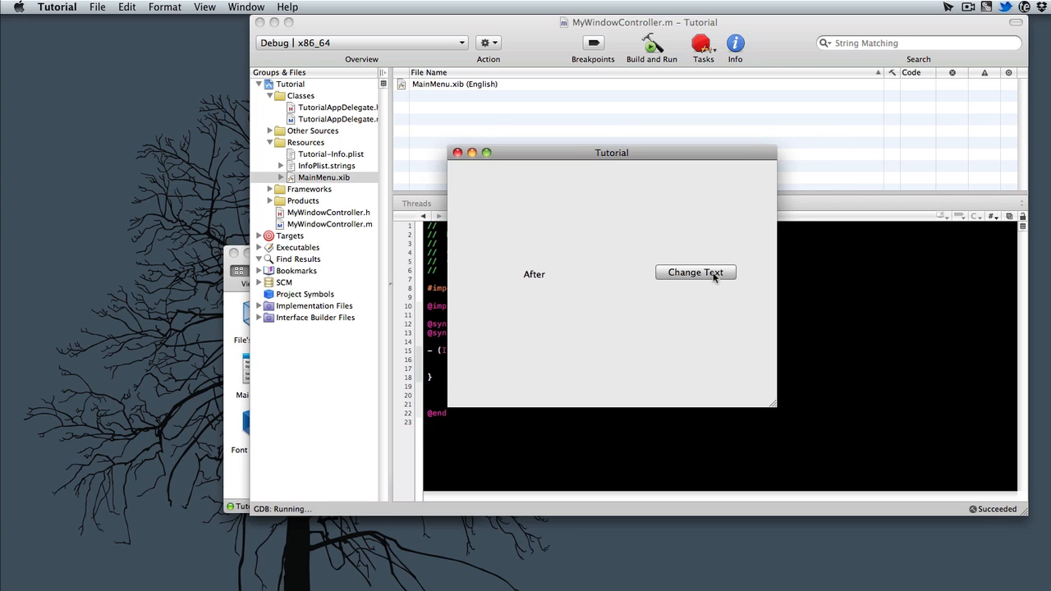
mouse_move(538, 279)
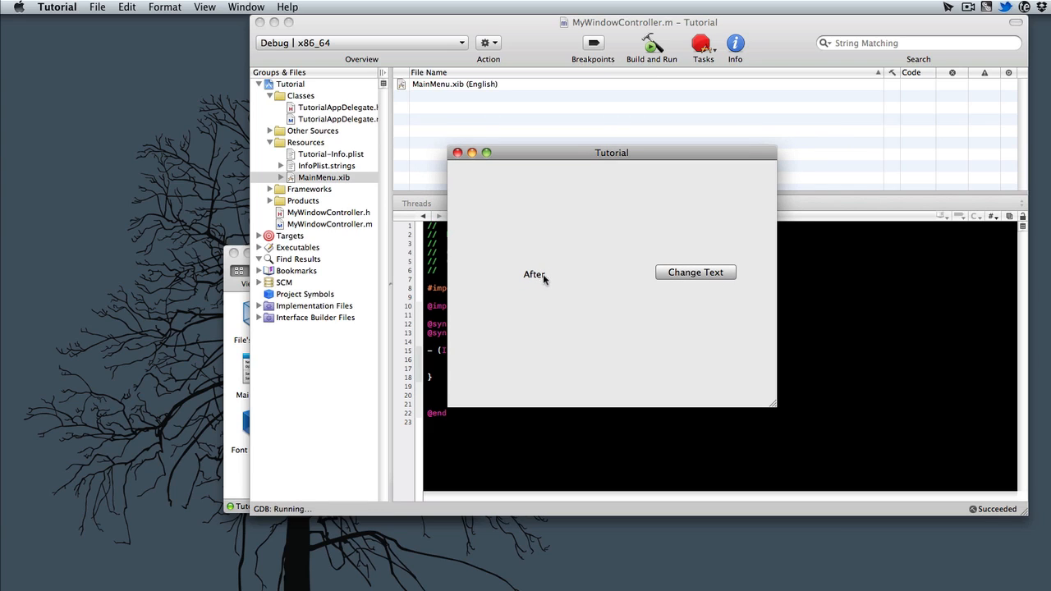
mouse_move(565, 274)
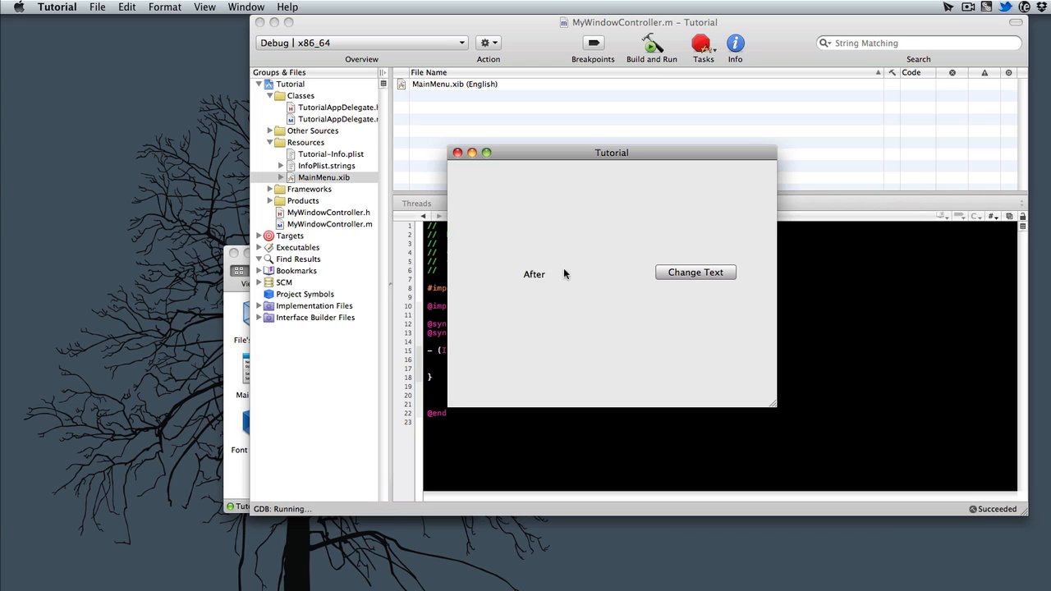
mouse_move(562, 146)
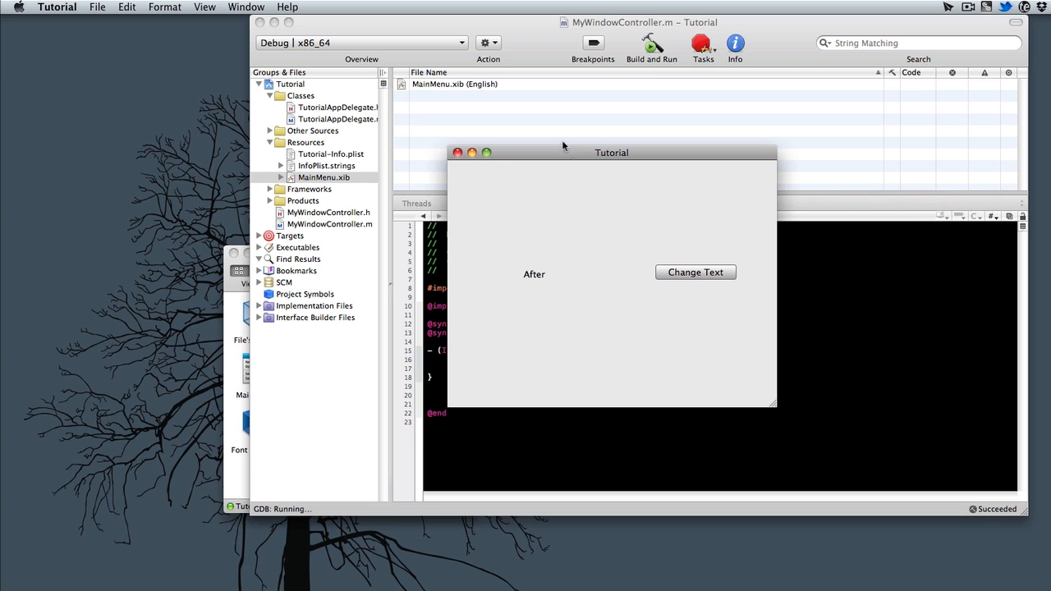
mouse_move(572, 156)
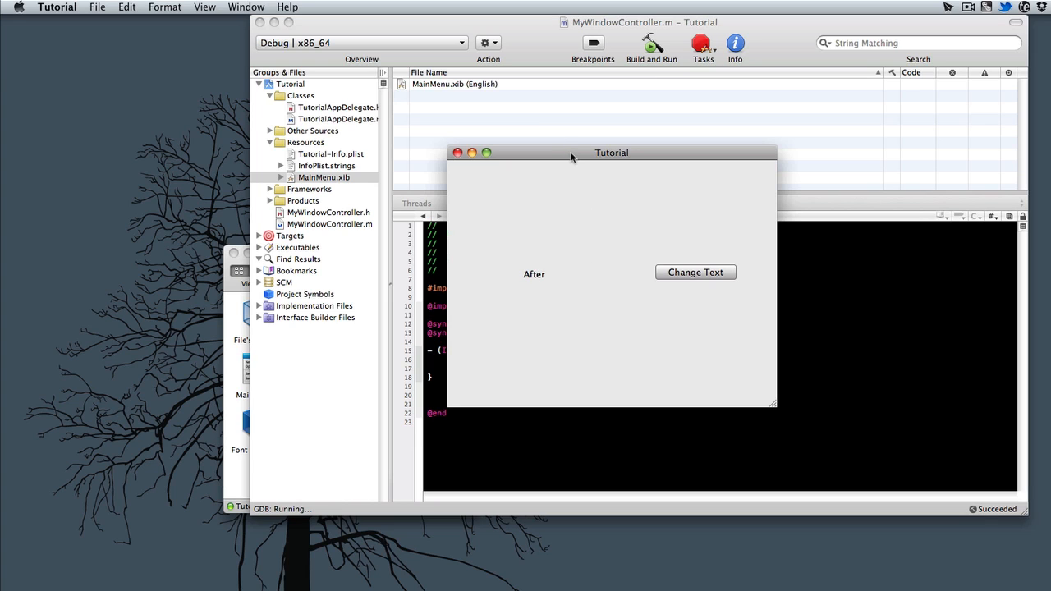
mouse_move(230, 442)
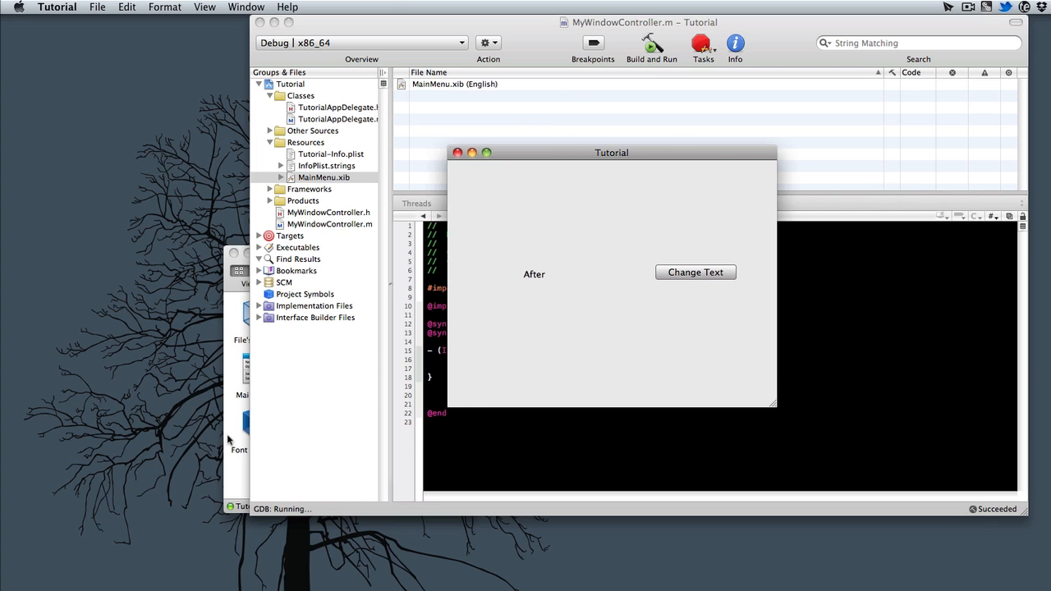
double_click(323, 178)
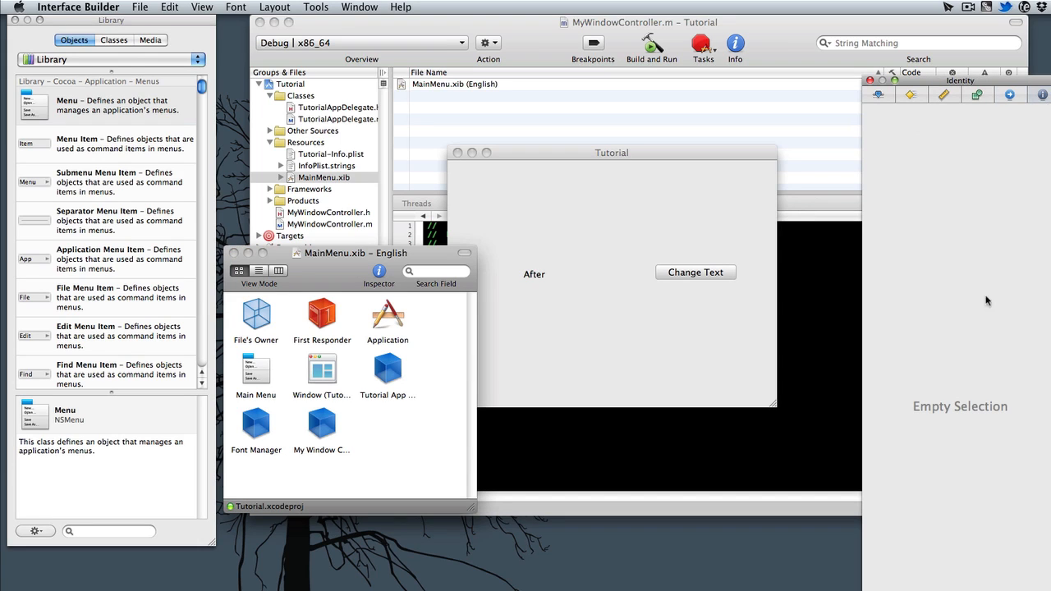
left_click(321, 422)
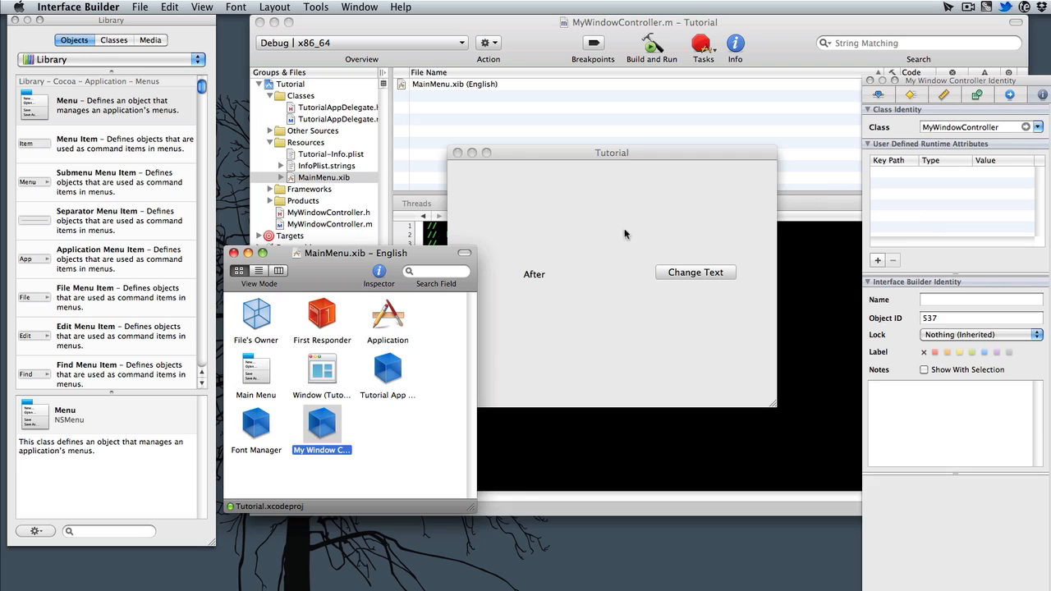
mouse_move(319, 414)
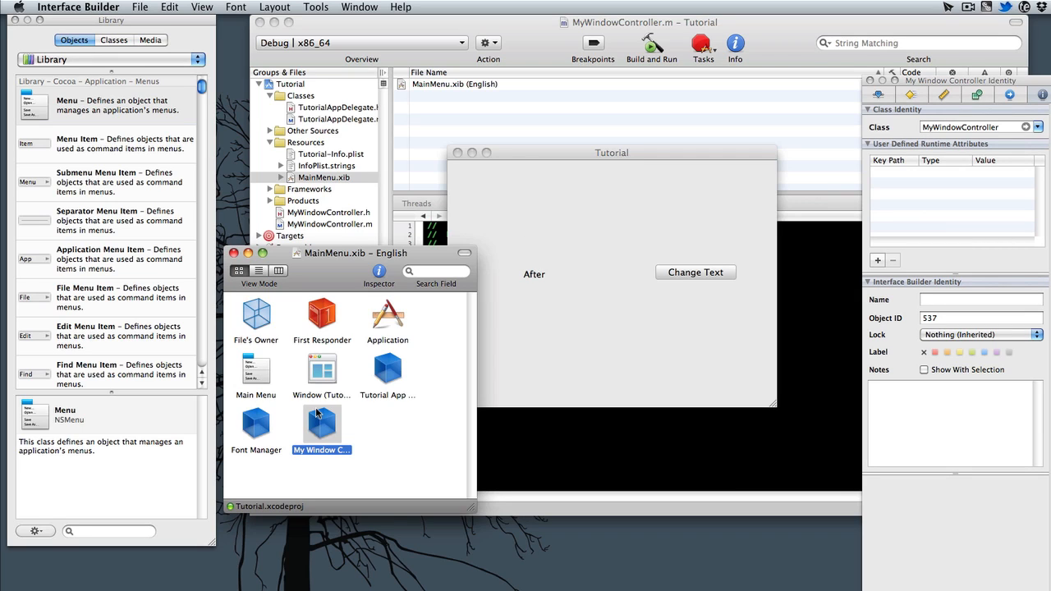